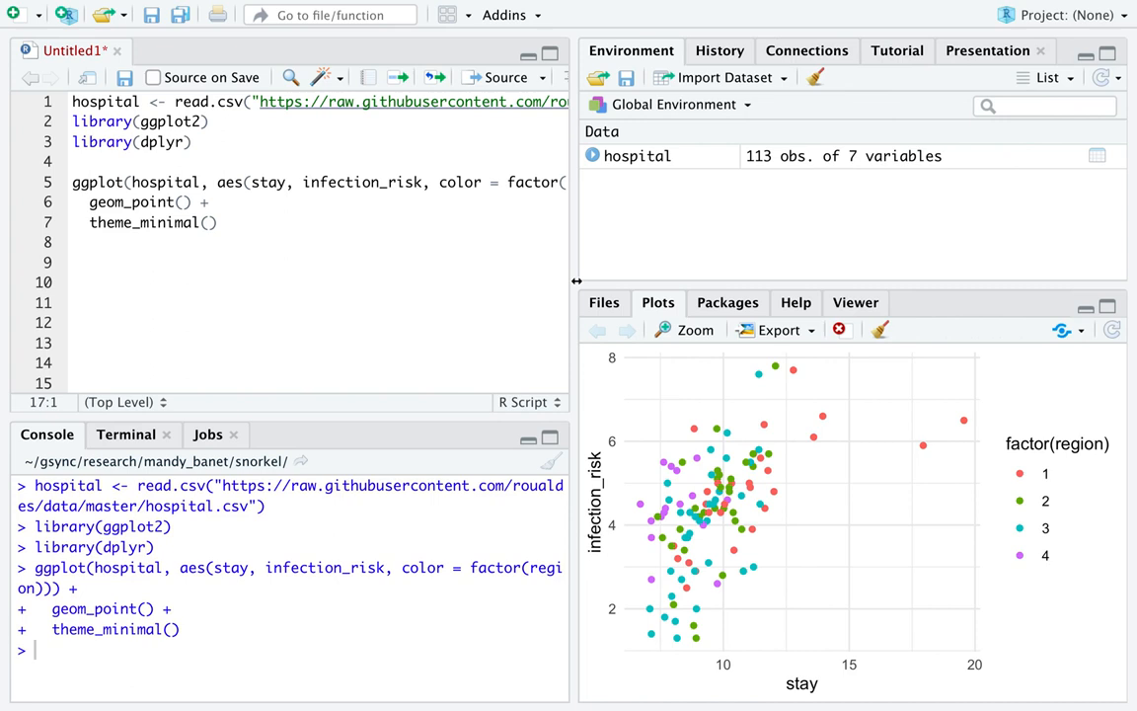
pyautogui.moveTo(734, 446)
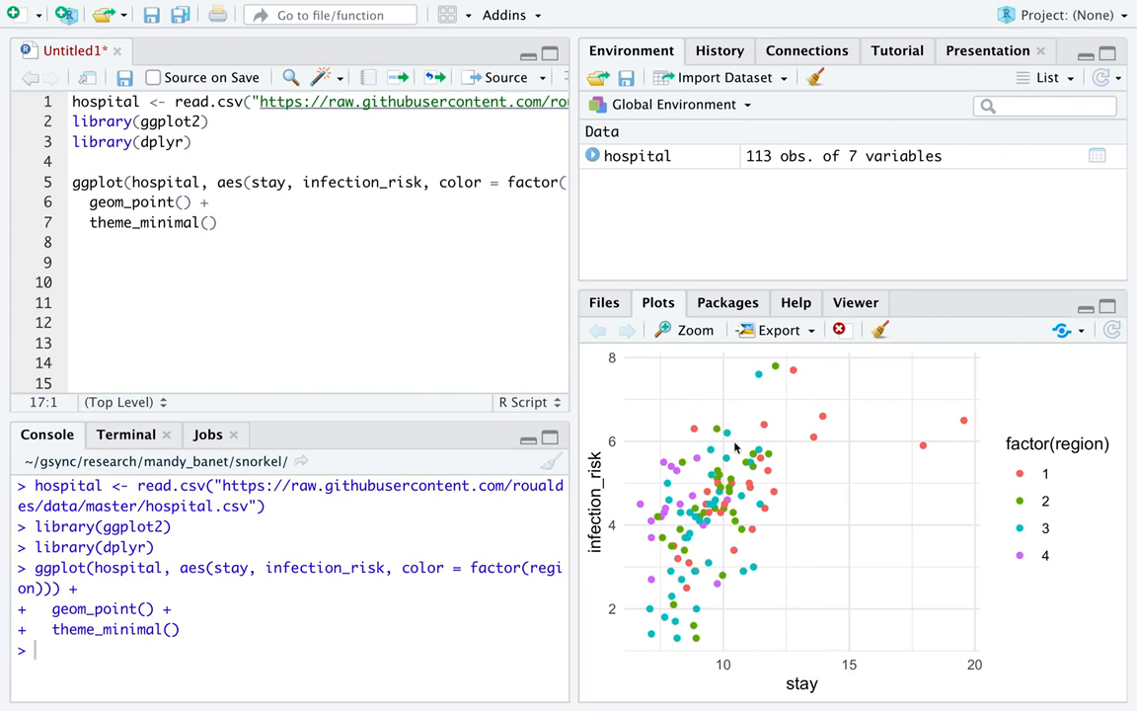
pyautogui.moveTo(876, 596)
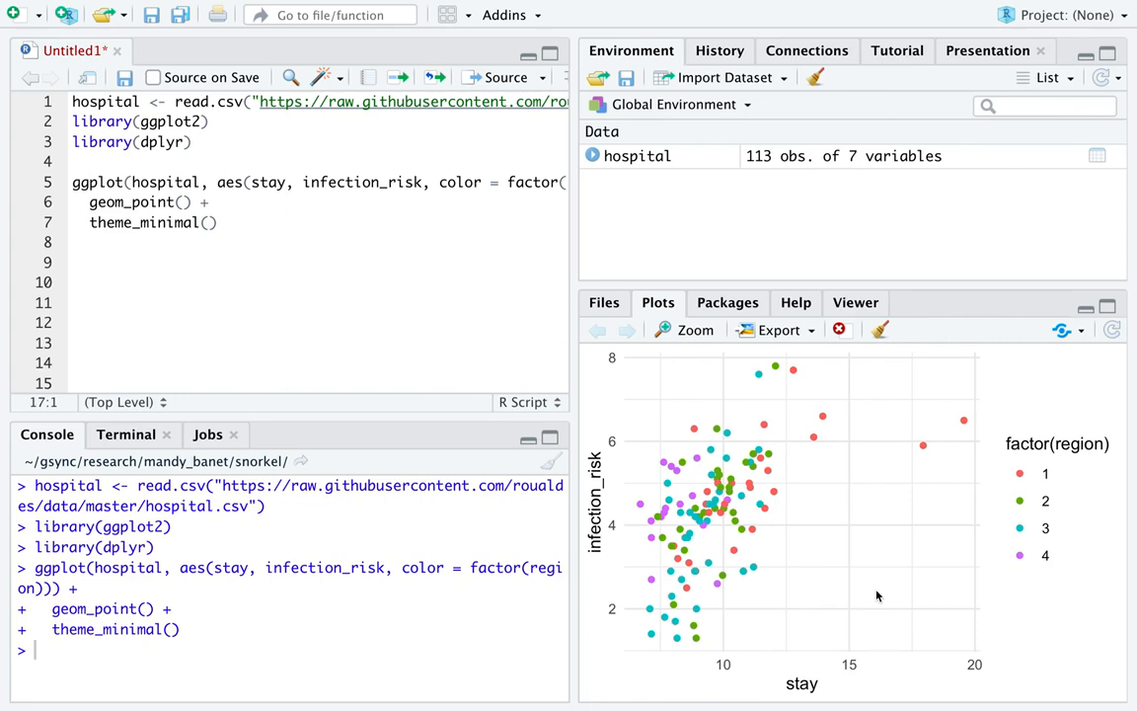
pyautogui.moveTo(719, 543)
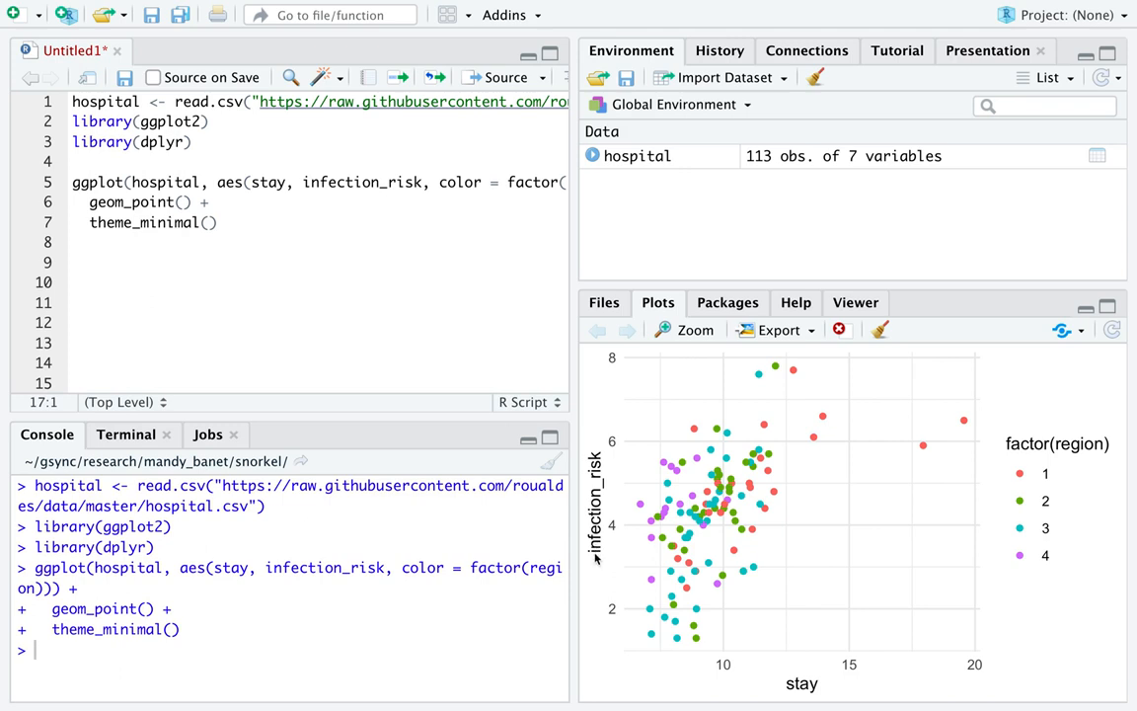
pyautogui.moveTo(908, 669)
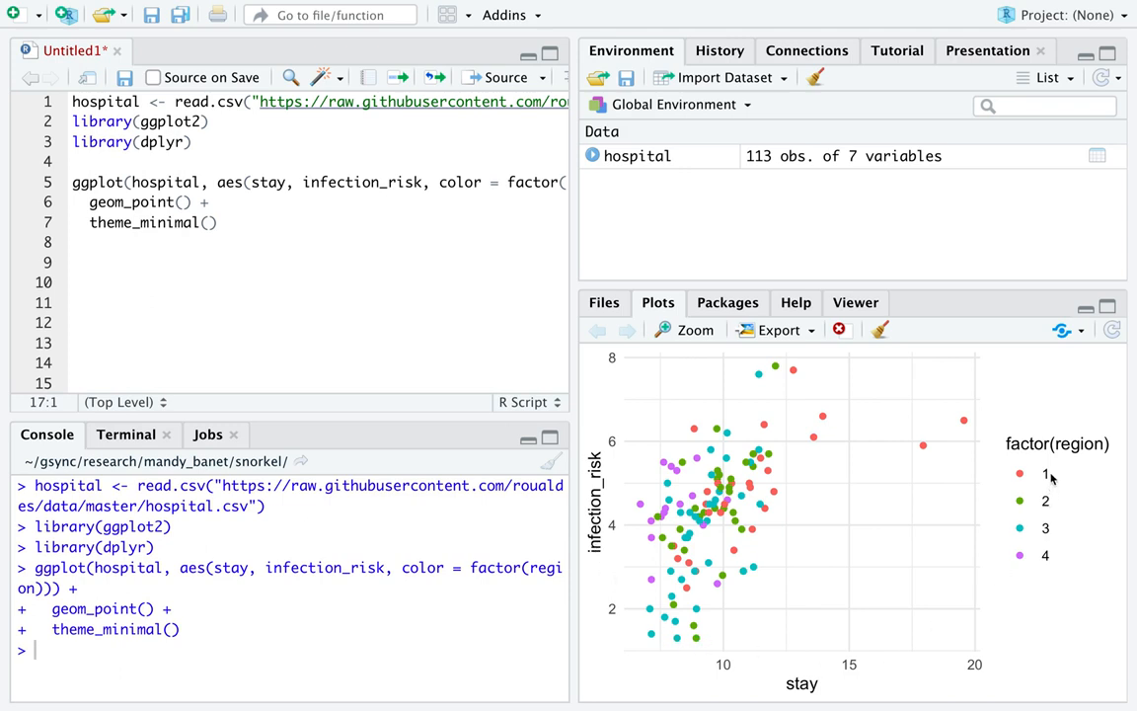
pyautogui.moveTo(1046, 476)
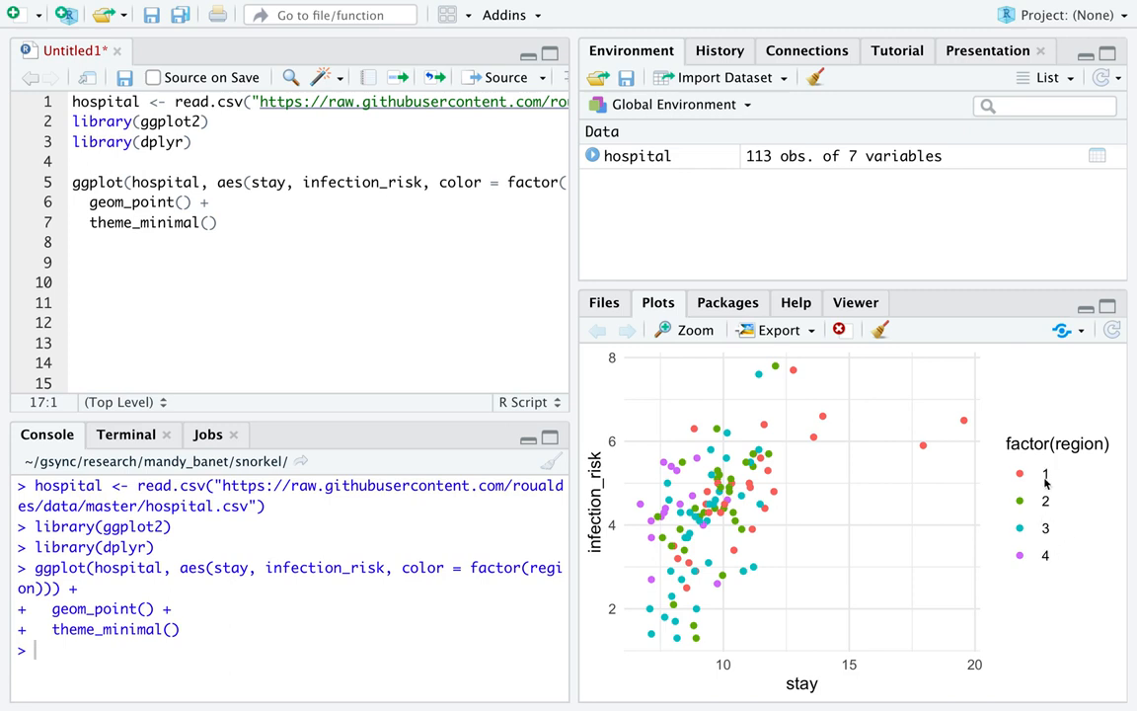
pyautogui.moveTo(1066, 533)
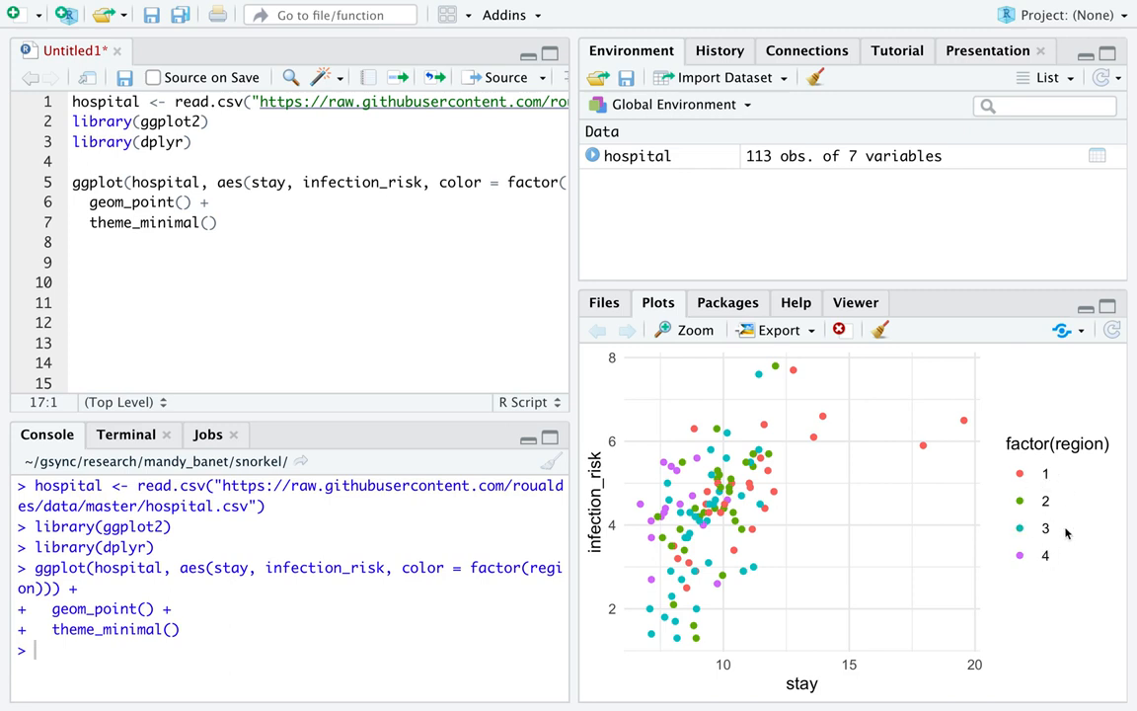
pyautogui.moveTo(1047, 454)
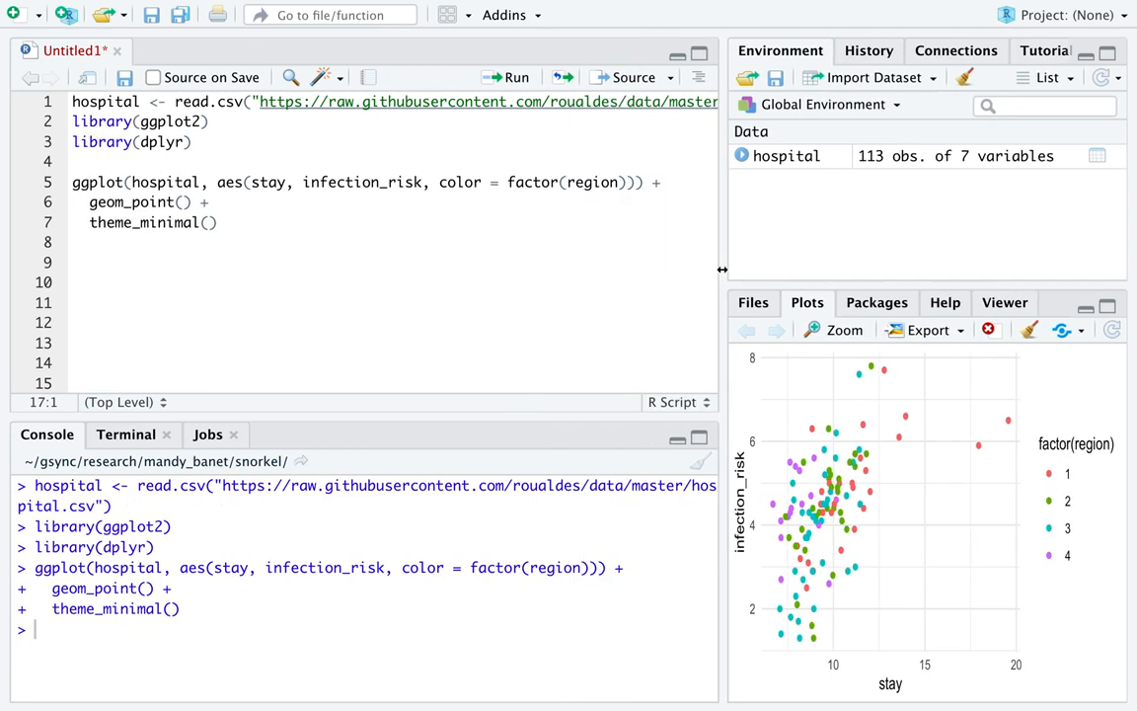
# Highlight factor(region) in the scatterplot code colouring points by region.
pyautogui.doubleClick(563, 181)
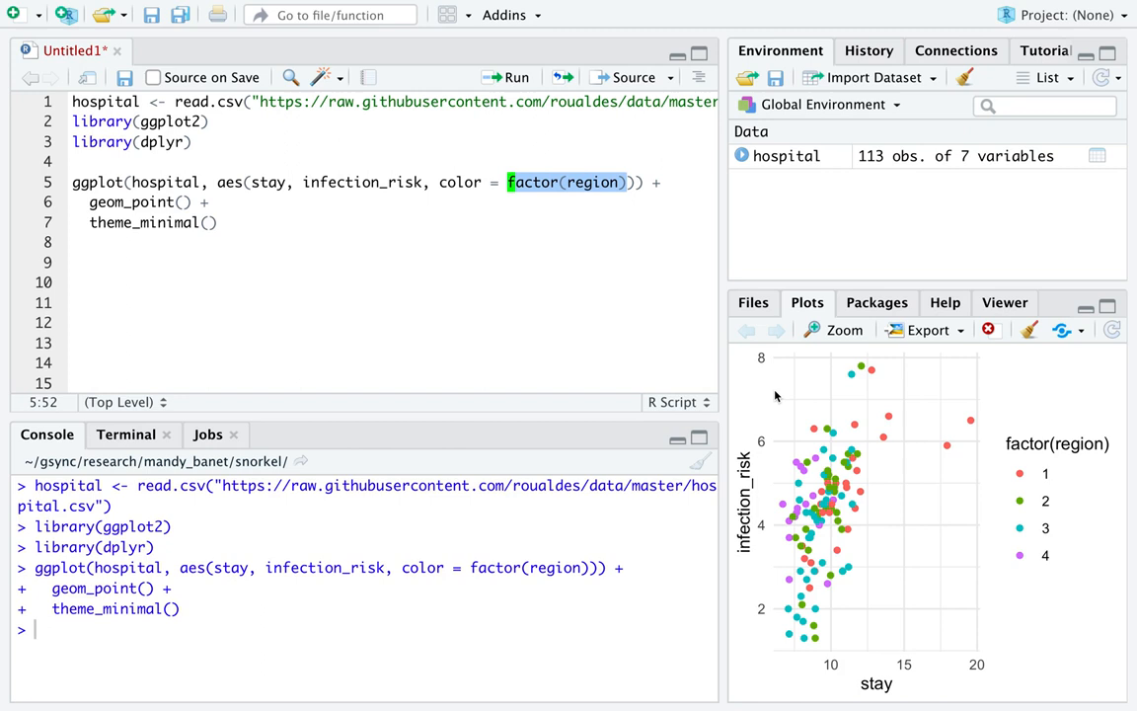
pyautogui.moveTo(1023, 474)
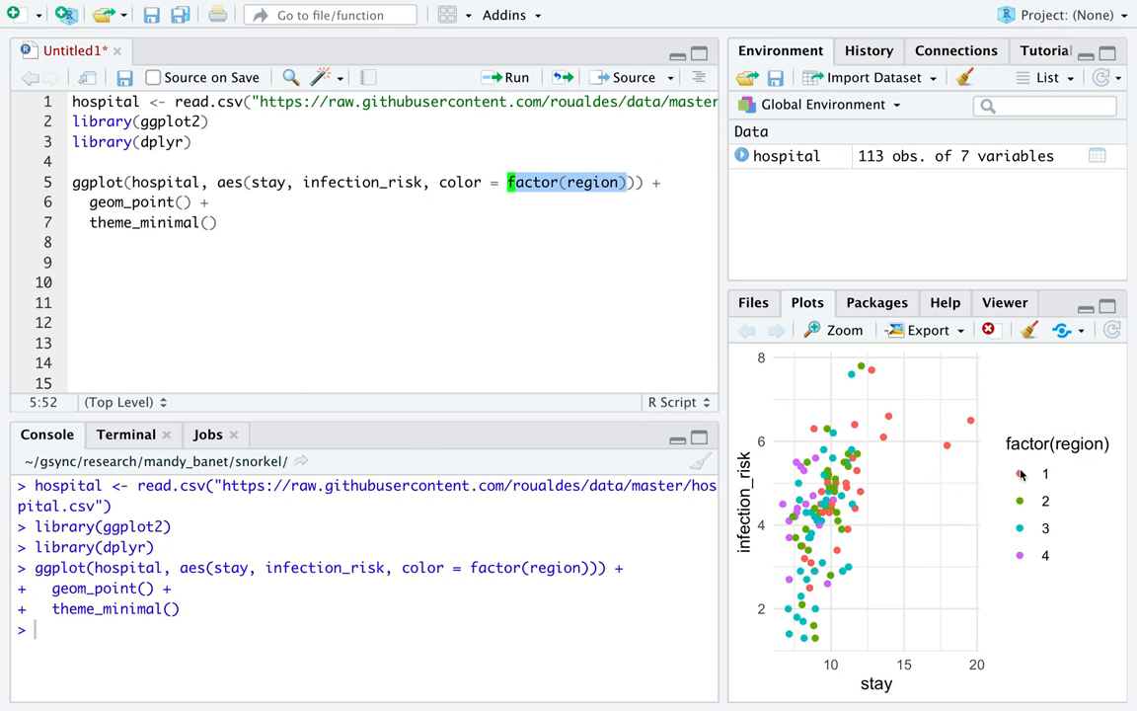
pyautogui.moveTo(1051, 486)
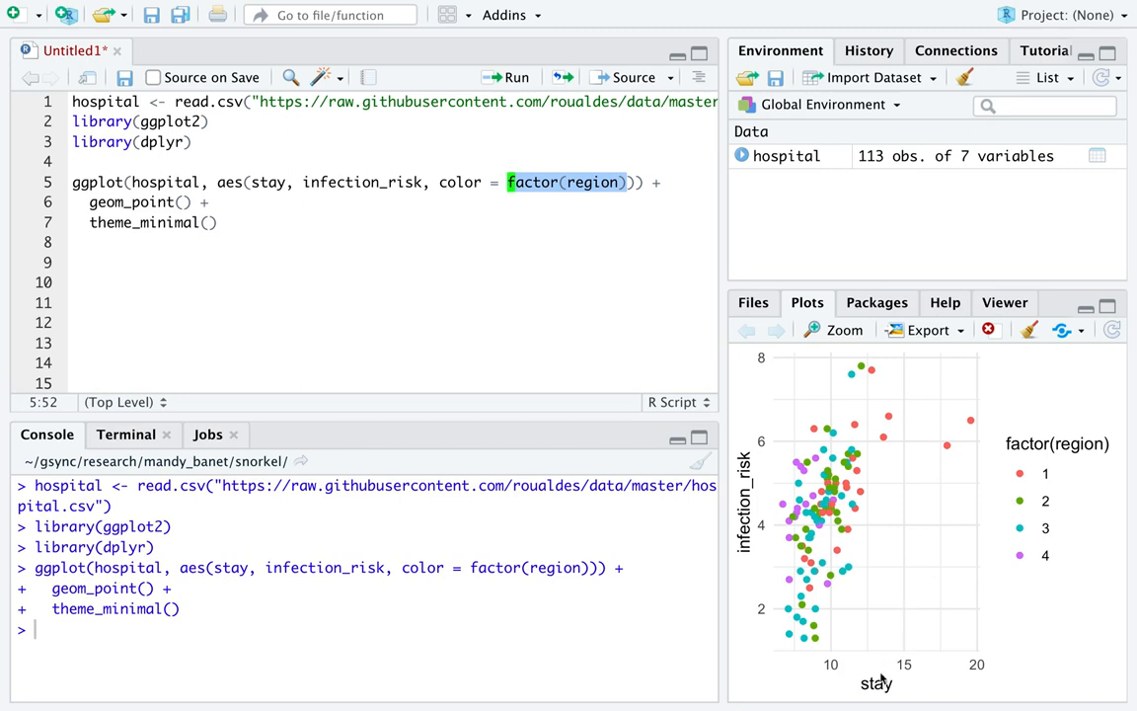
pyautogui.moveTo(897, 684)
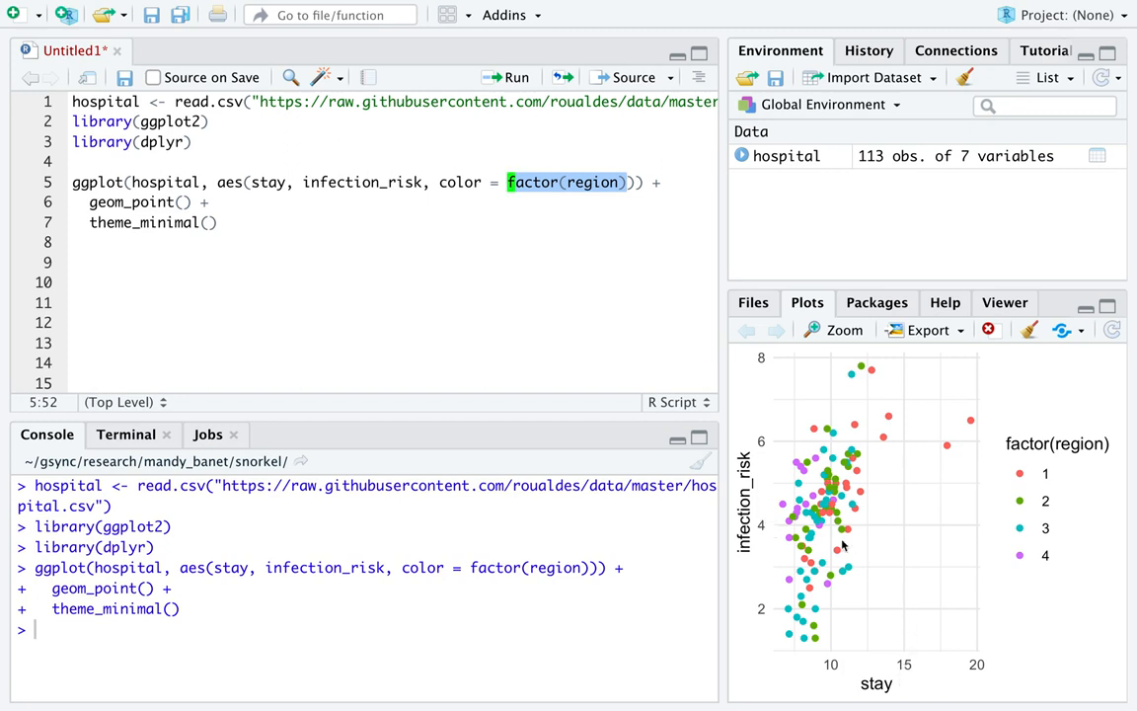
pyautogui.moveTo(707, 387)
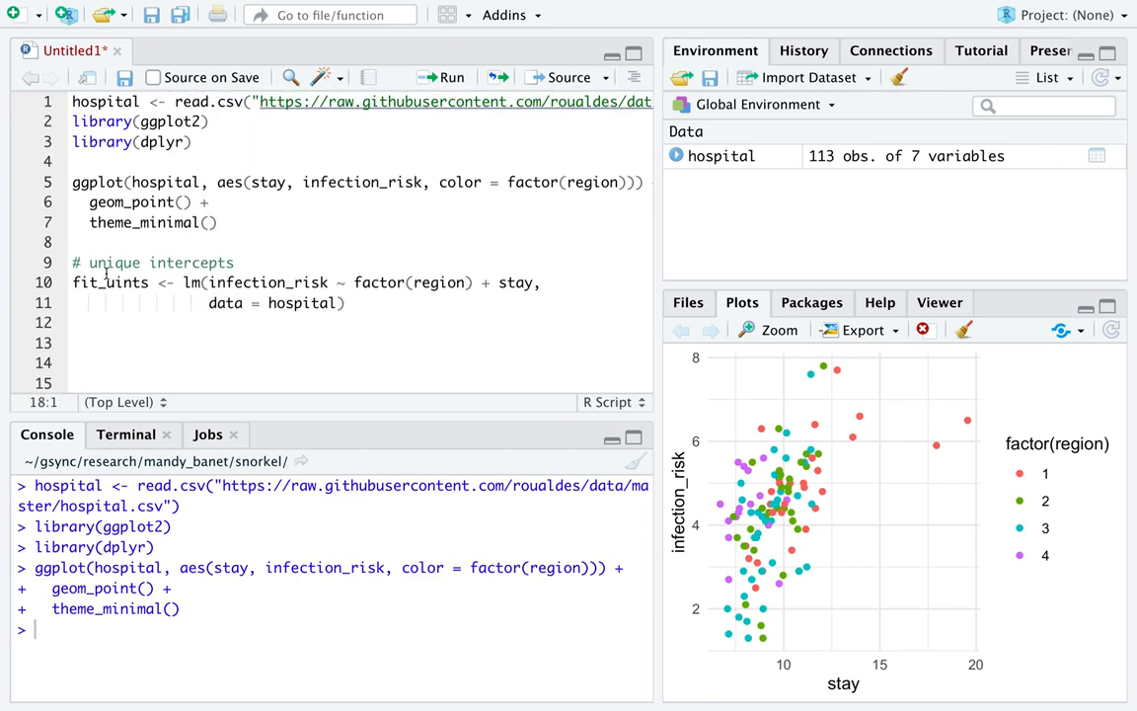
# Walk through the fit_uints formula: infection_risk ~ factor(region) + stay with its data argument.
pyautogui.doubleClick(110, 282)
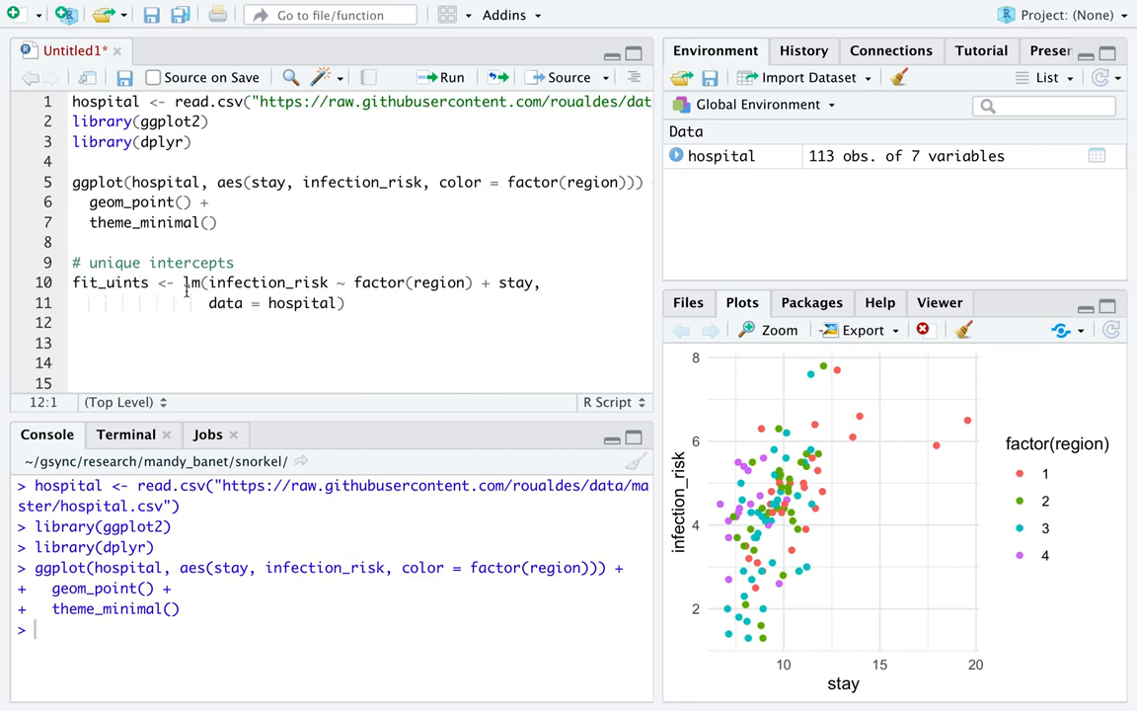
pyautogui.doubleClick(269, 282)
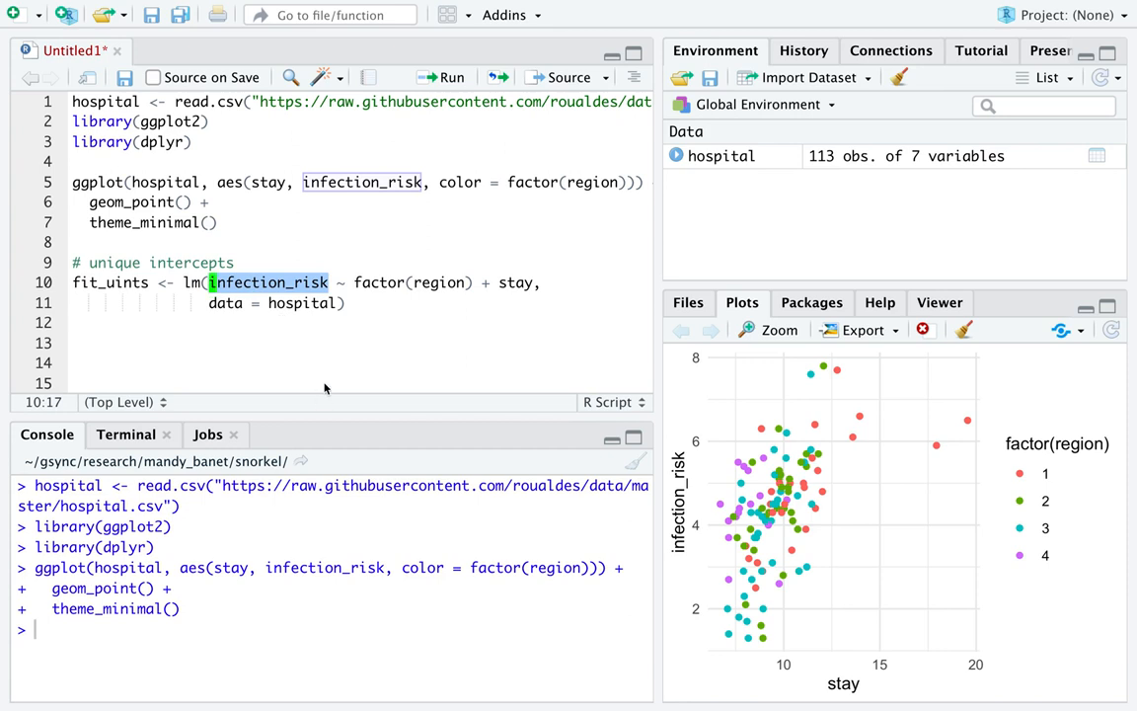
pyautogui.click(338, 283)
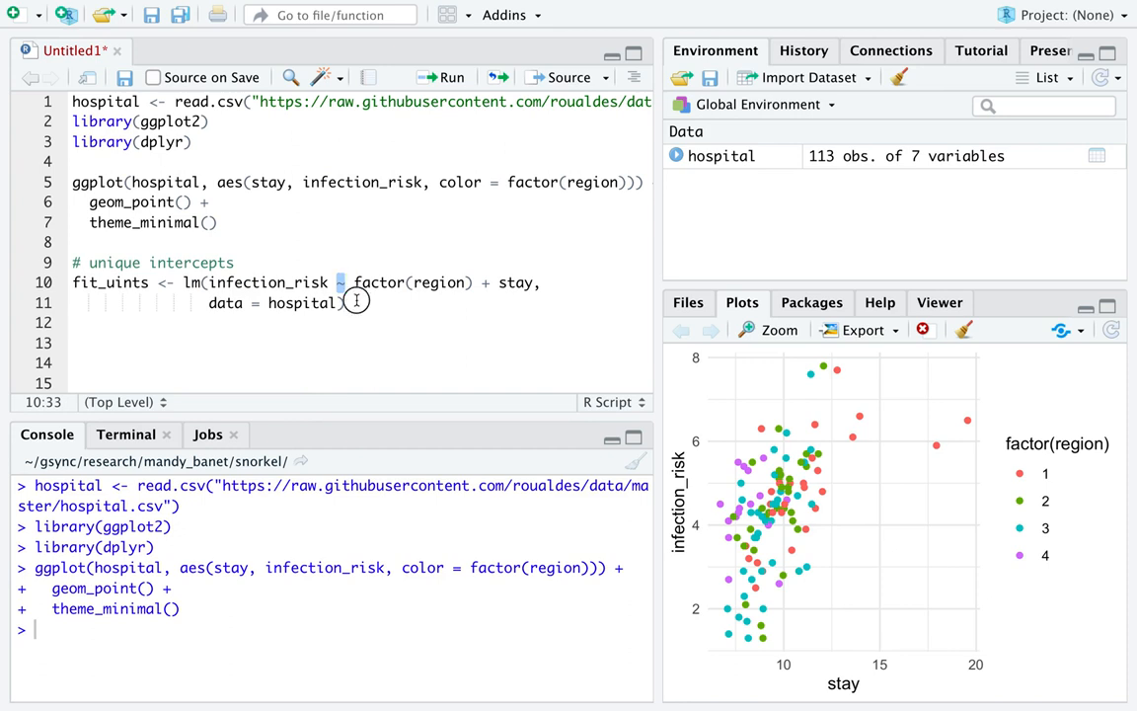
pyautogui.doubleClick(269, 283)
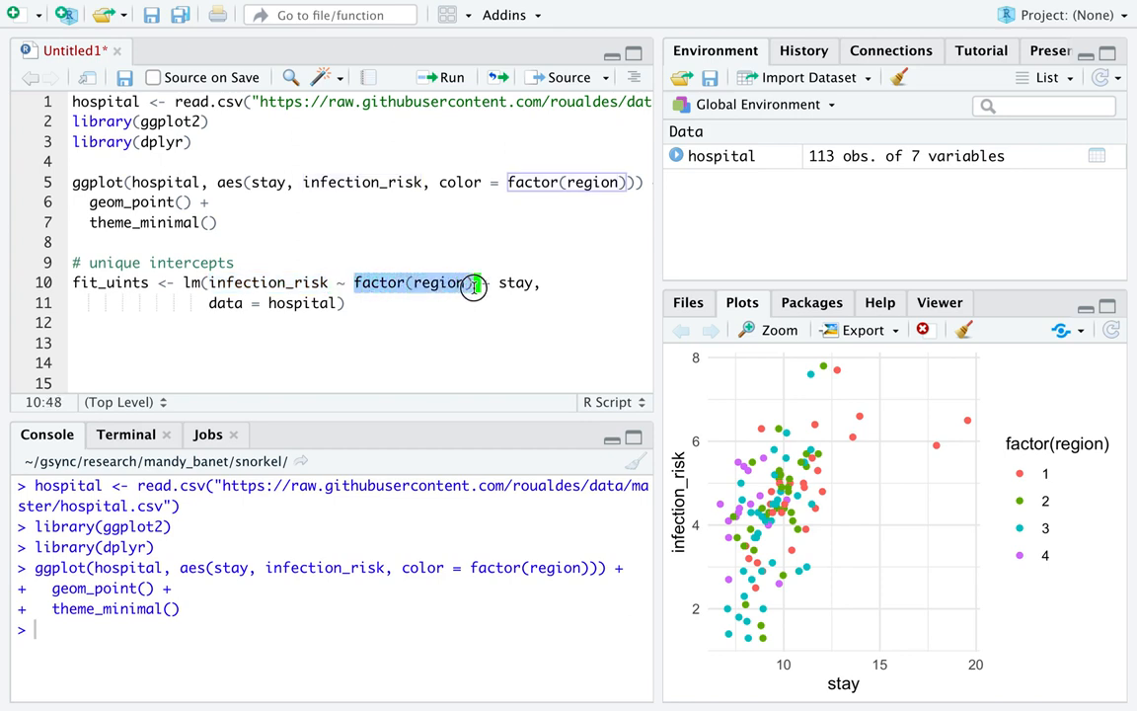
pyautogui.click(477, 282)
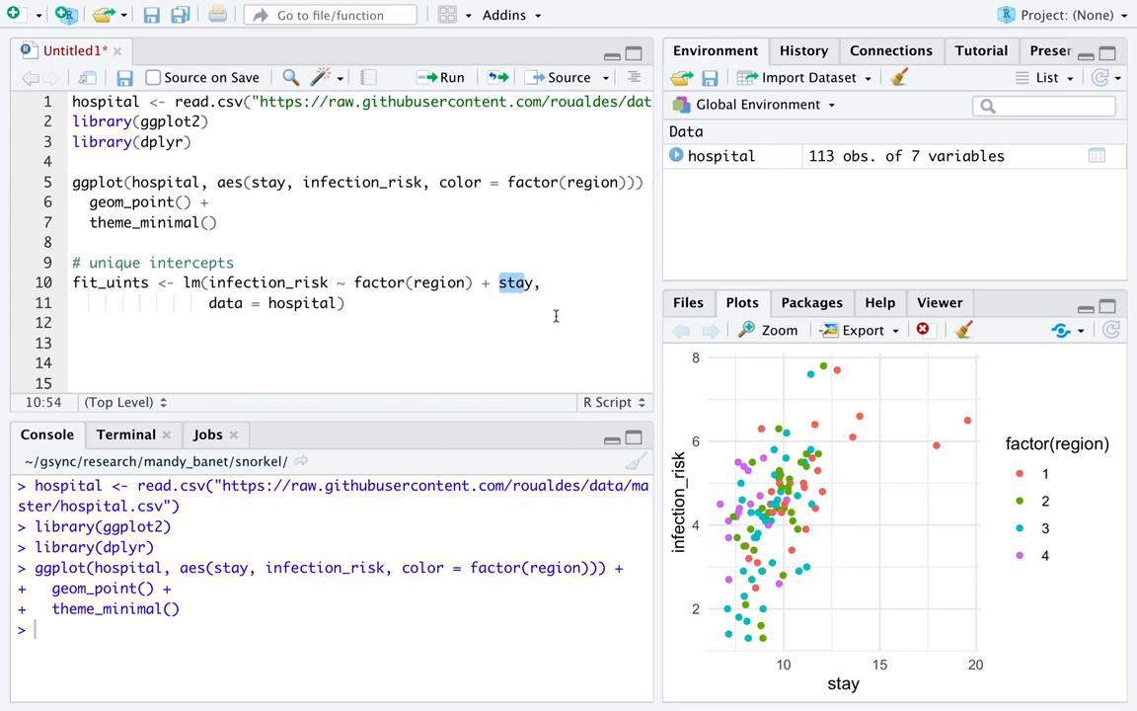
pyautogui.doubleClick(411, 282)
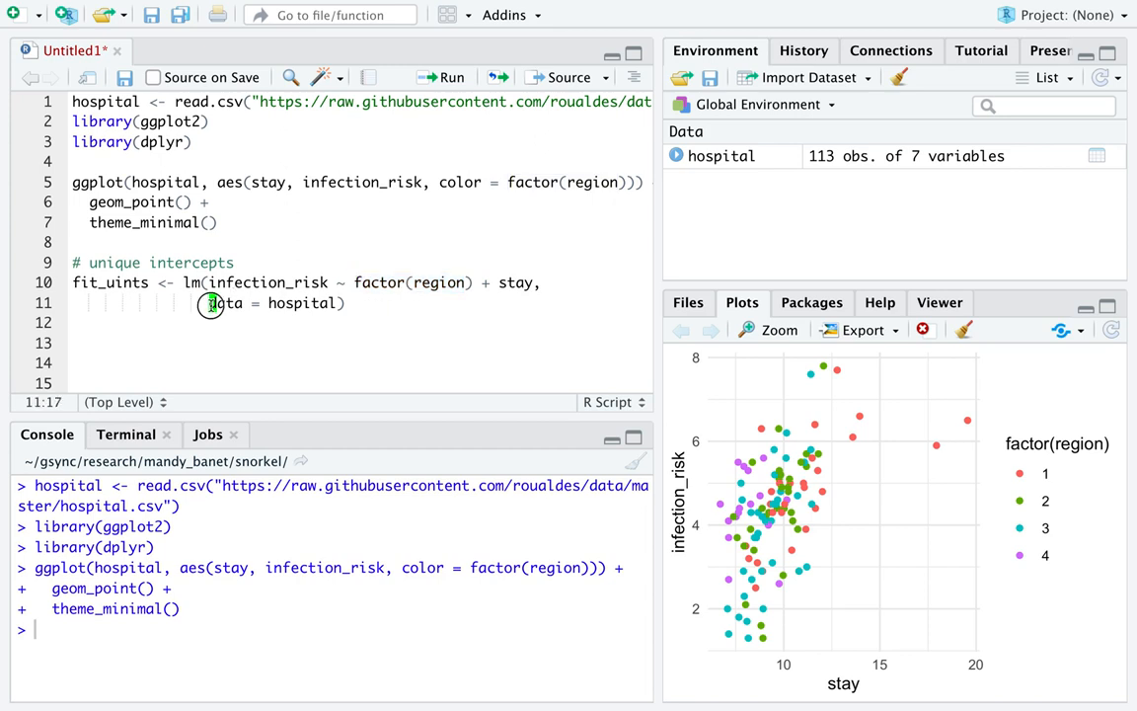
pyautogui.moveTo(210, 305); pyautogui.dragTo(344, 304)
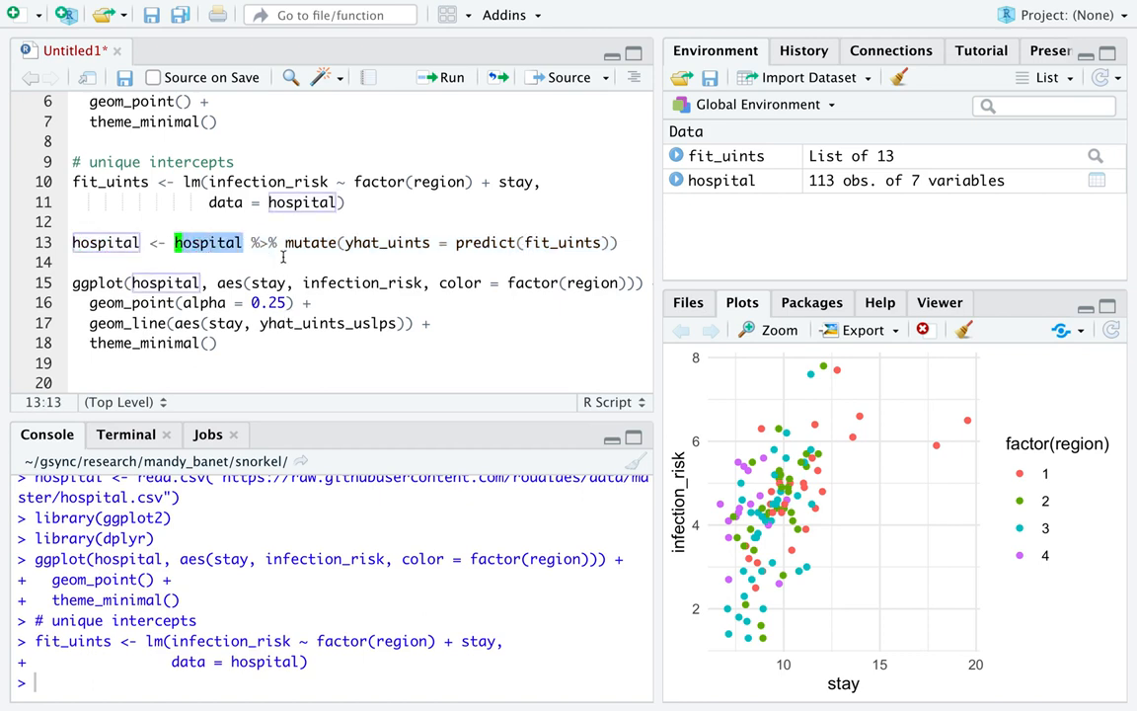
# Highlight the mutate call and the new yhat_uints prediction column on the predict line.
pyautogui.doubleClick(312, 241)
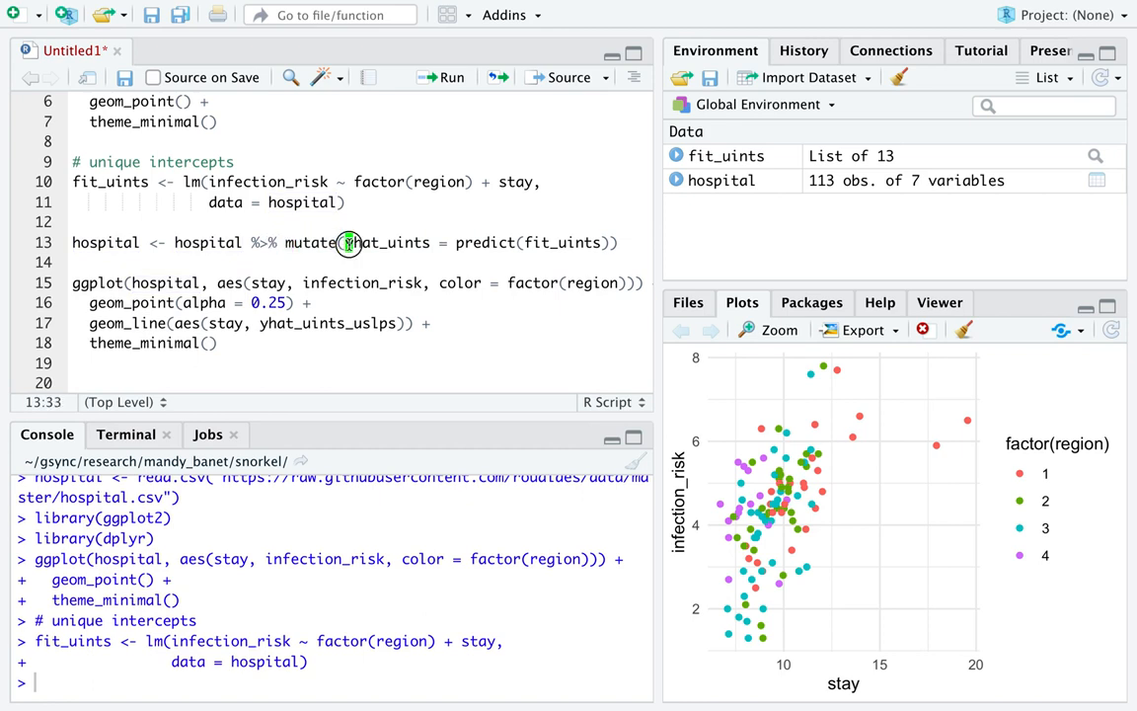
pyautogui.doubleClick(387, 240)
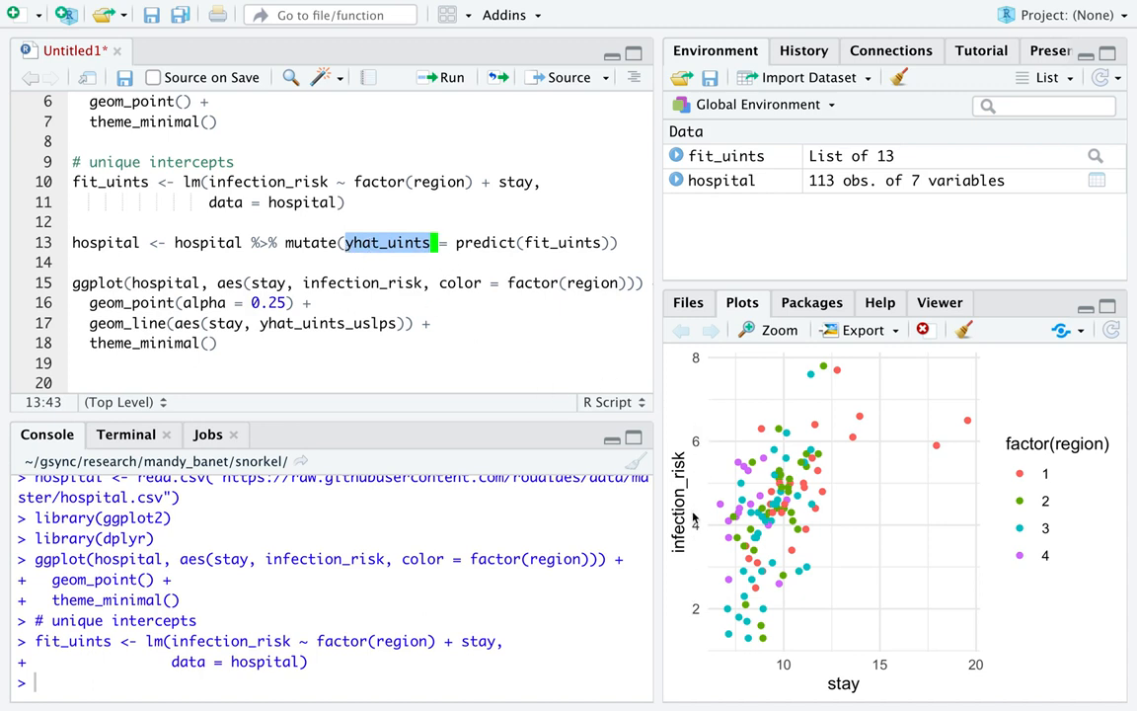
pyautogui.moveTo(695, 509)
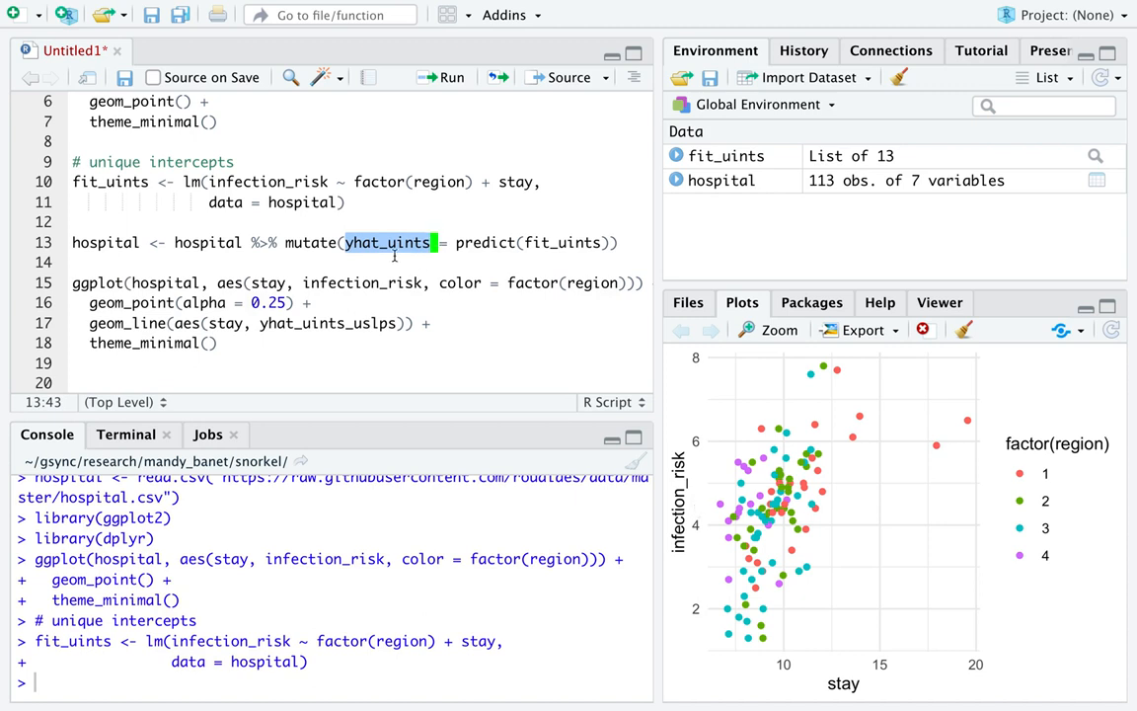
pyautogui.moveTo(438, 242)
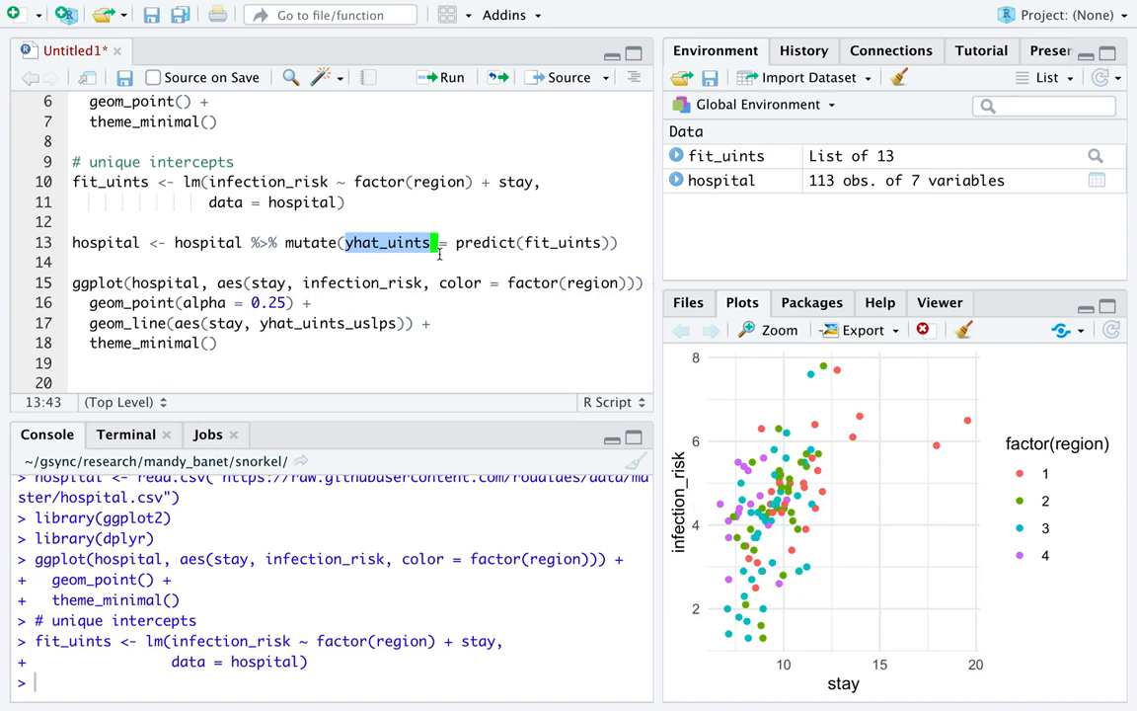
pyautogui.moveTo(477, 245)
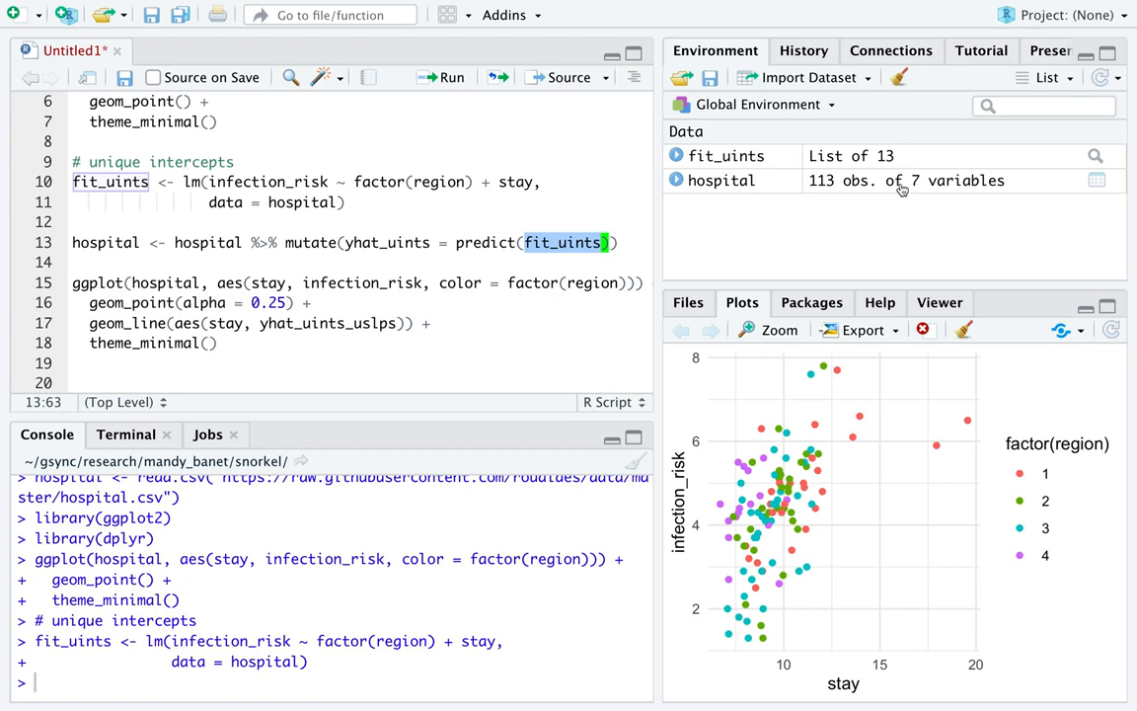
pyautogui.click(506, 241)
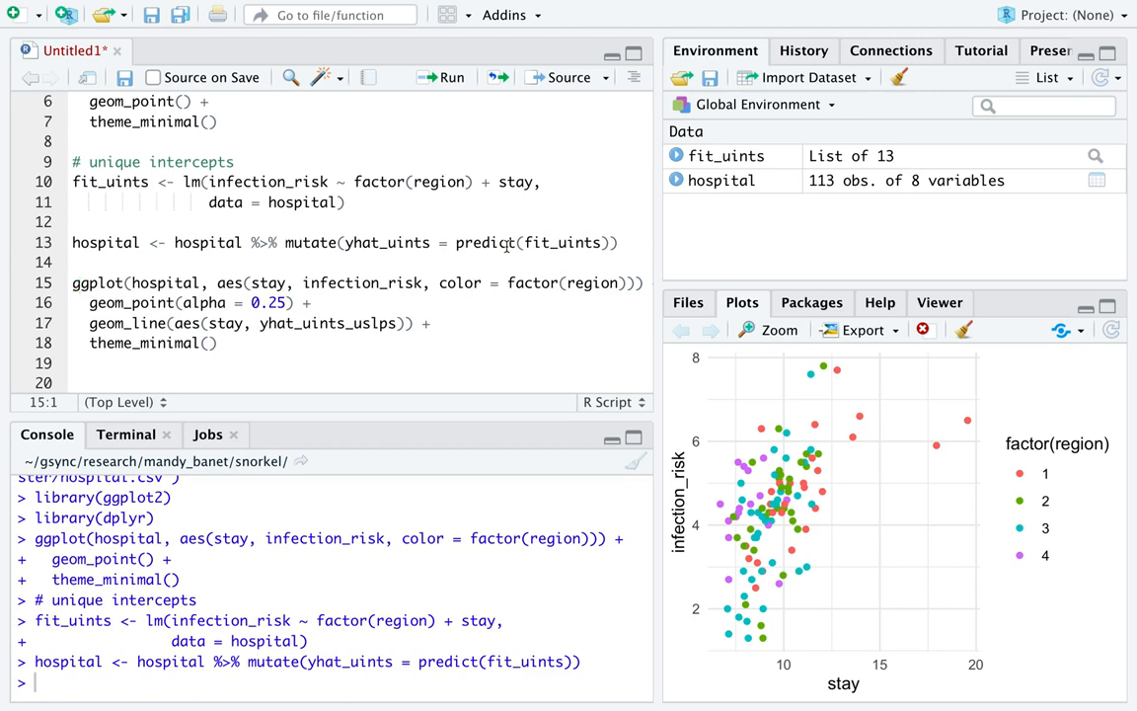
pyautogui.doubleClick(387, 241)
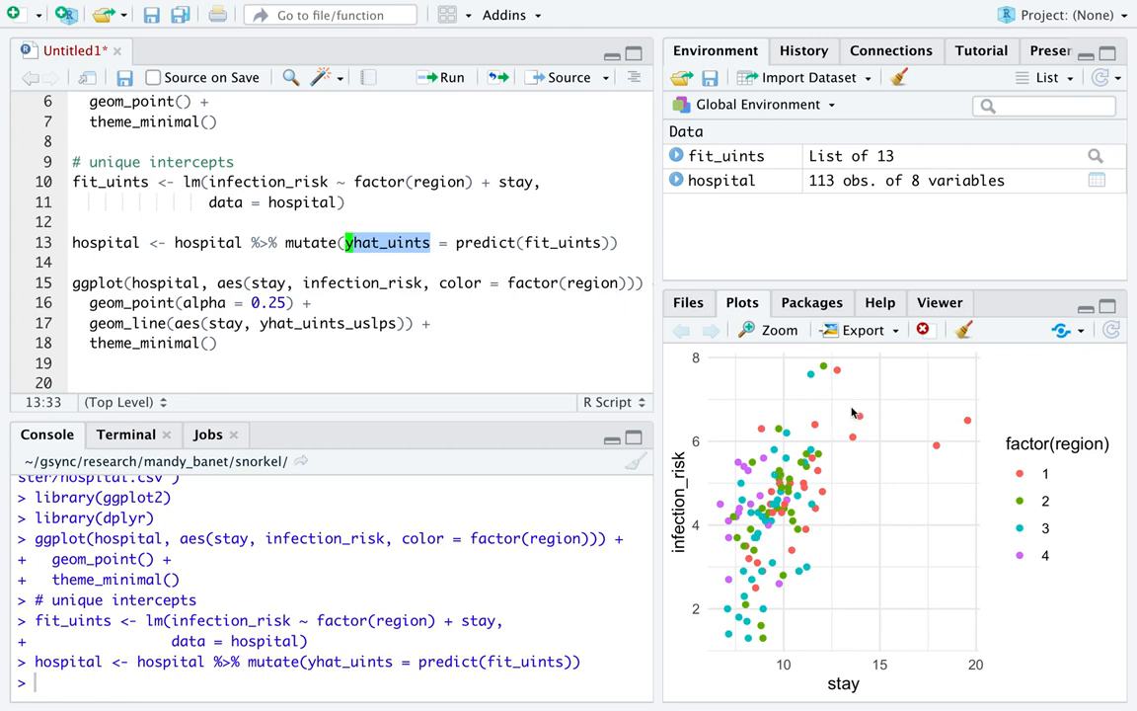
pyautogui.moveTo(825, 513)
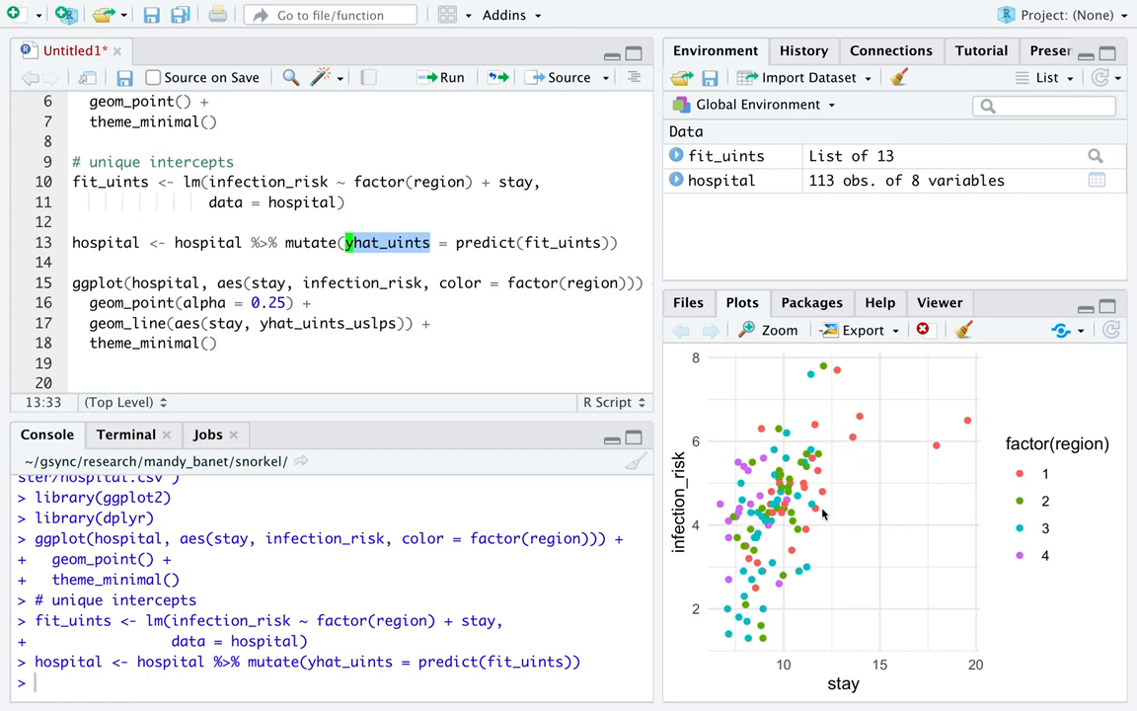
# Correct the misspelled column to yhat_uints in the geom_line layer of the plot.
pyautogui.click(280, 283)
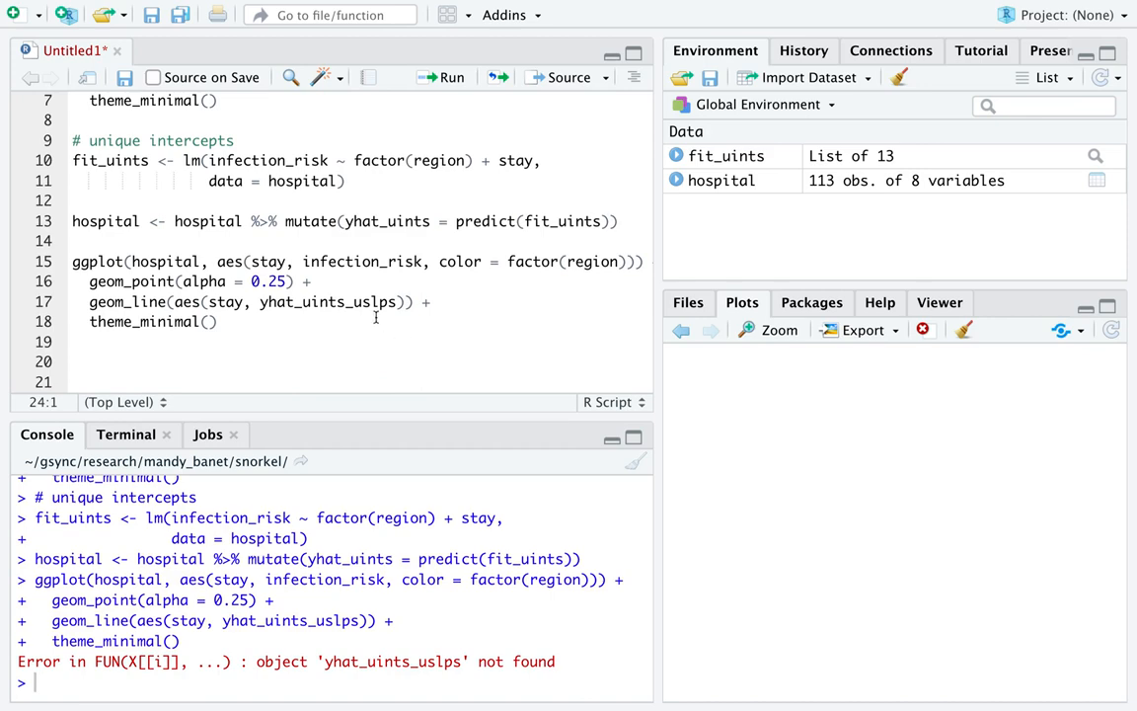
pyautogui.doubleClick(371, 300)
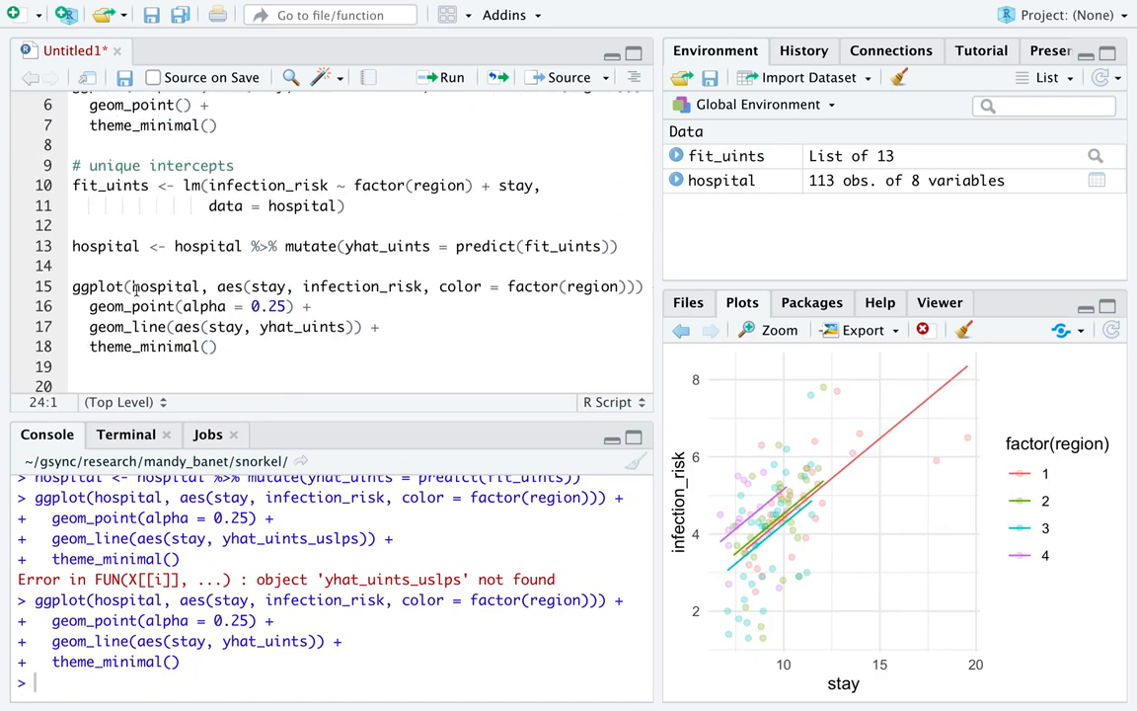
pyautogui.doubleClick(166, 286)
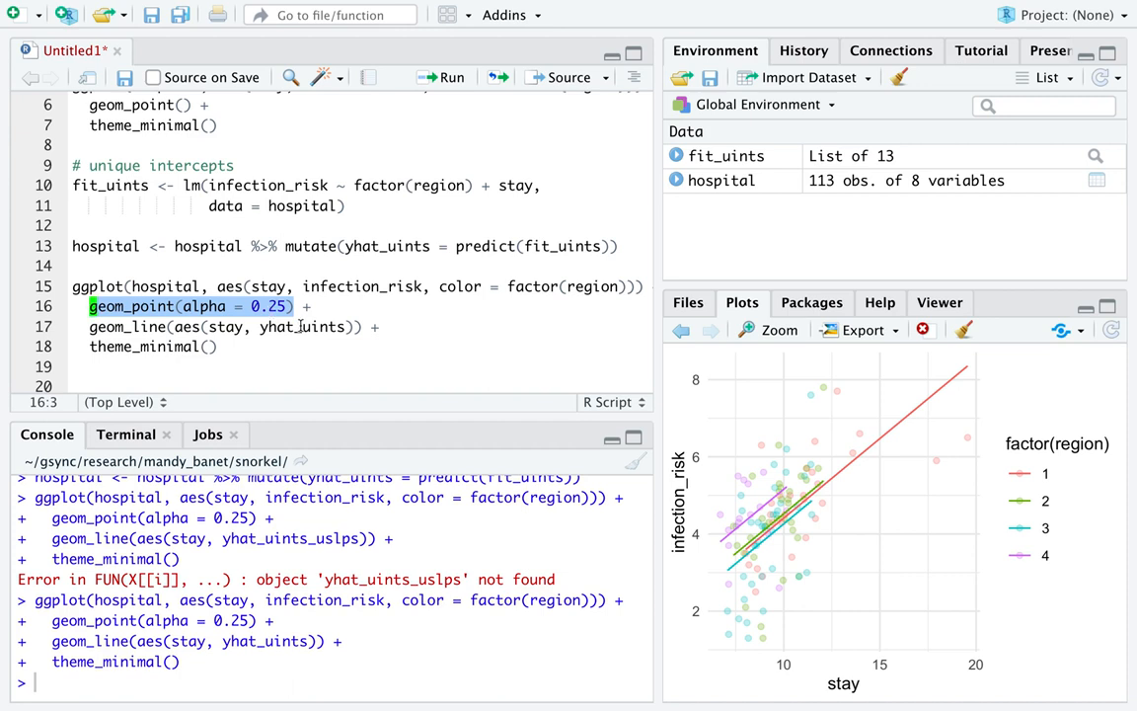
pyautogui.click(95, 328)
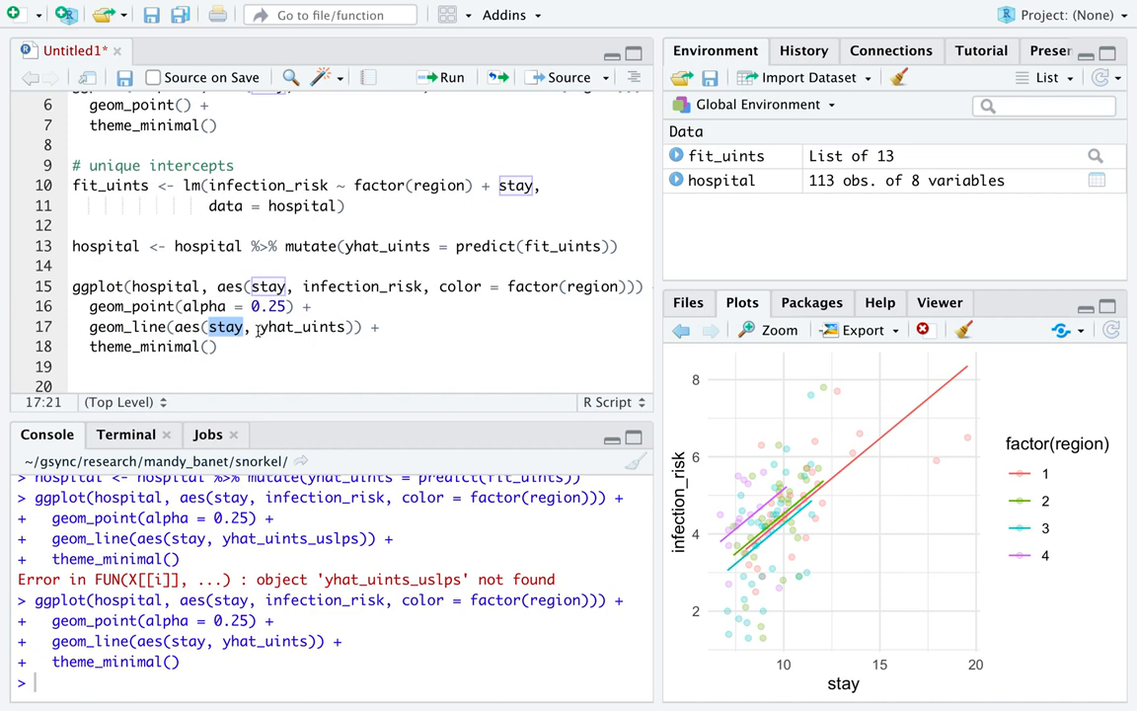
pyautogui.doubleClick(300, 328)
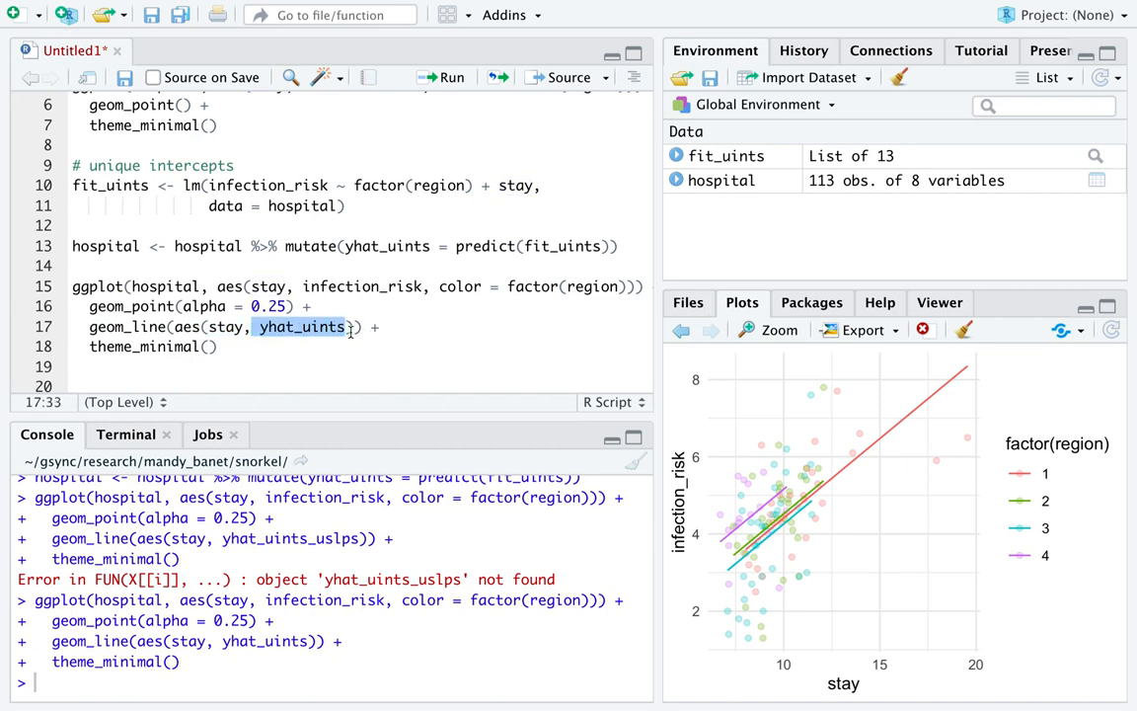
pyautogui.moveTo(447, 365)
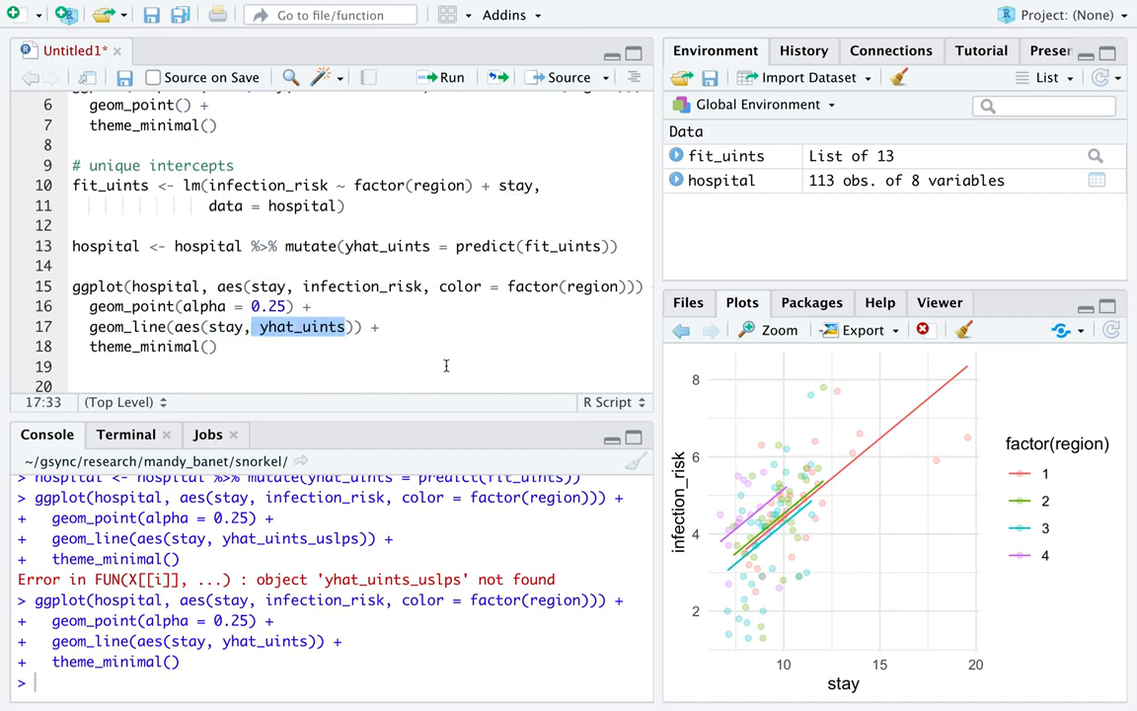
pyautogui.moveTo(770, 516)
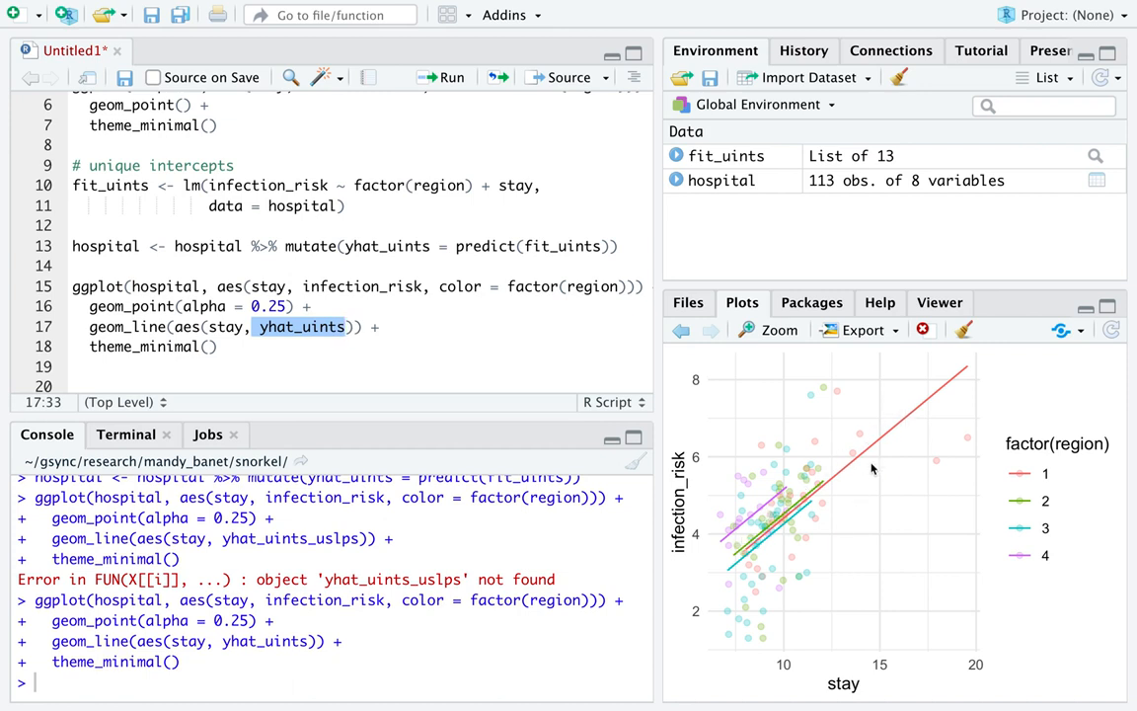
pyautogui.moveTo(762, 561)
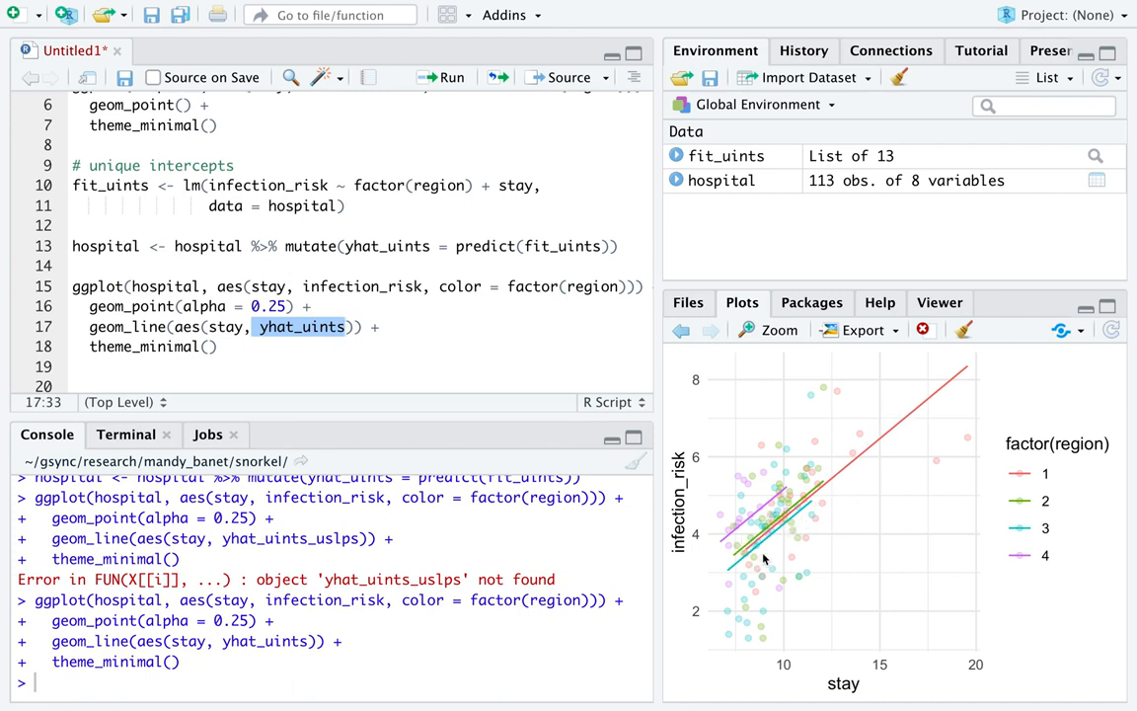
pyautogui.moveTo(786, 561)
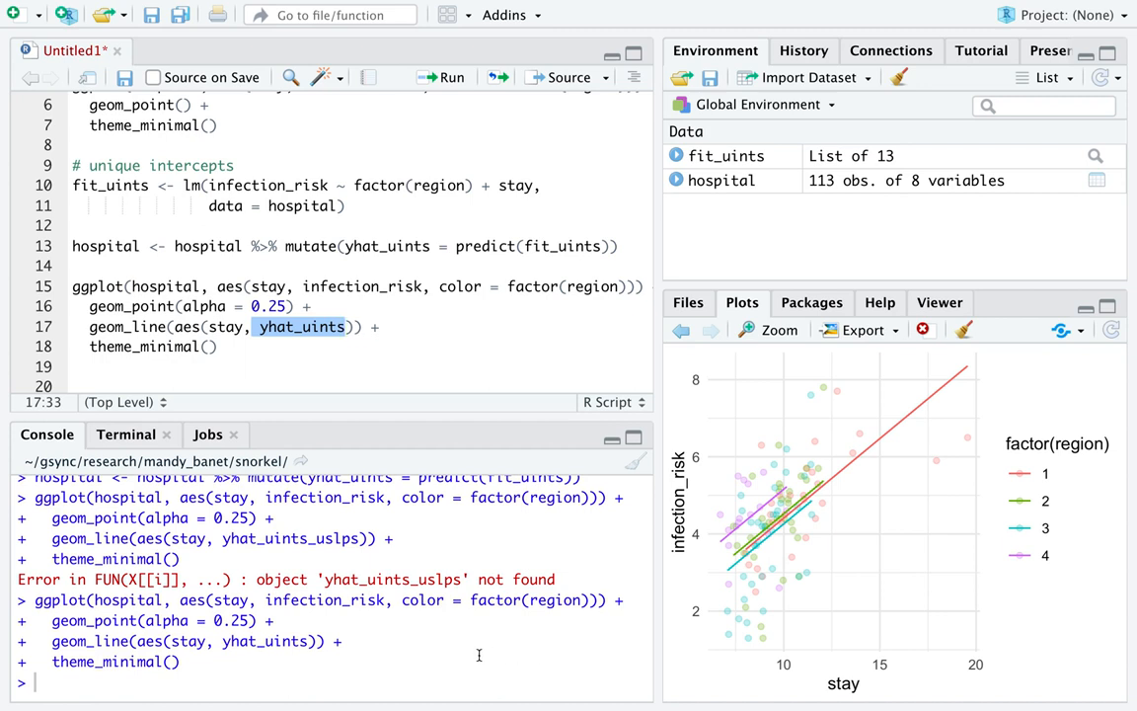
pyautogui.moveTo(474, 454)
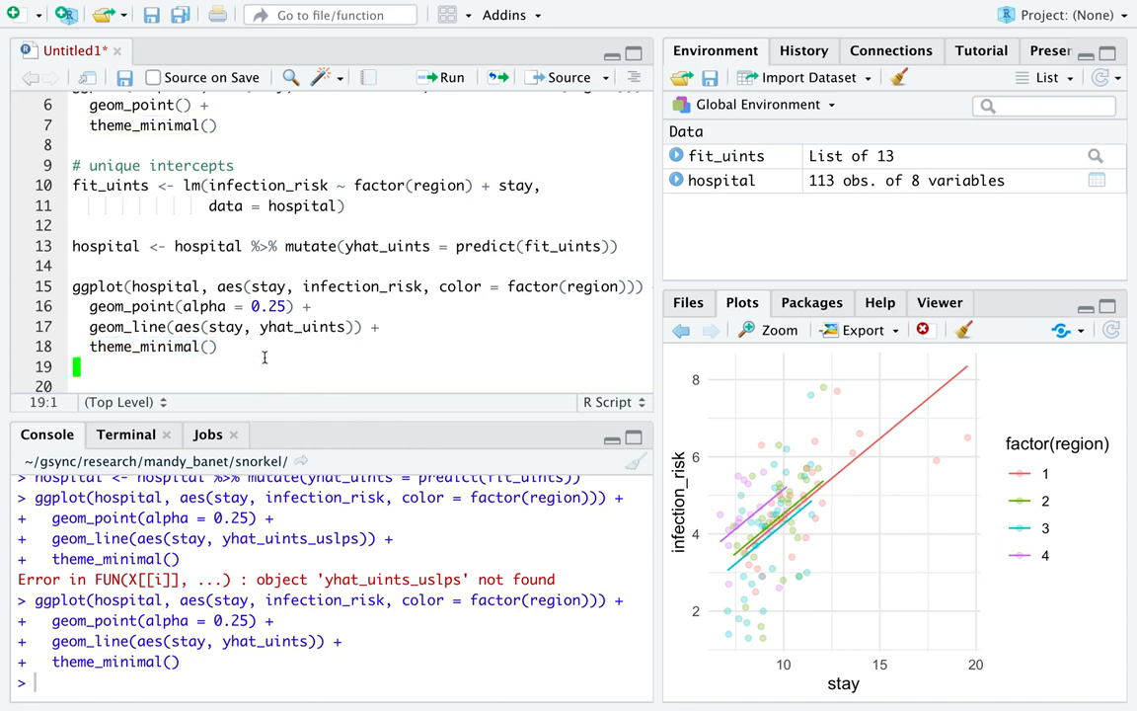
# Add summary(fit_uints) and begin a # model comment beneath it.
pyautogui.write('summary(fit_uints)')
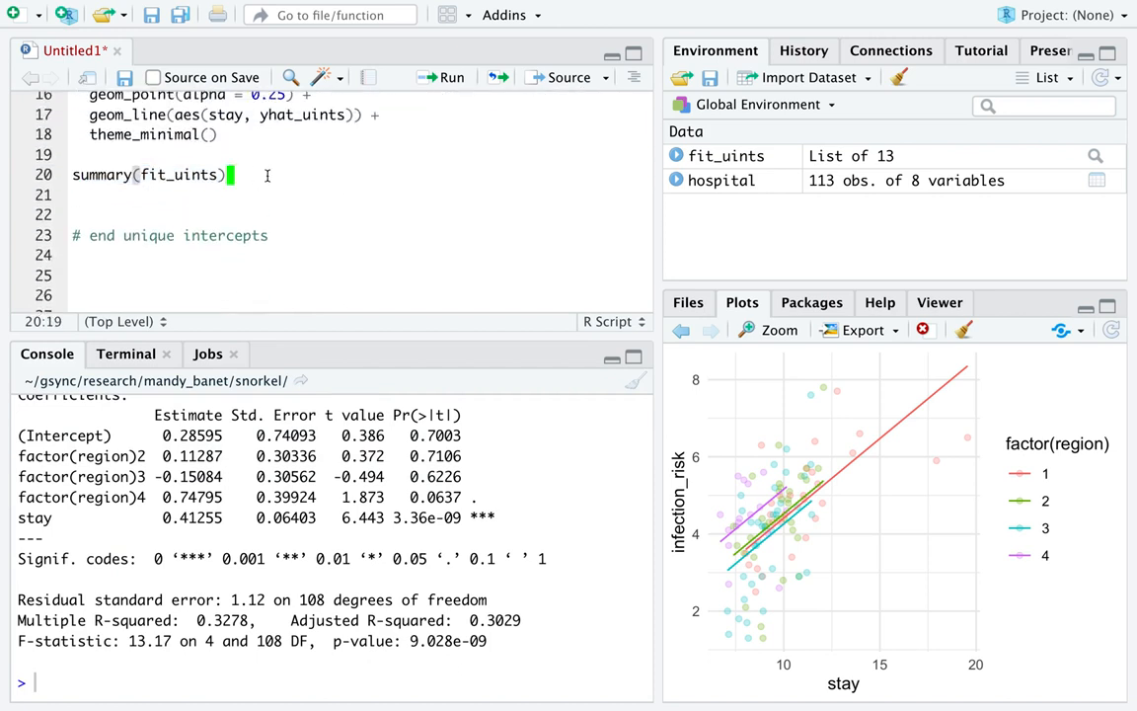
pyautogui.write('# model')
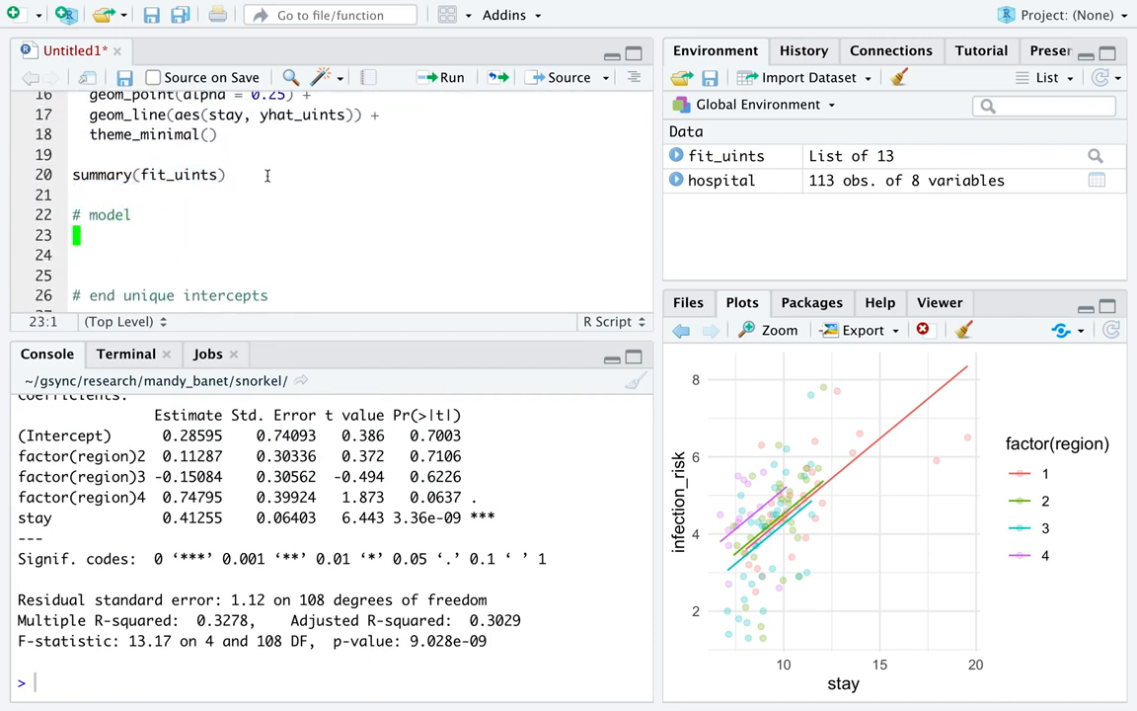
# Write the equation line hat(infection_risk) = and edit it into commented brace form.
pyautogui.write('hat')
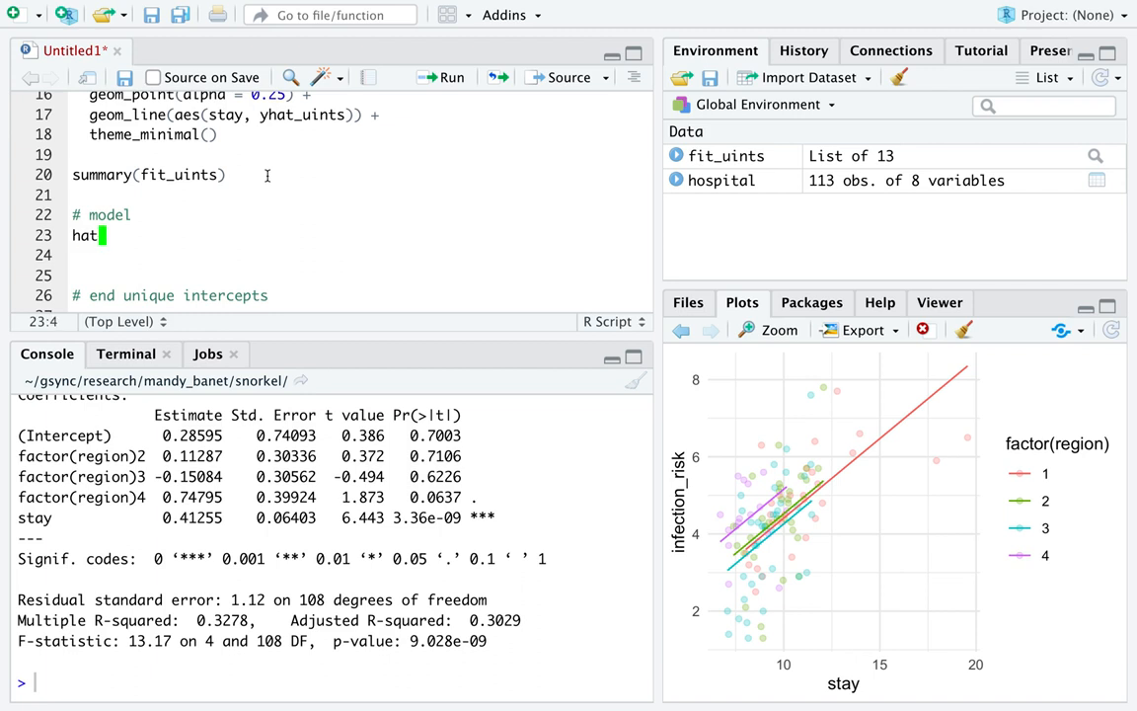
pyautogui.write('(infection_')
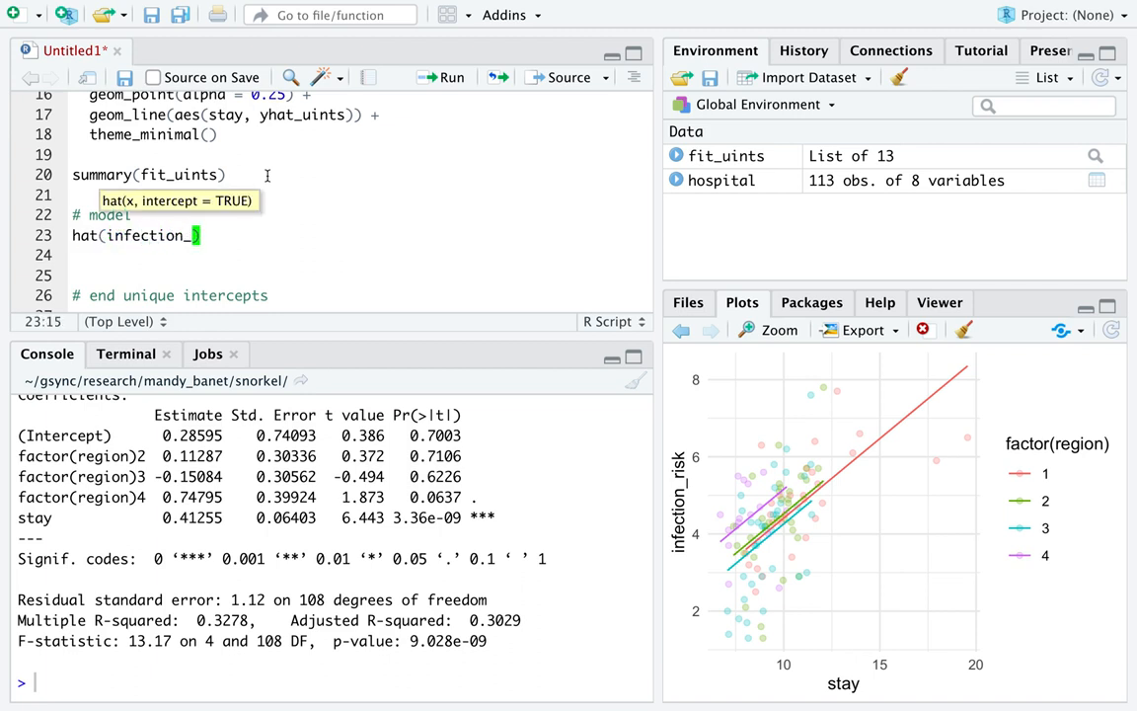
pyautogui.write('risk) =')
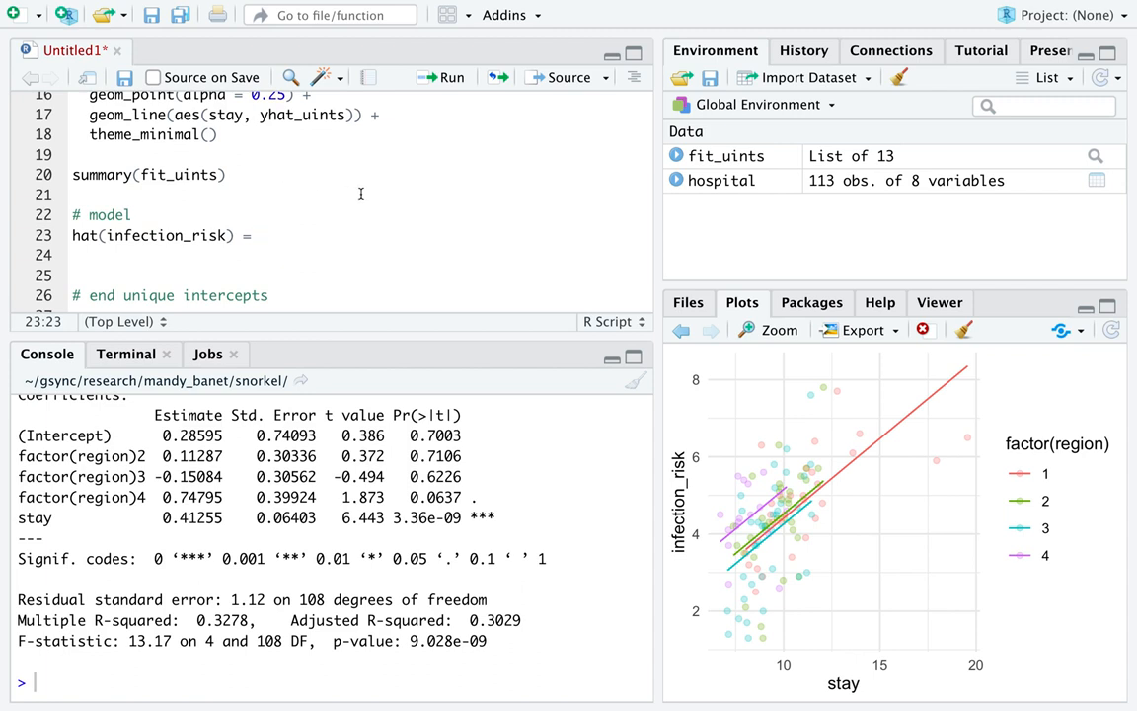
pyautogui.doubleClick(83, 235)
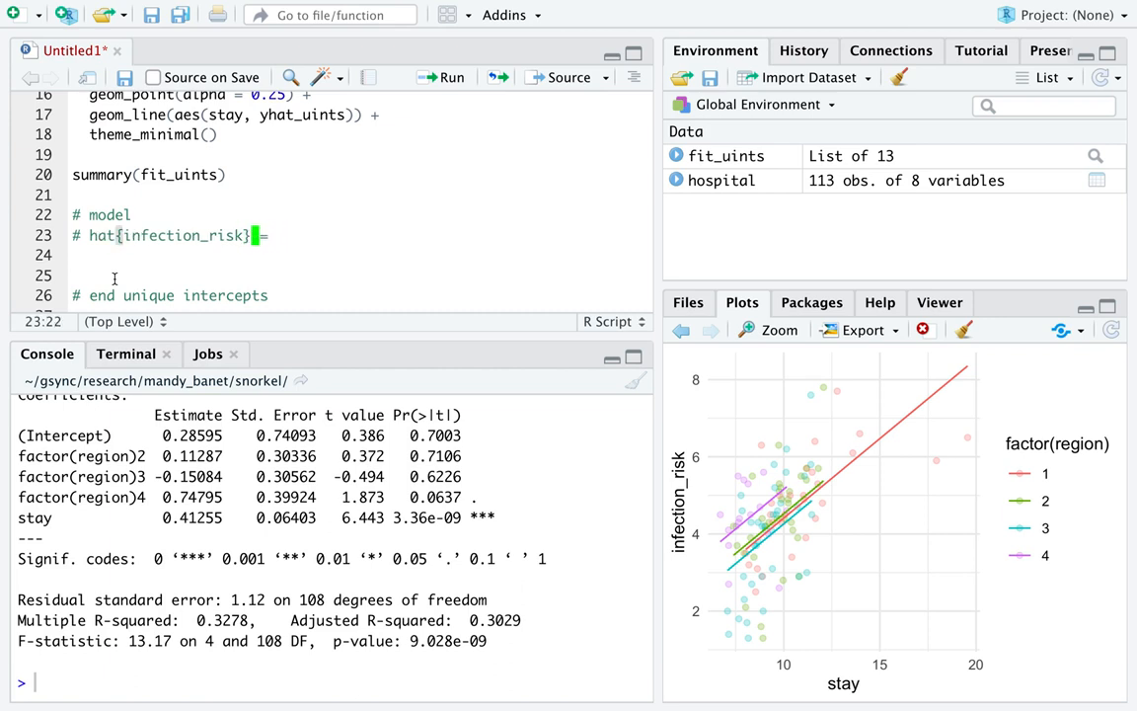
pyautogui.moveTo(502, 152)
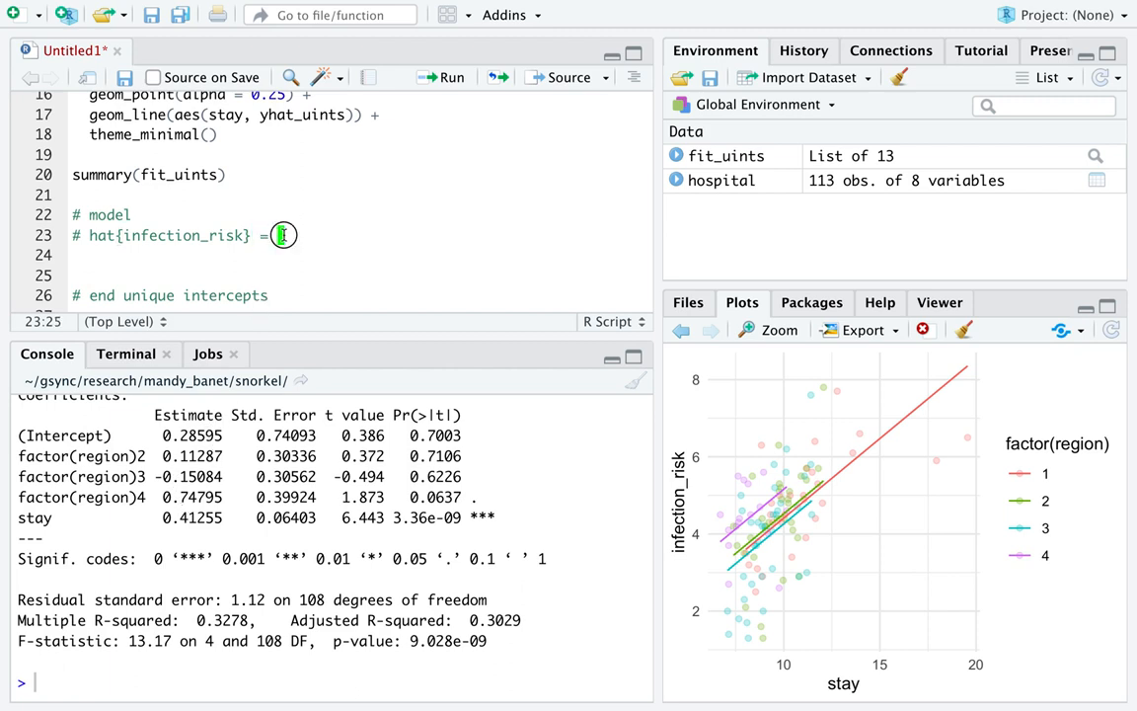
pyautogui.moveTo(456, 244)
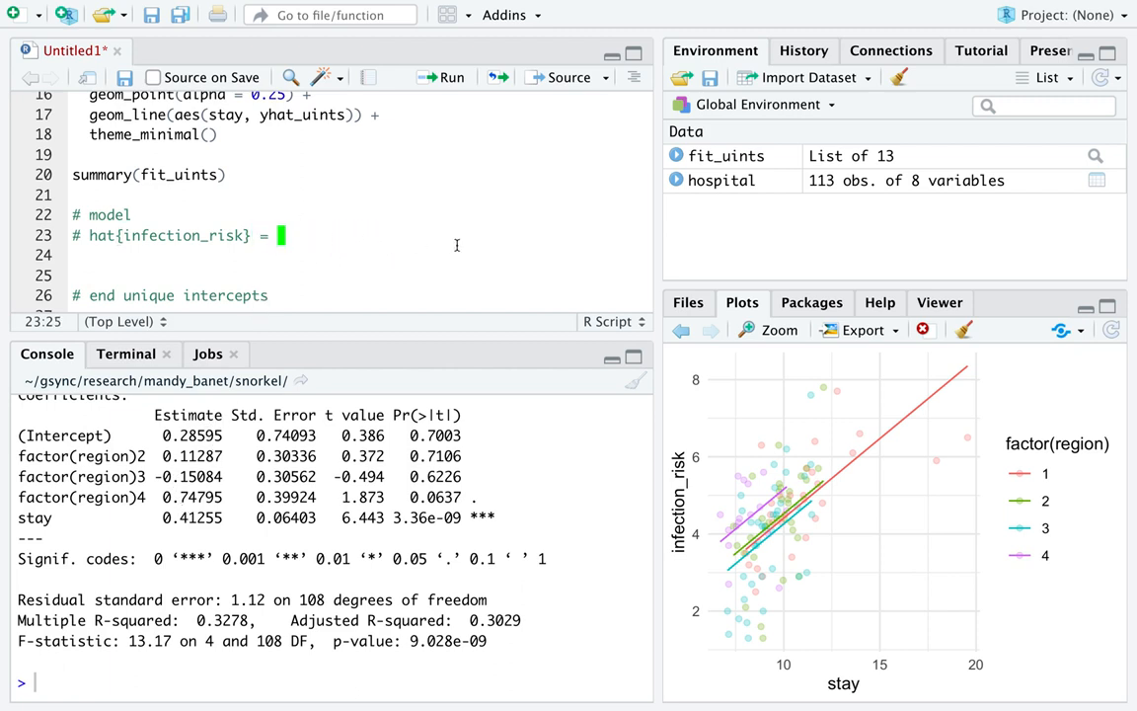
pyautogui.moveTo(482, 249)
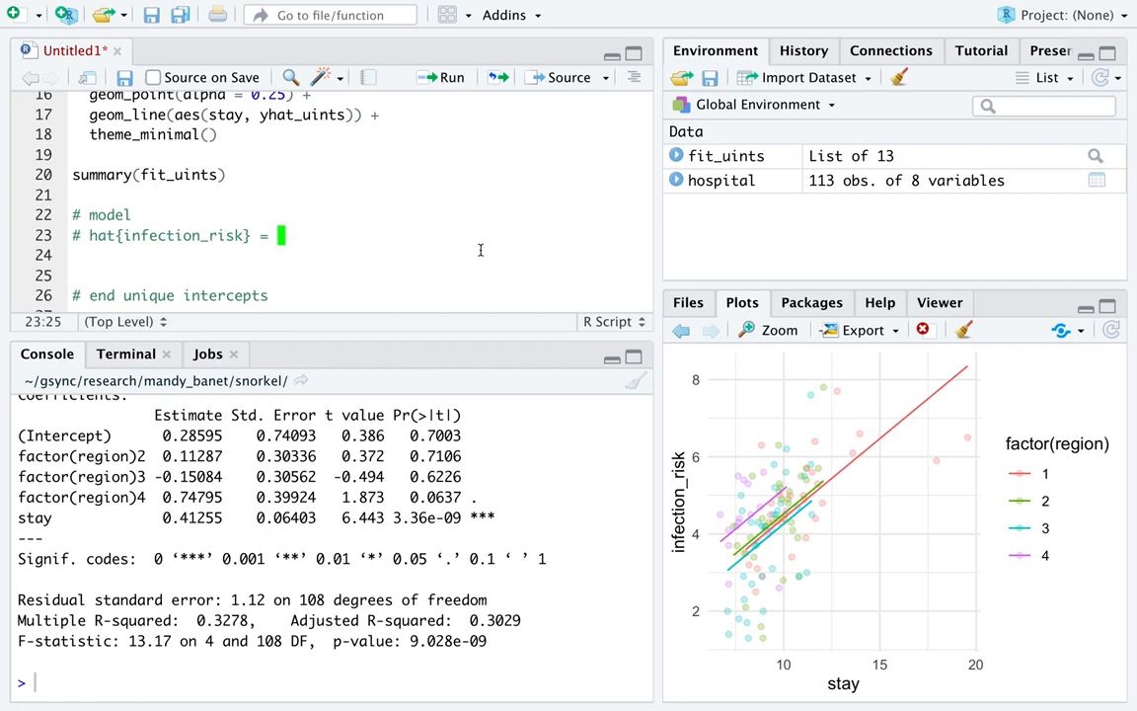
# Enter 0.29 as the intercept, matching the (Intercept) row in the summary output.
pyautogui.write('0')
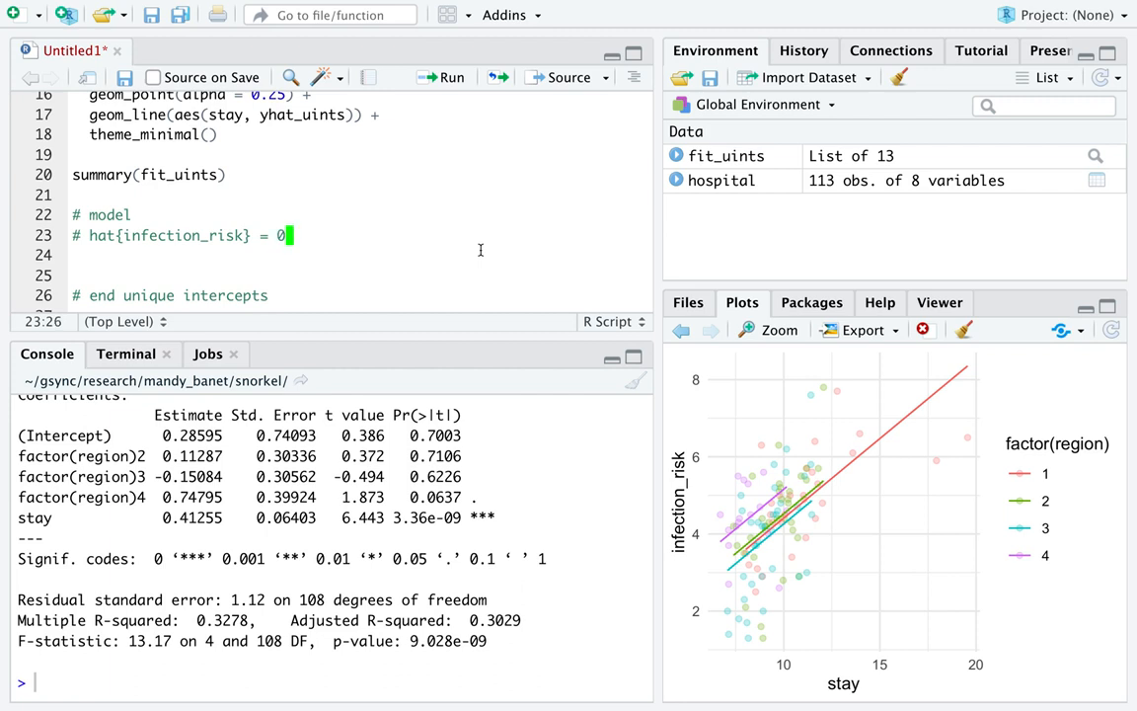
pyautogui.write('.29')
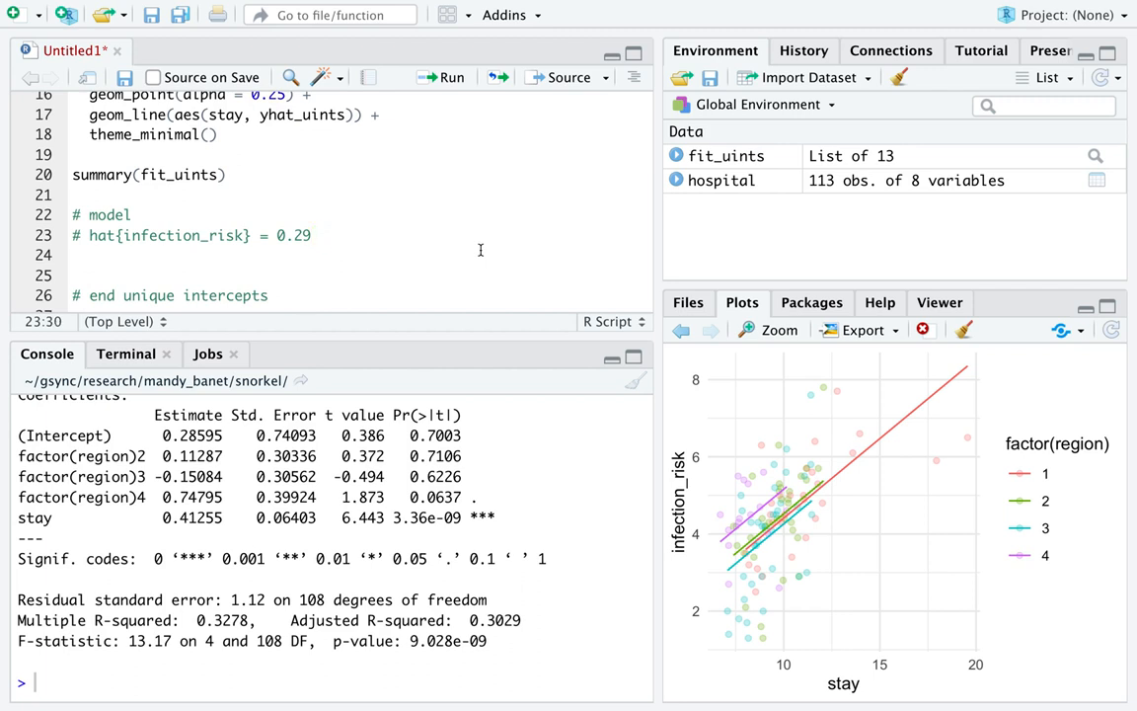
pyautogui.moveTo(960, 472)
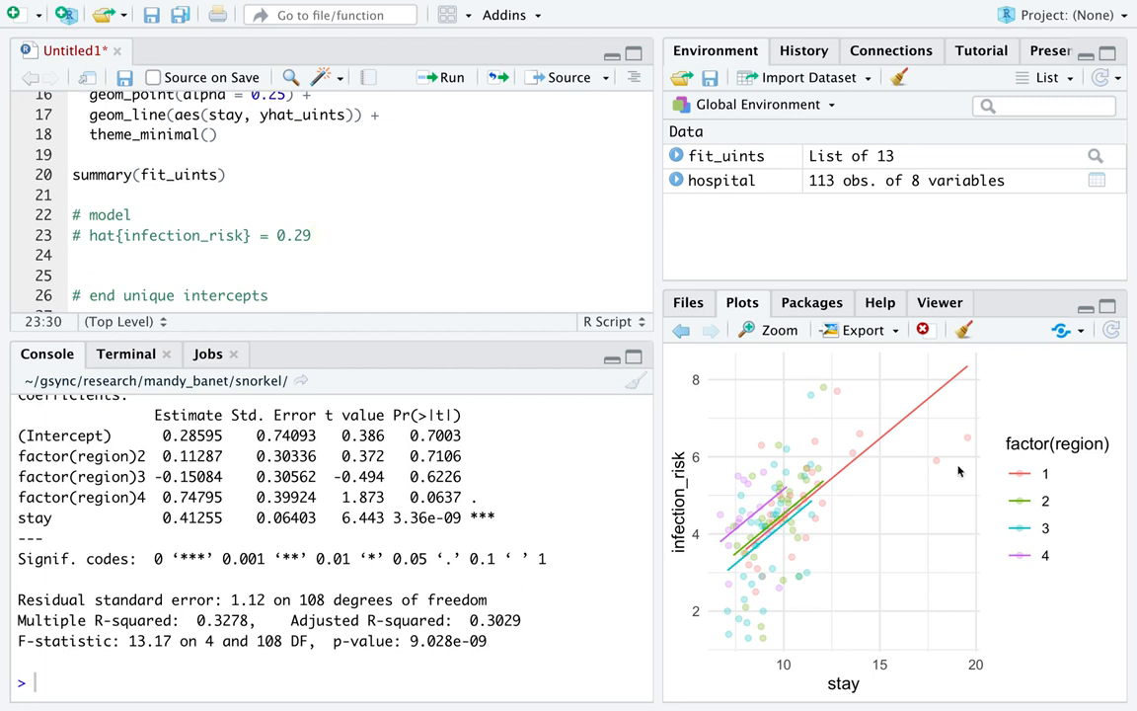
pyautogui.moveTo(1050, 510)
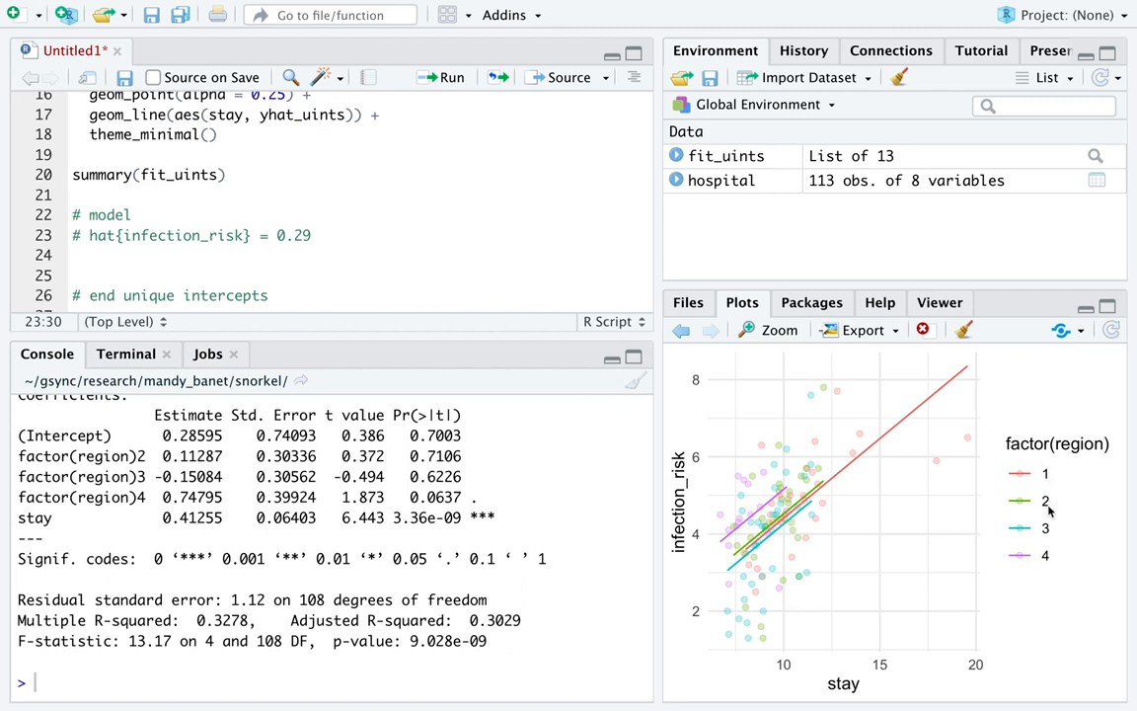
pyautogui.moveTo(1050, 561)
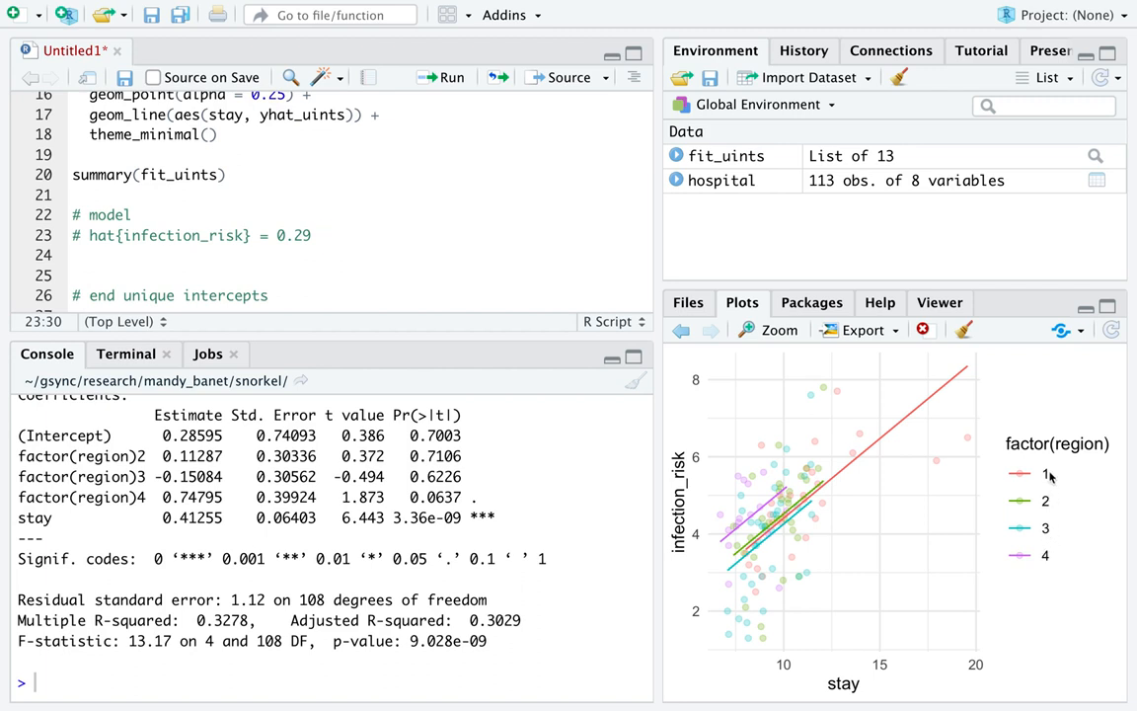
pyautogui.moveTo(1049, 484)
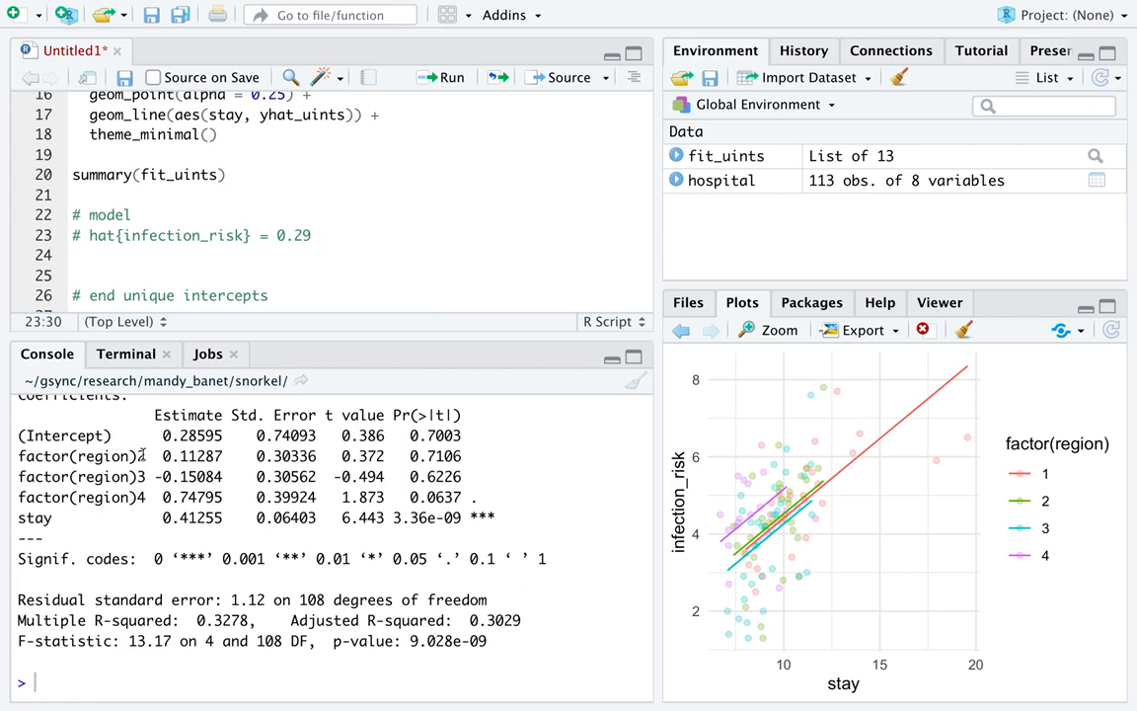
pyautogui.doubleClick(65, 437)
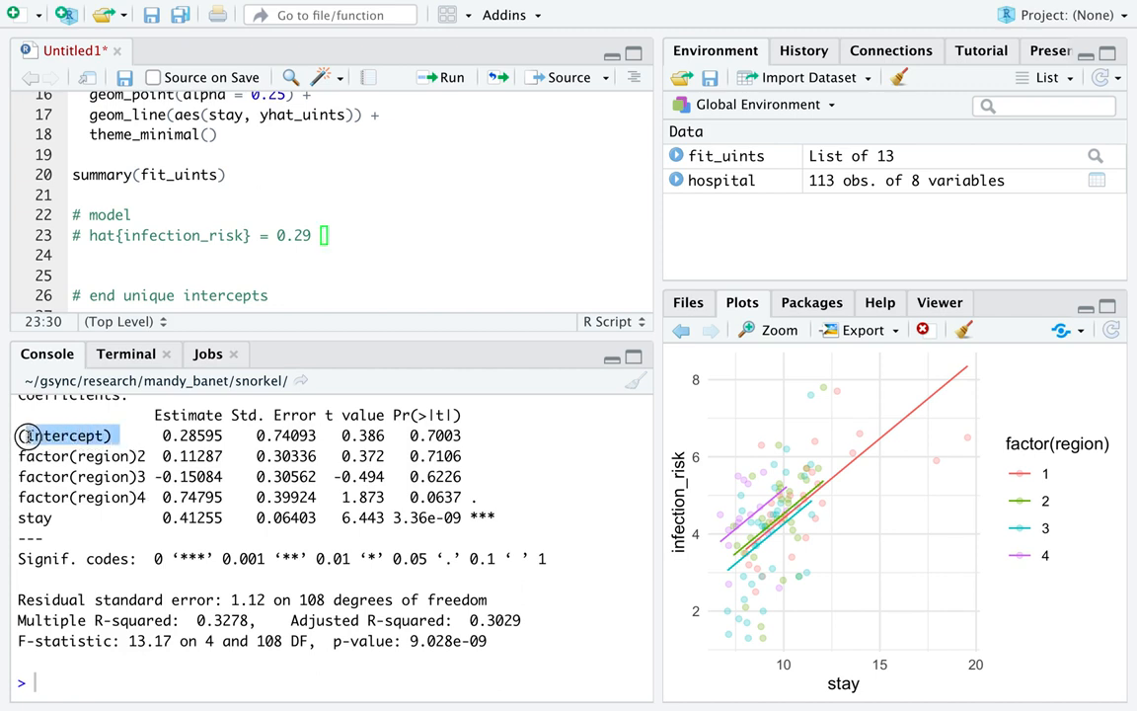
pyautogui.doubleClick(65, 436)
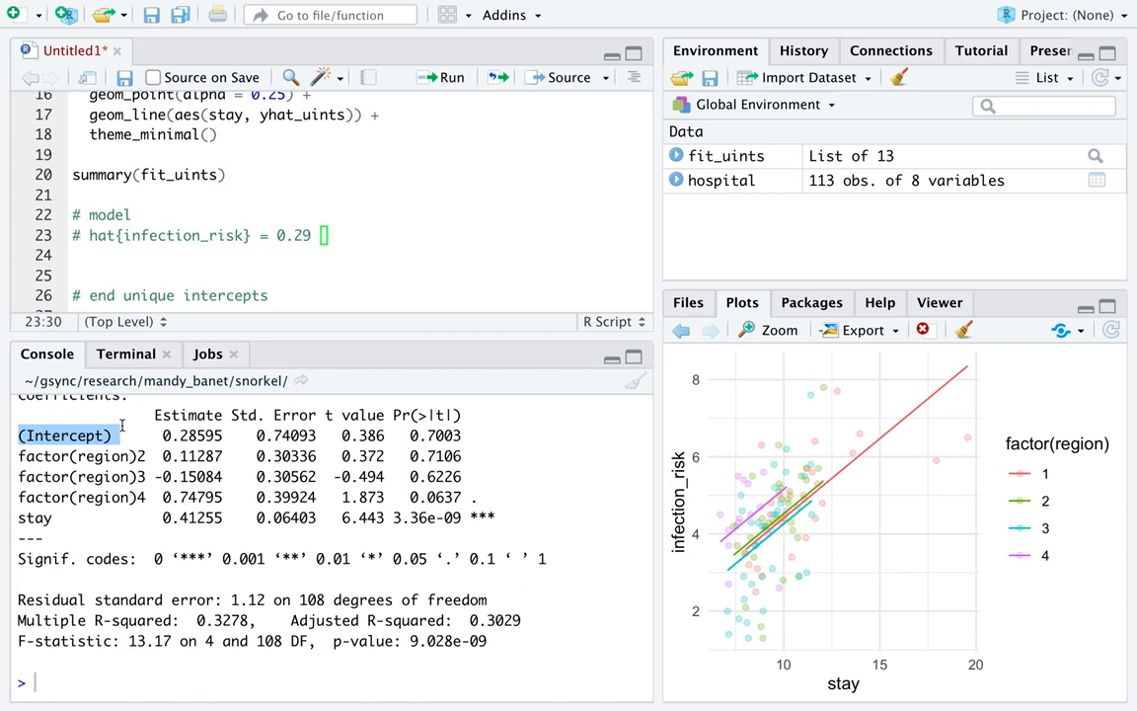
pyautogui.moveTo(312, 289)
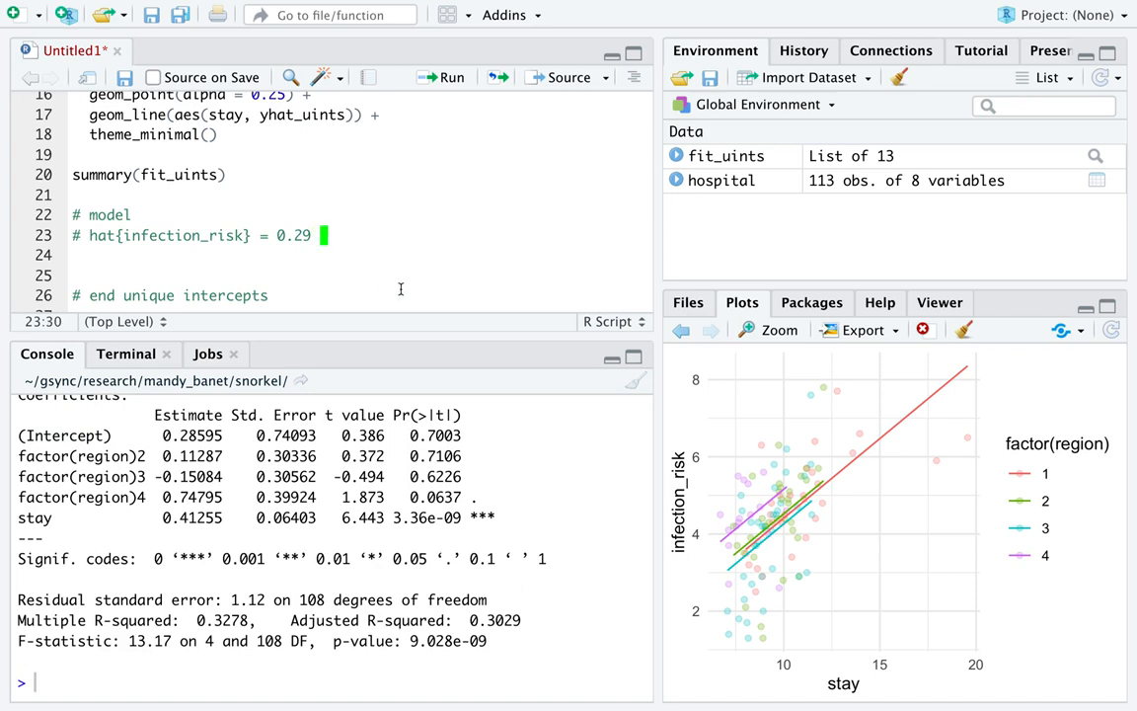
# Add the region terms + 0.11 * 1(Region2) and -0.15 * 1(Region3) to the equation.
pyautogui.write('+')
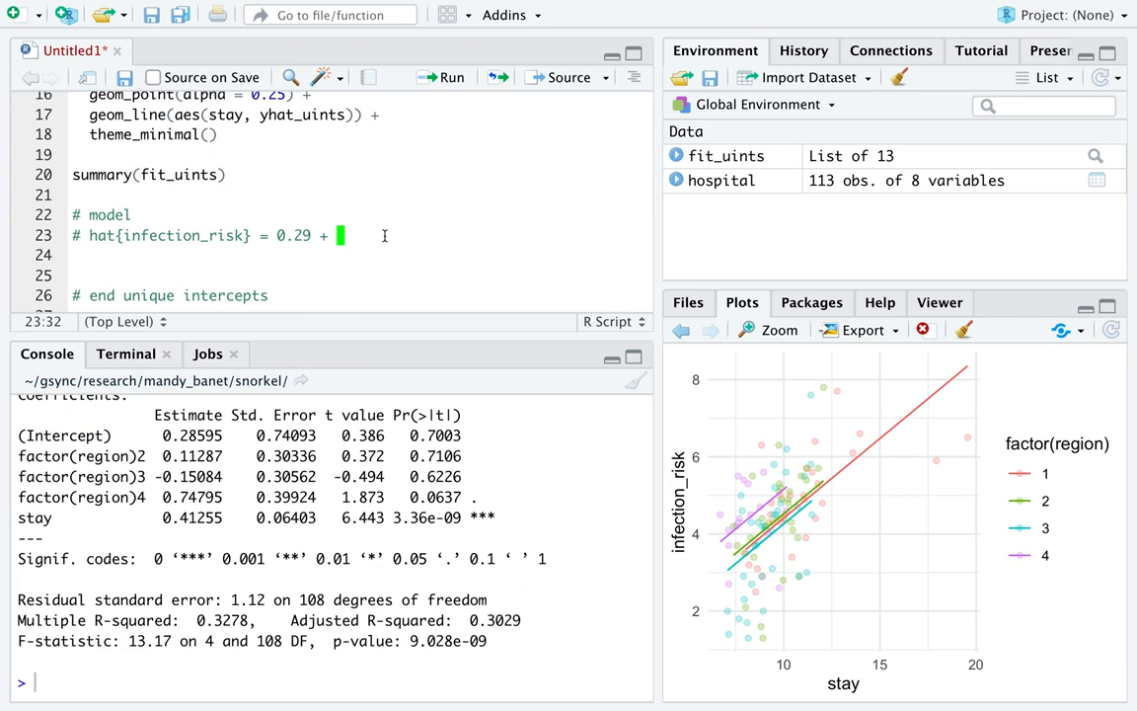
pyautogui.write('0.11')
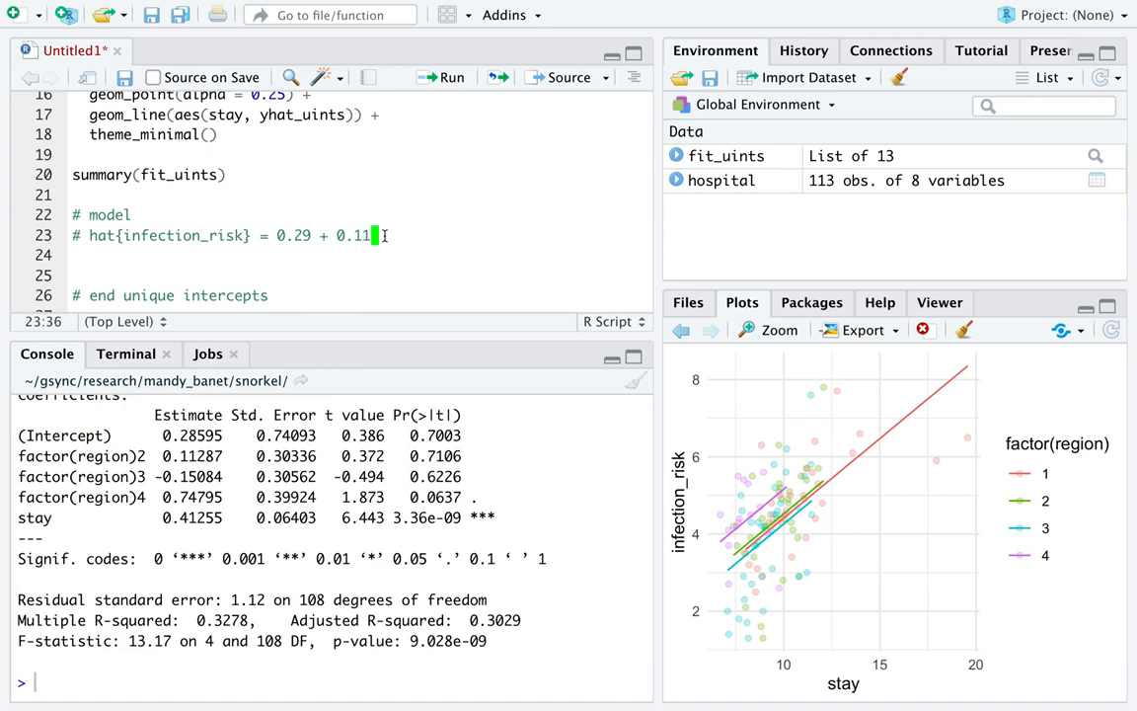
pyautogui.write('1(')
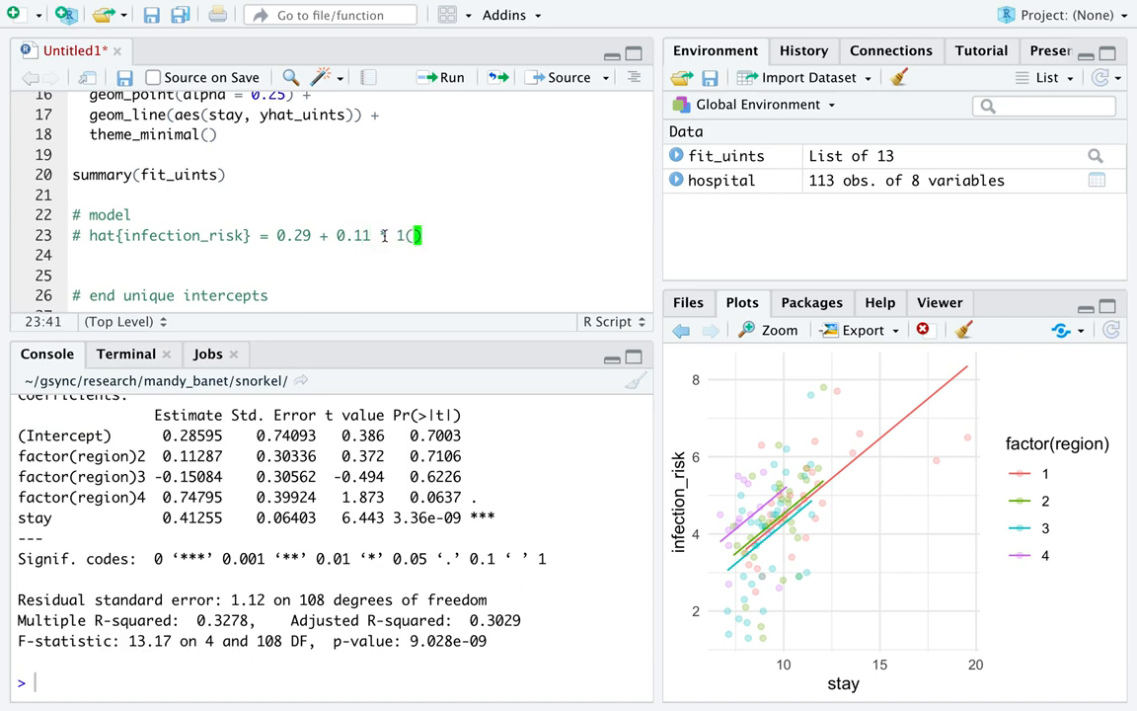
pyautogui.write('Region2)')
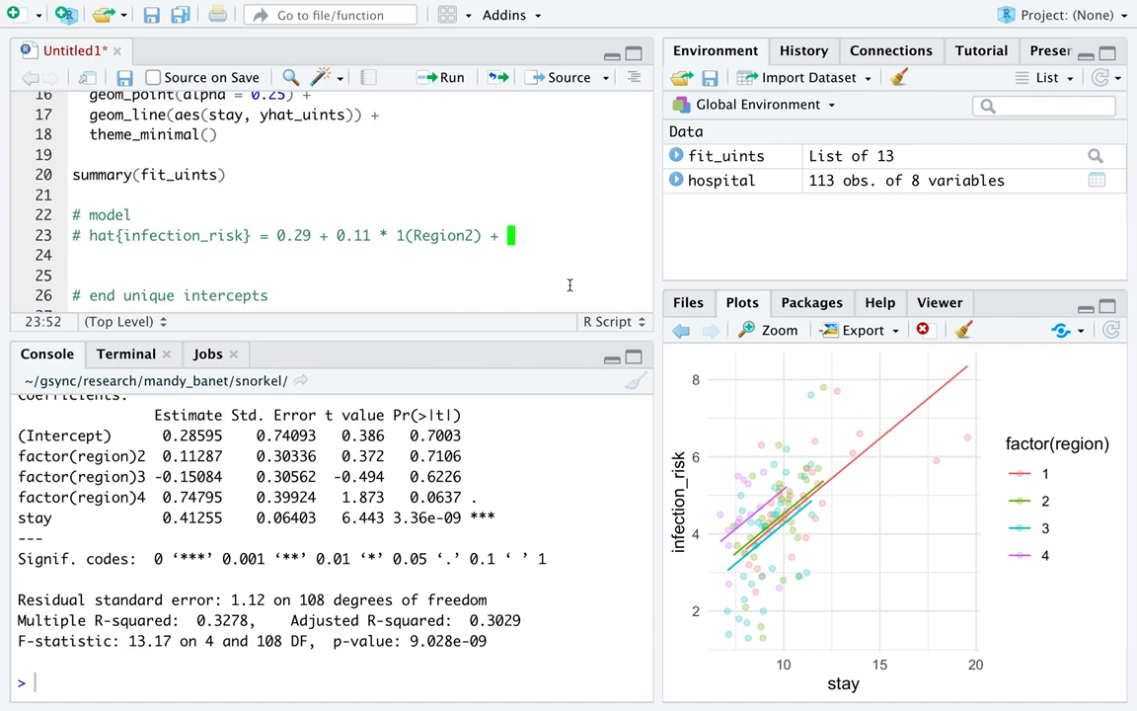
pyautogui.write('-0')
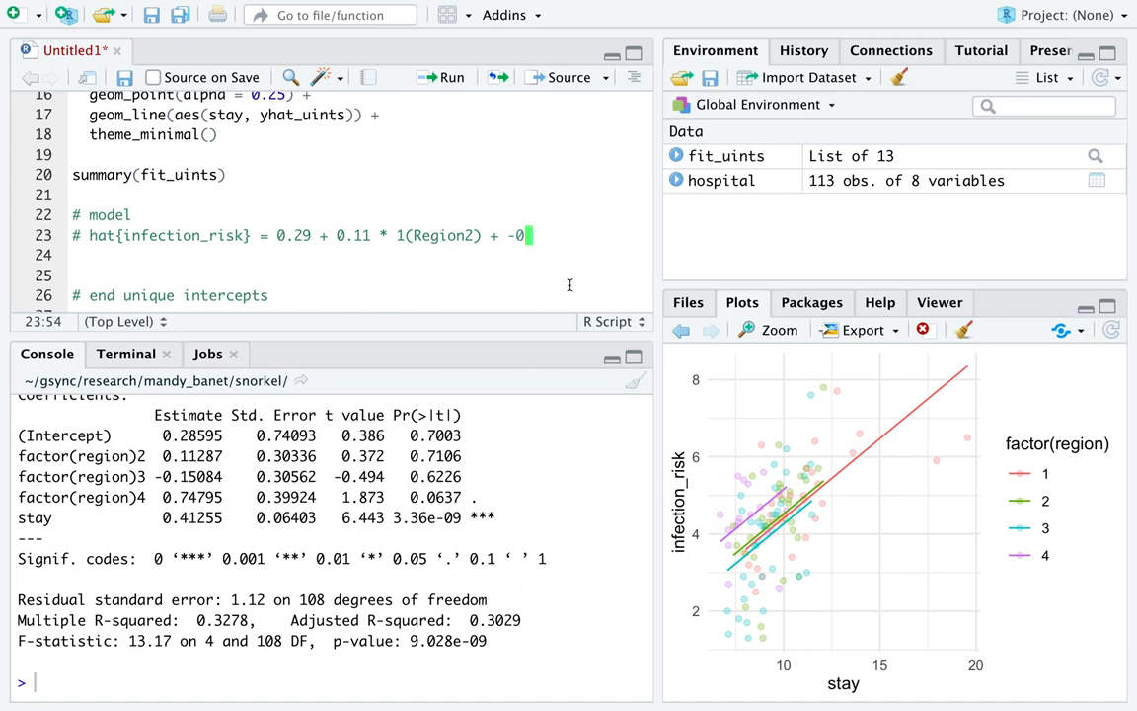
pyautogui.write('.15 *')
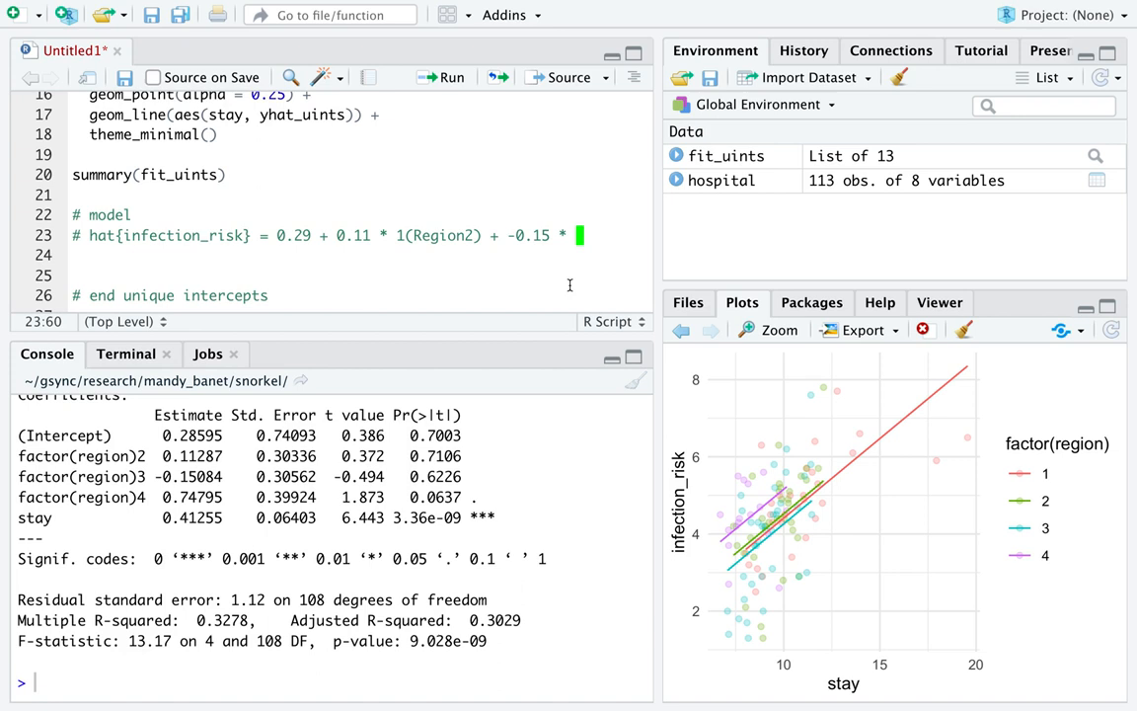
pyautogui.write('1(Regon3)')
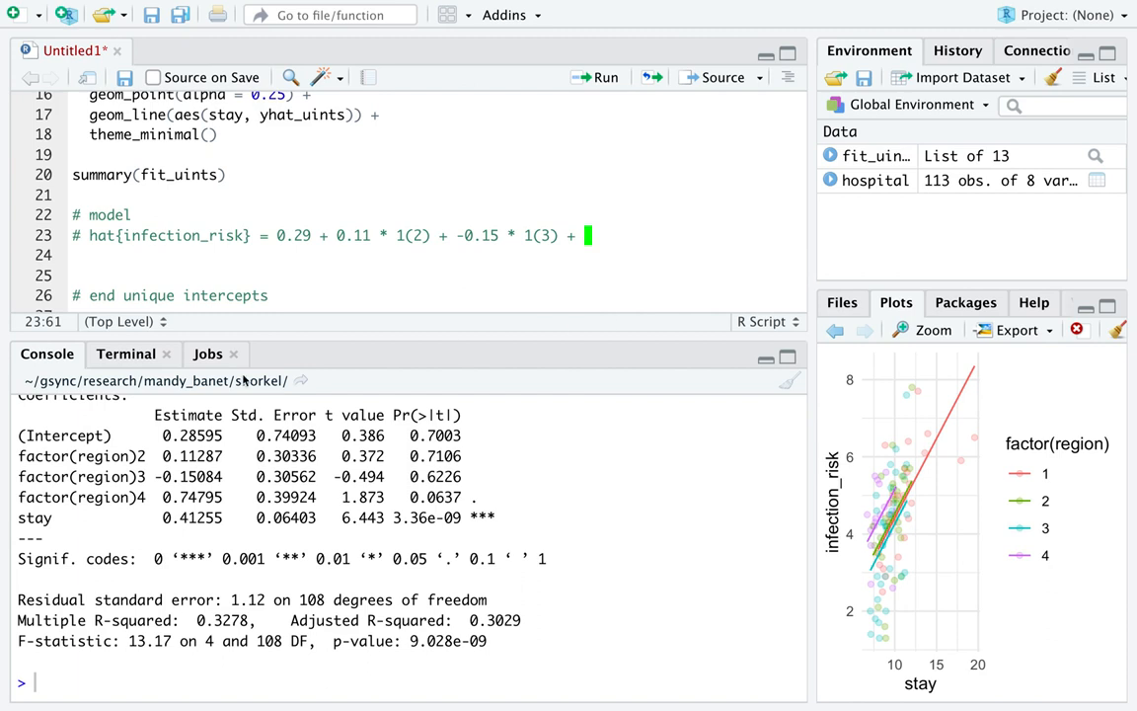
# Add the region 4 term 0.75 * 1(4) followed by a plus sign.
pyautogui.doubleClick(194, 498)
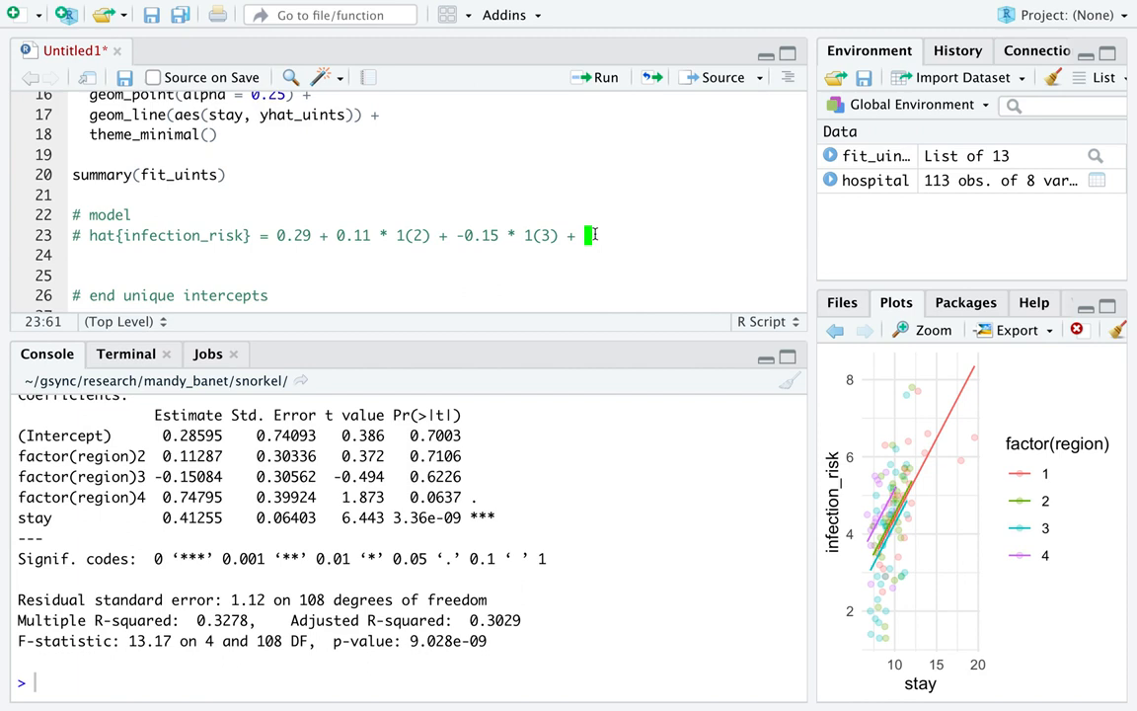
pyautogui.write('0.75 * 1')
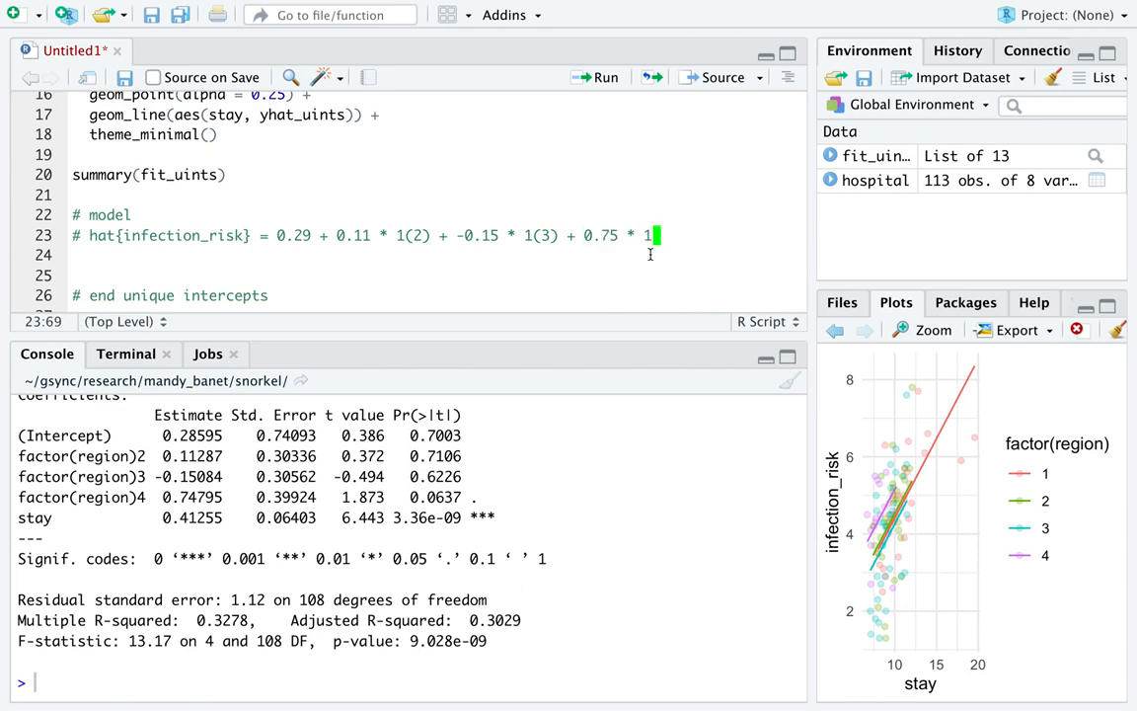
pyautogui.write('(4)')
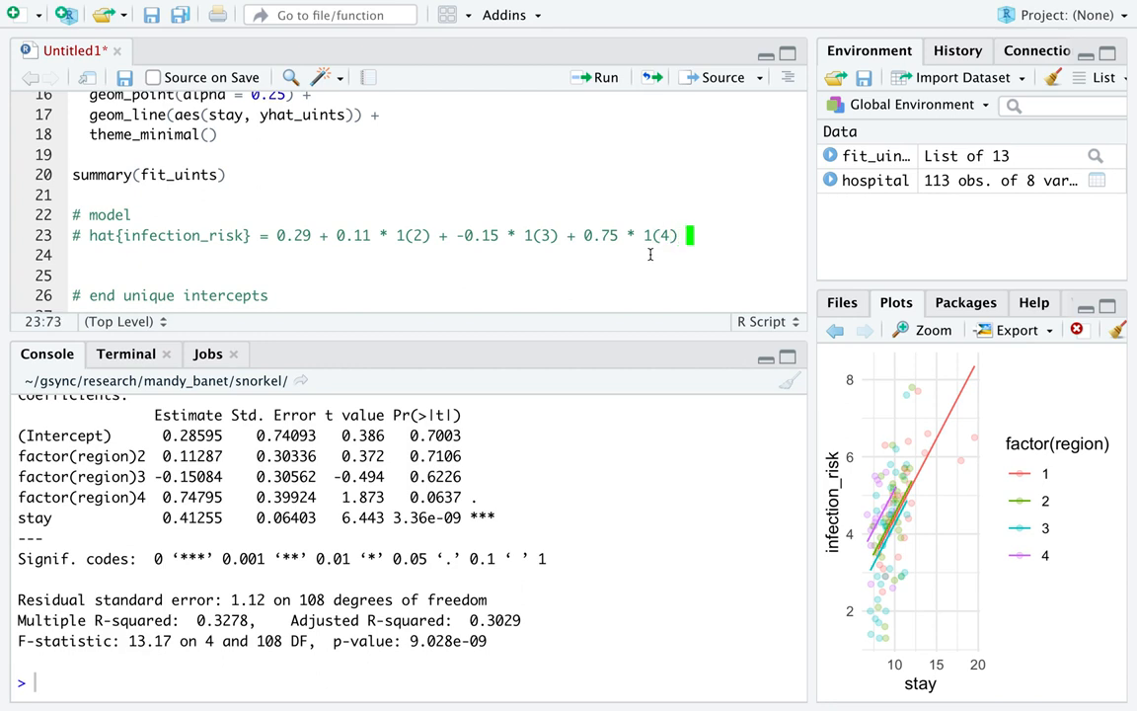
pyautogui.write('+')
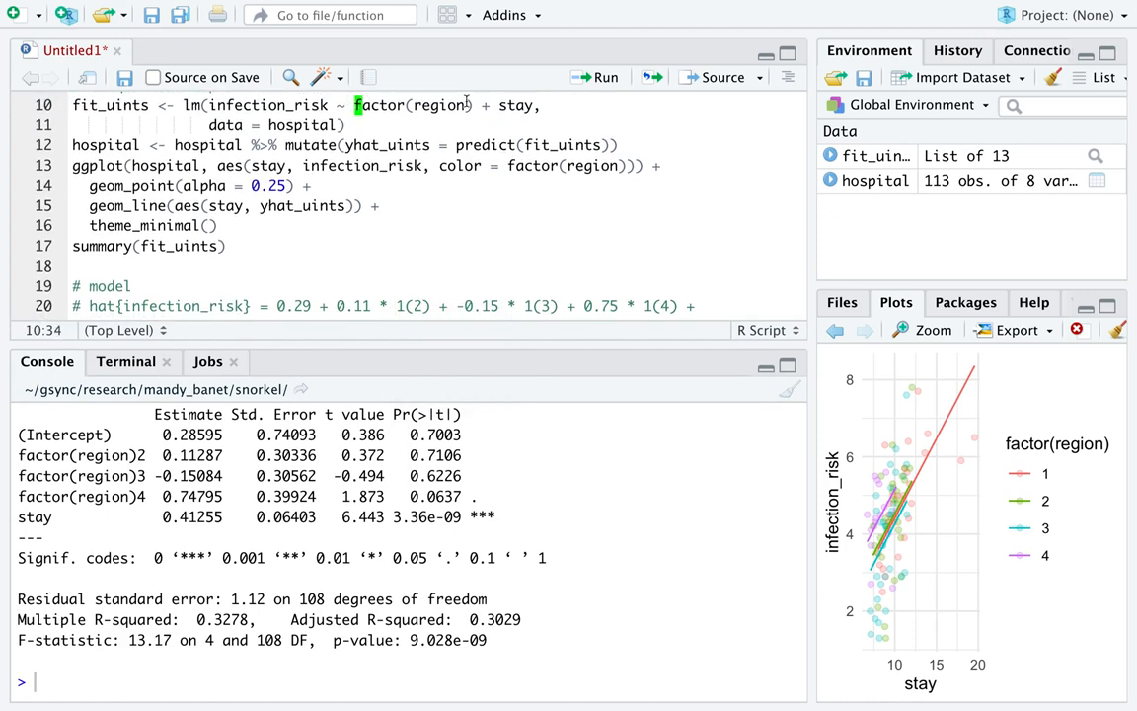
pyautogui.doubleClick(518, 105)
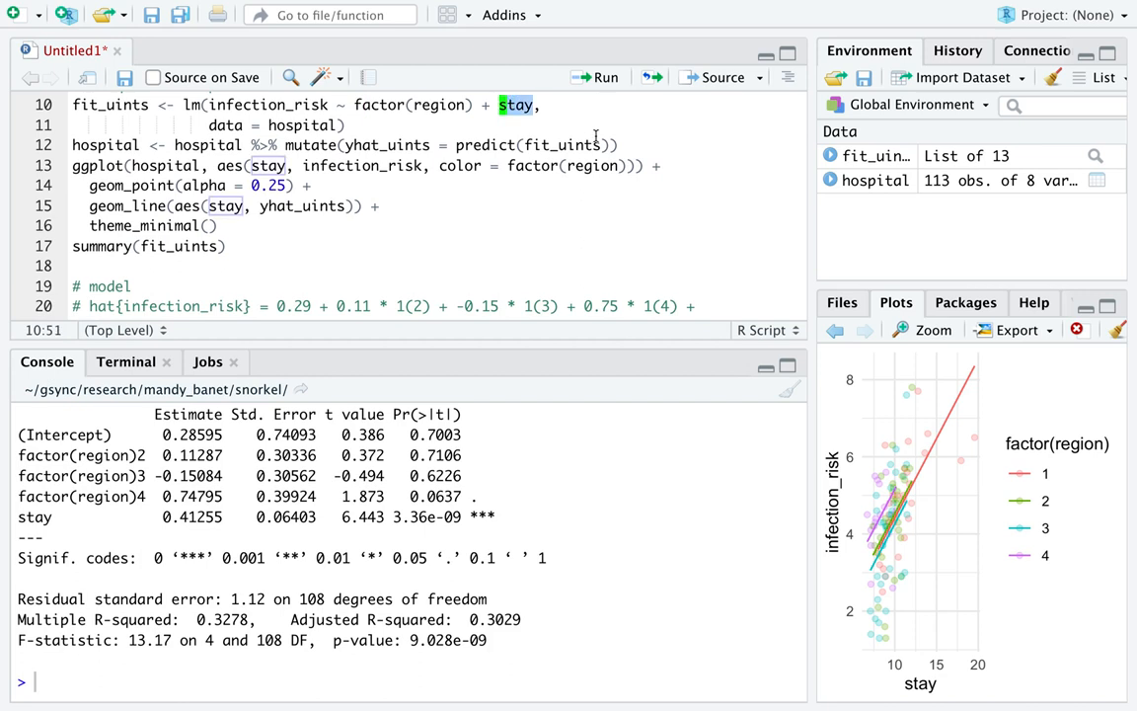
pyautogui.click(596, 146)
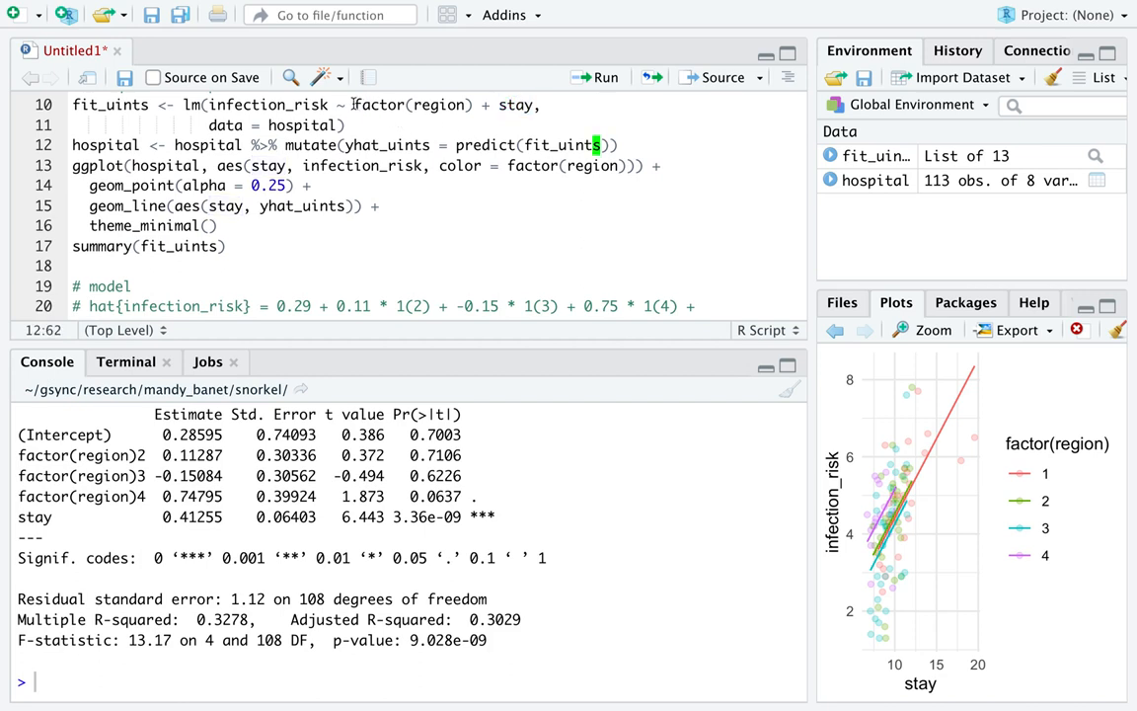
pyautogui.doubleClick(410, 104)
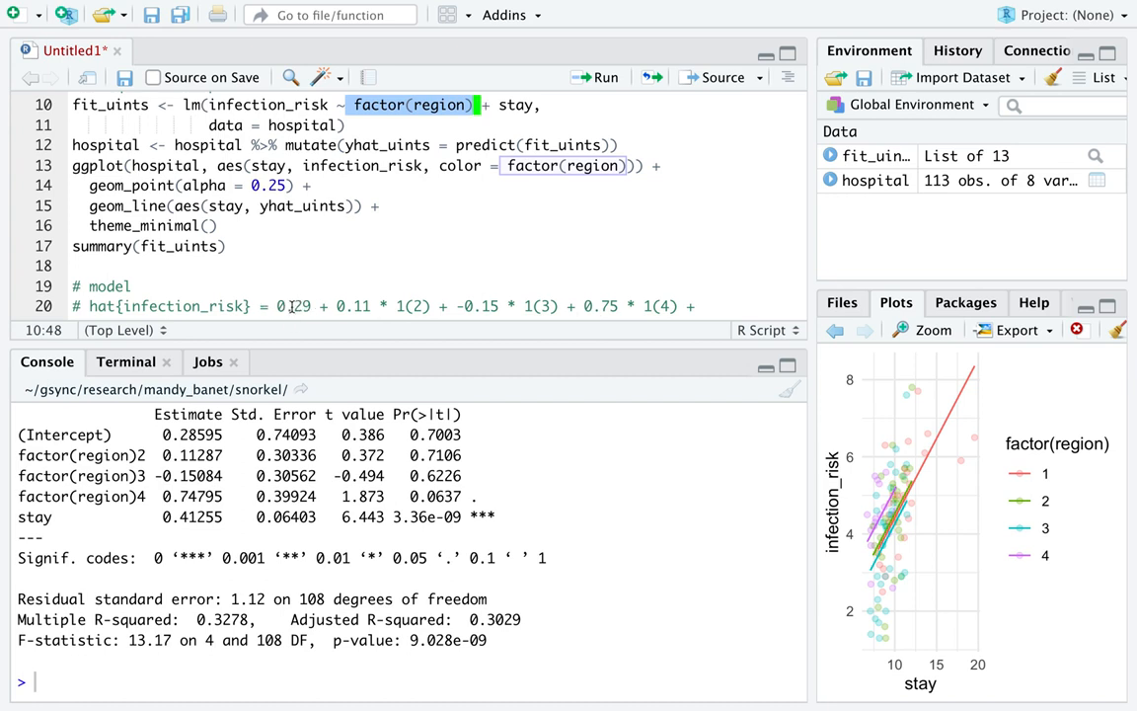
pyautogui.doubleClick(352, 306)
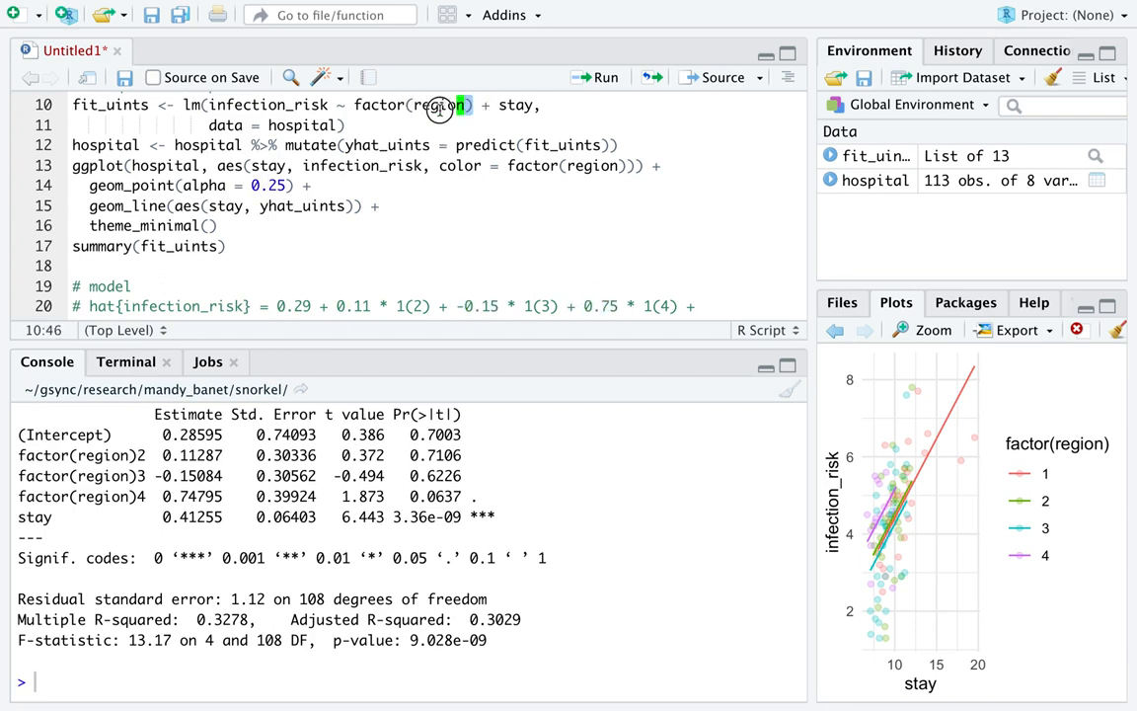
pyautogui.doubleClick(412, 105)
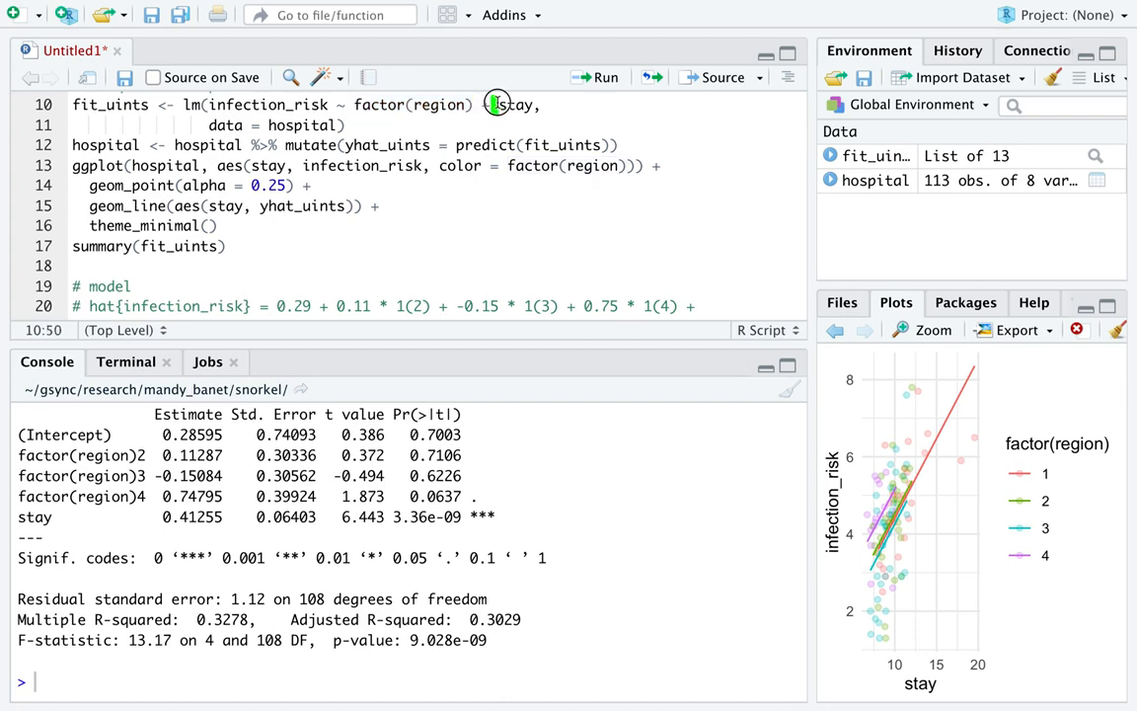
pyautogui.doubleClick(514, 104)
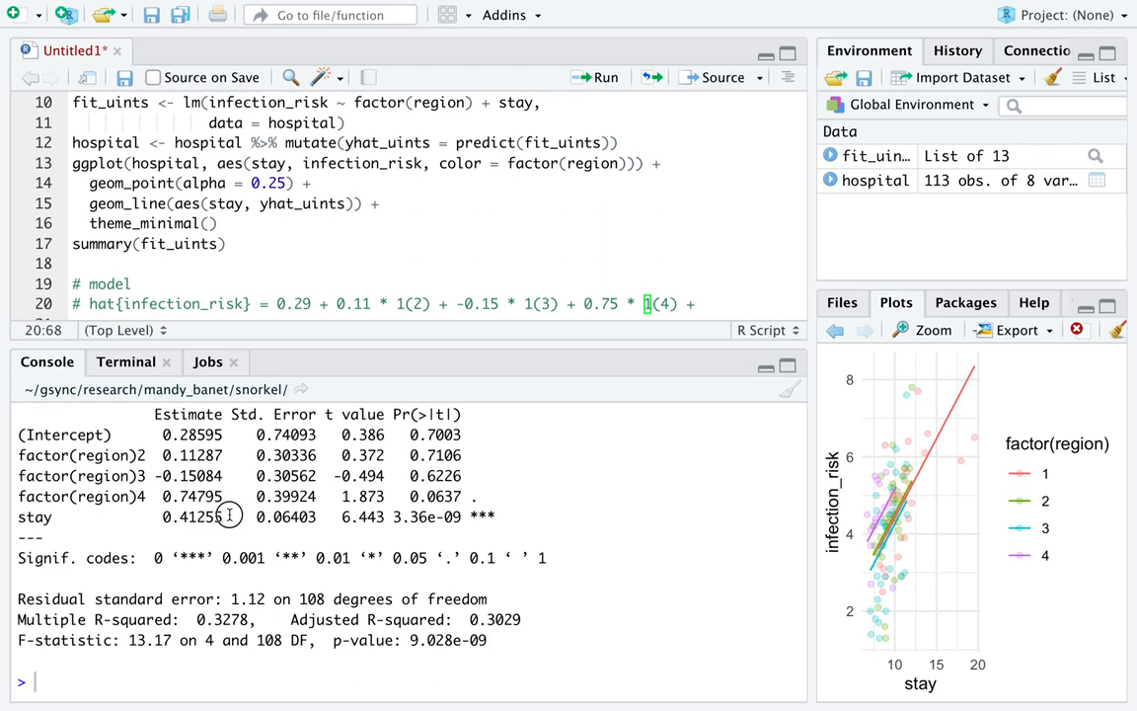
# Finish the equation with the slope term 0.41 * stay.
pyautogui.doubleClick(193, 517)
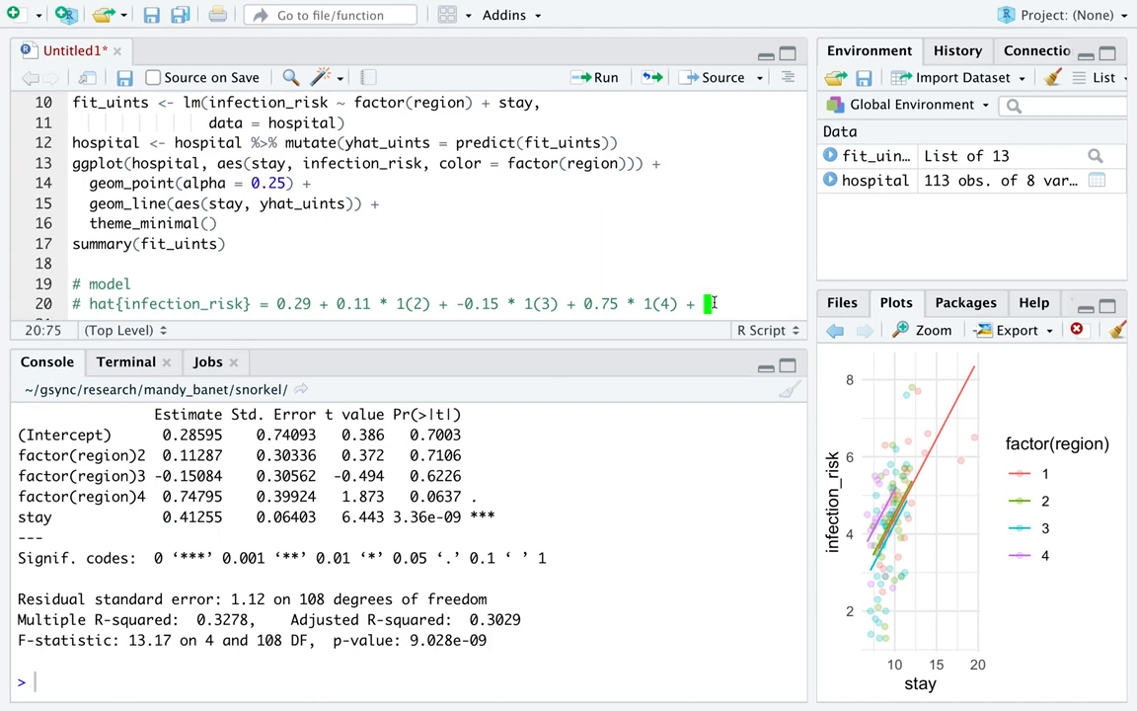
pyautogui.write('0.41 *')
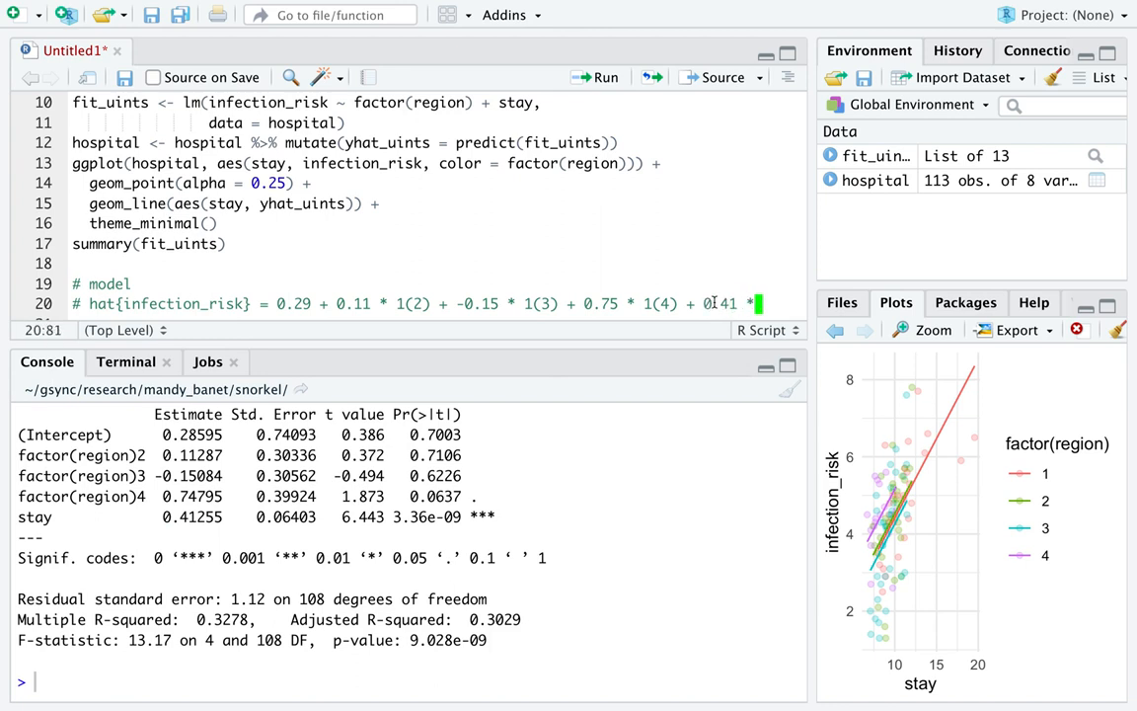
pyautogui.write('stay')
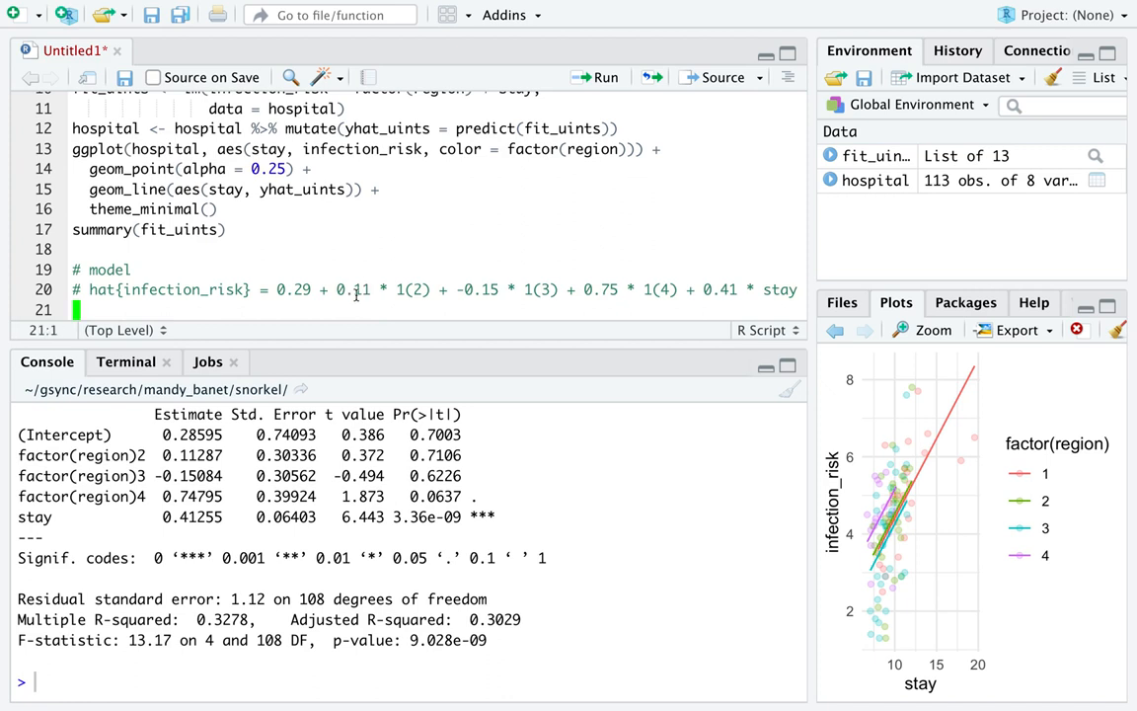
# Add a '# predict for level 1' comment and start the prediction line with 0.29 +.
pyautogui.write('# predict for lev')
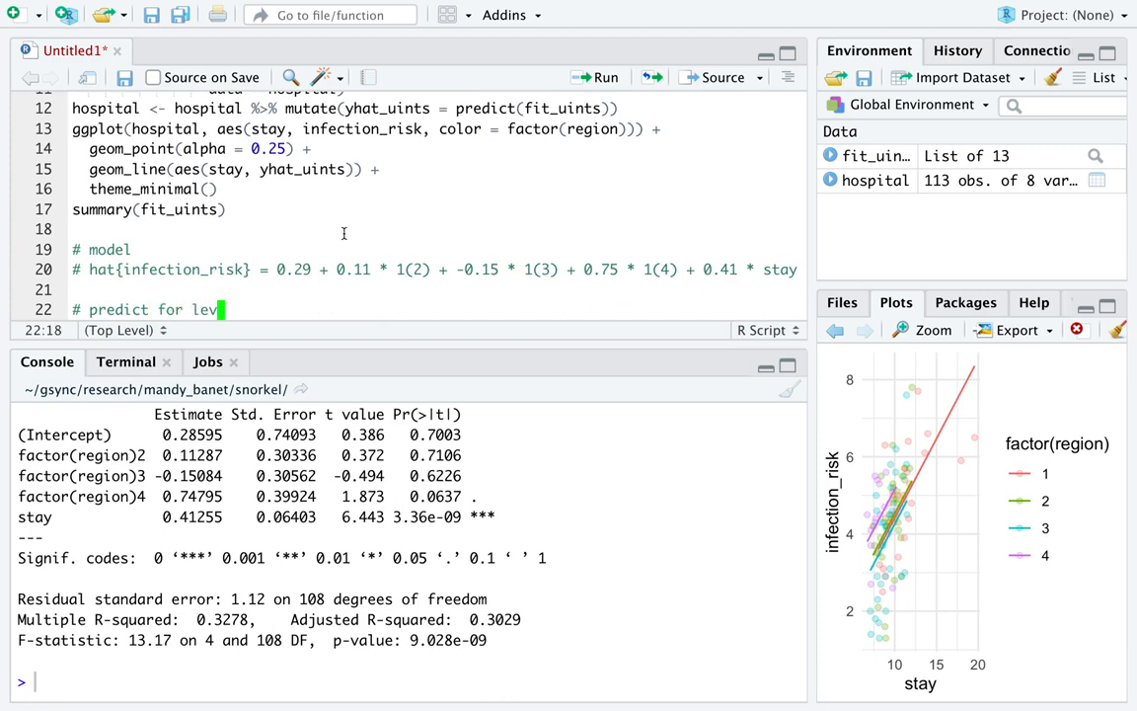
pyautogui.write('el 1')
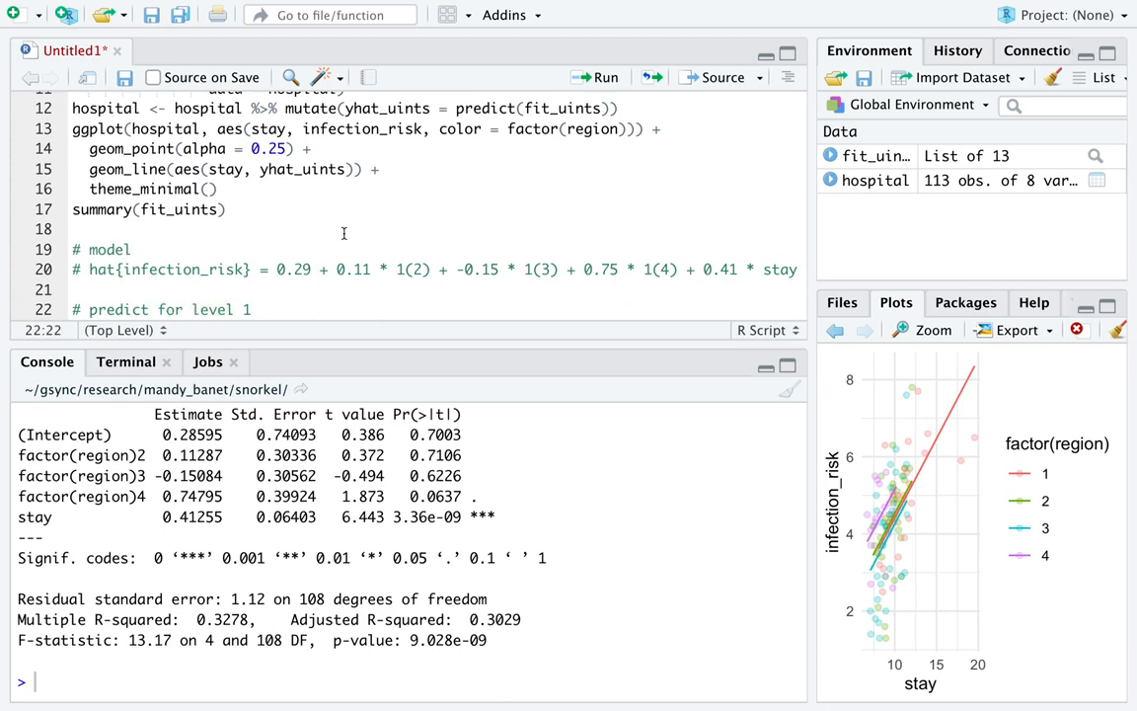
pyautogui.doubleClick(295, 248)
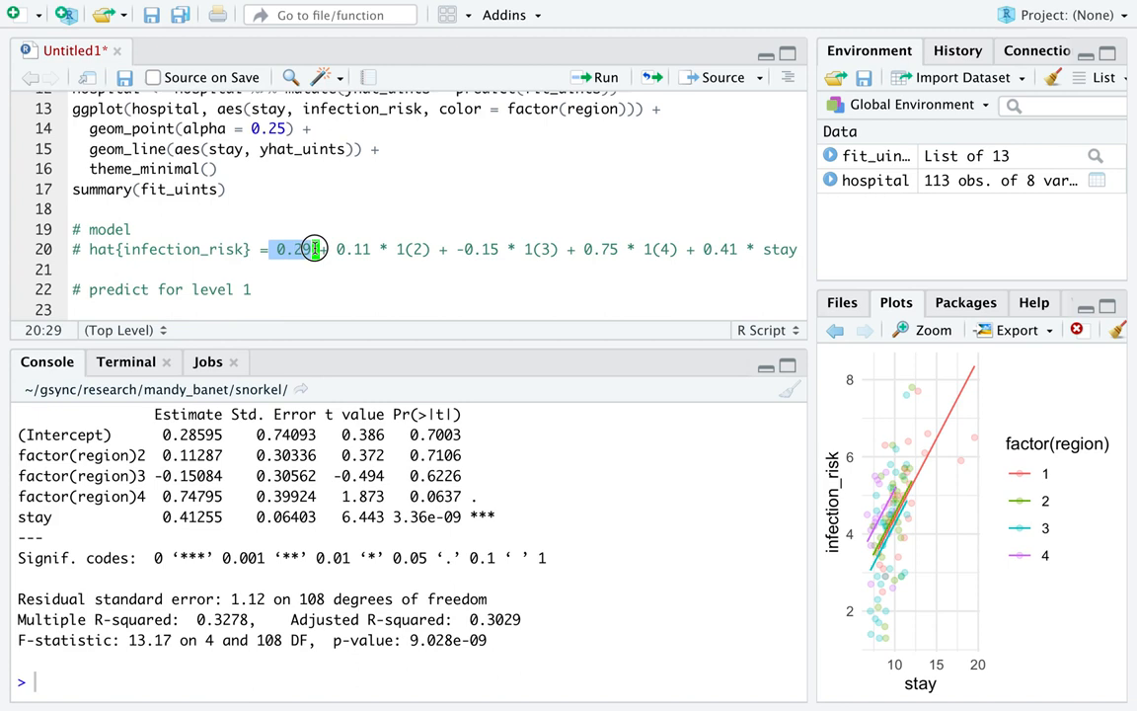
pyautogui.write('0.29')
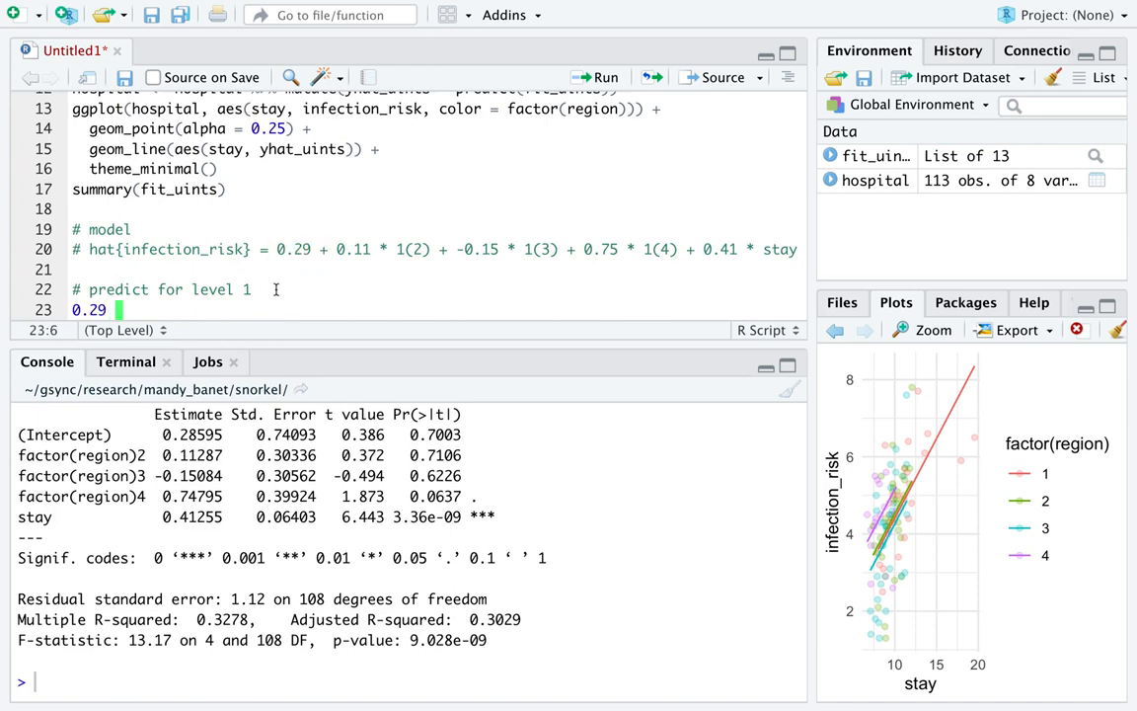
pyautogui.write('+')
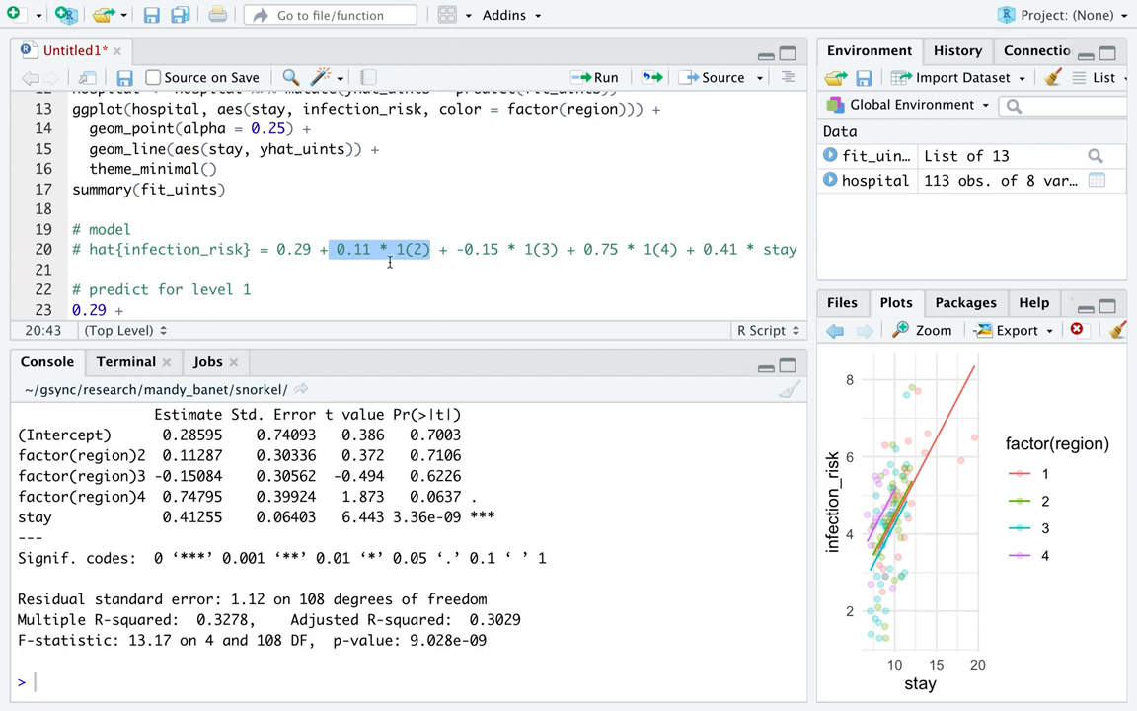
pyautogui.moveTo(356, 264)
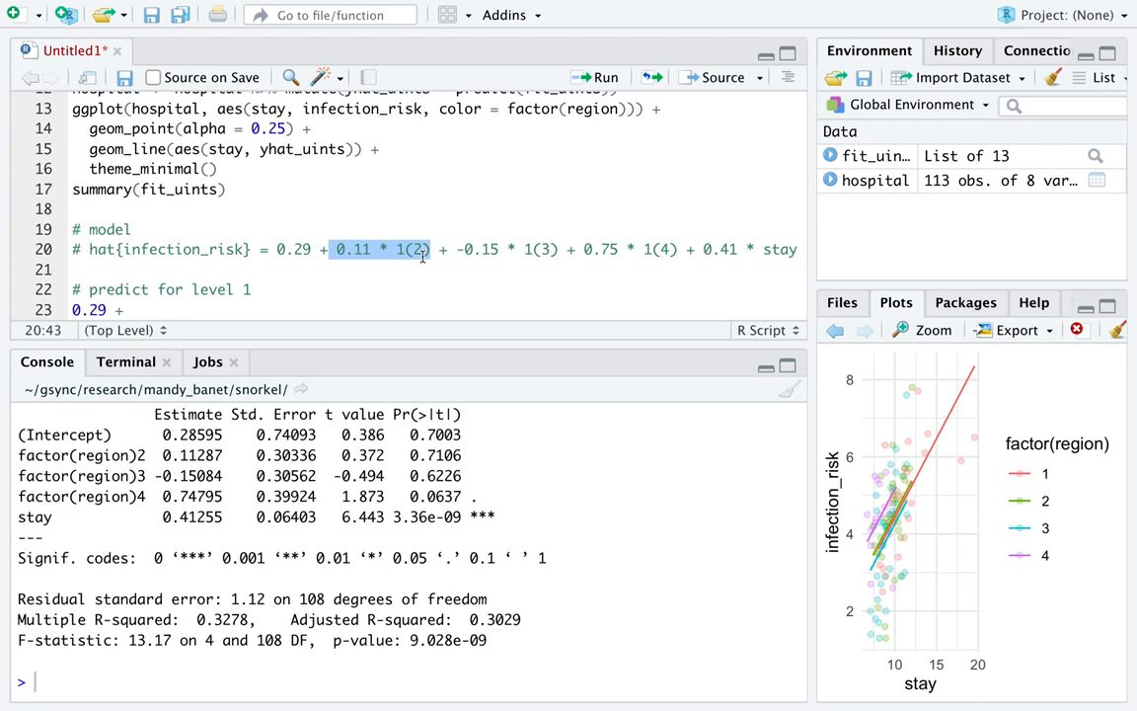
pyautogui.moveTo(402, 249)
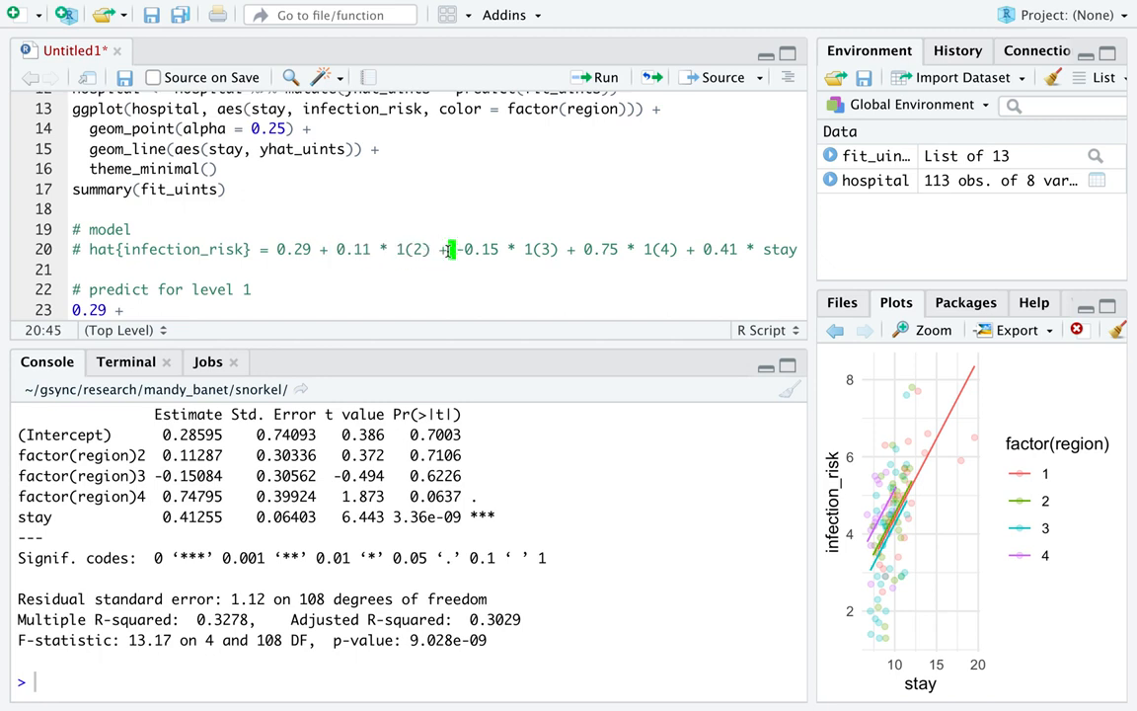
pyautogui.moveTo(450, 249); pyautogui.dragTo(563, 249)
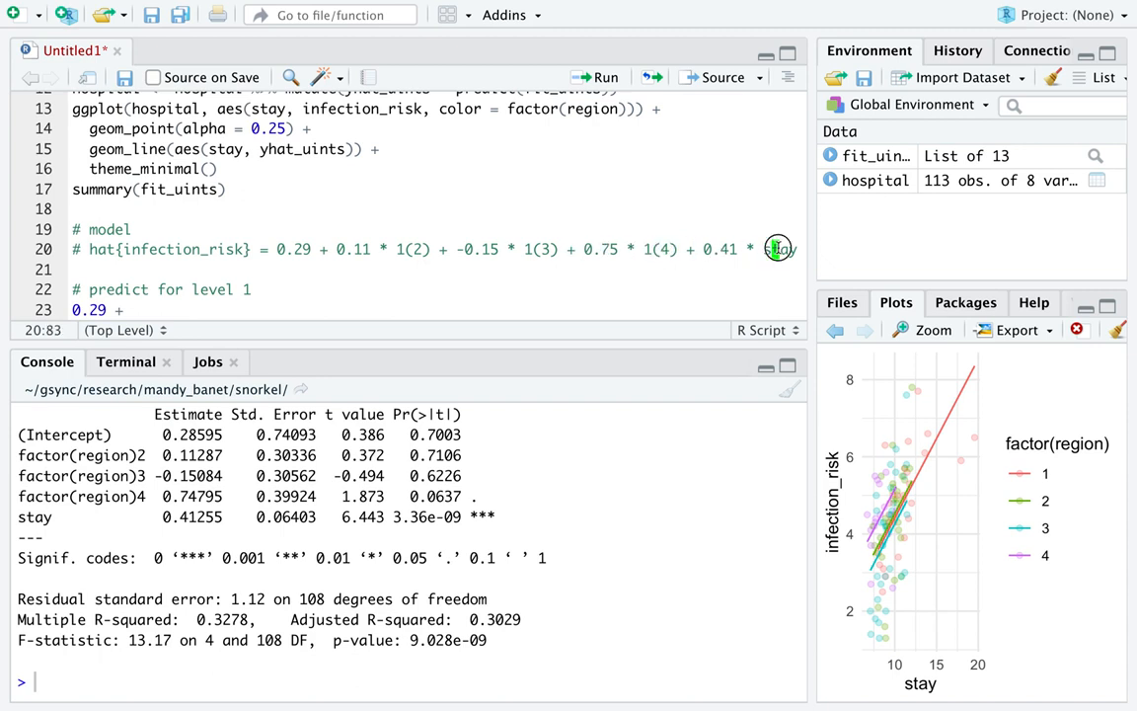
# Complete the level-1 line as 0.29 + 0.41 * 10 with the comment noting stay equals 10, and run it to get 4.39.
pyautogui.doubleClick(778, 249)
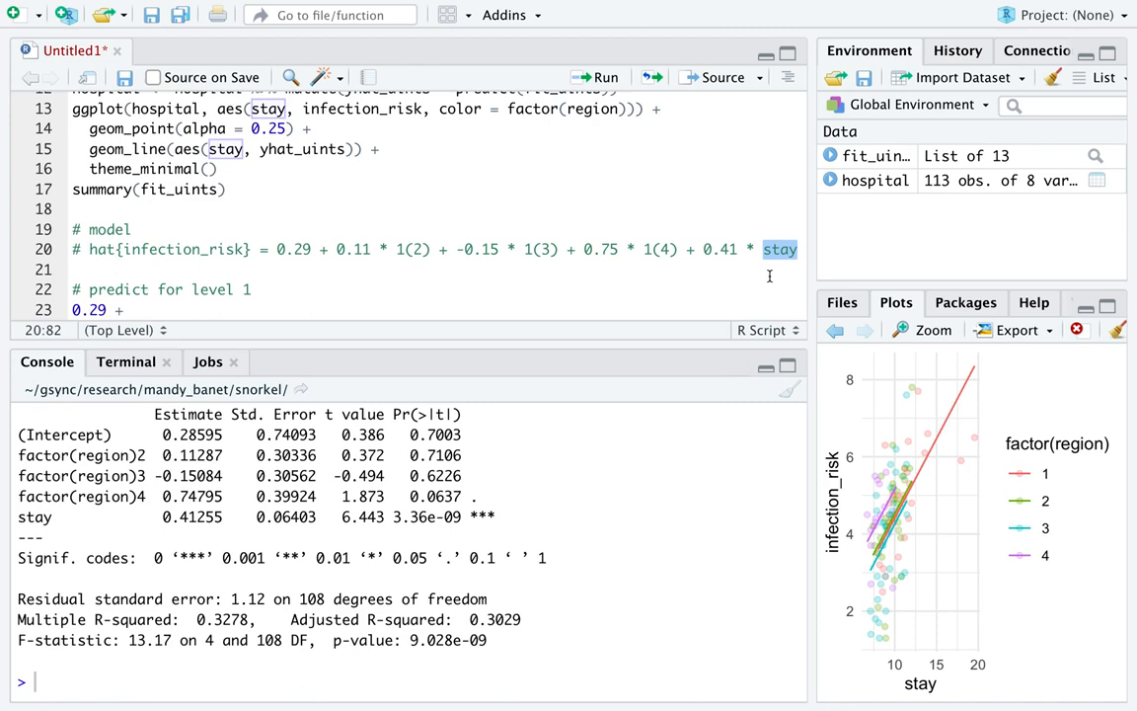
pyautogui.click(340, 286)
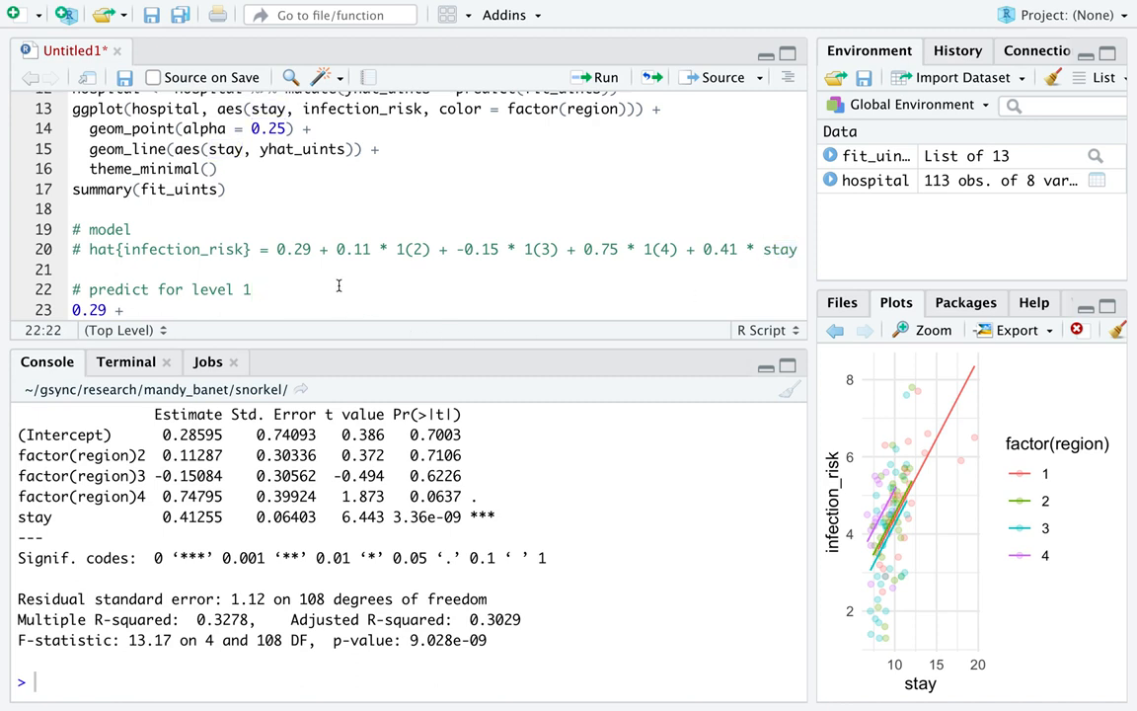
pyautogui.click(259, 289)
pyautogui.write(' with stay')
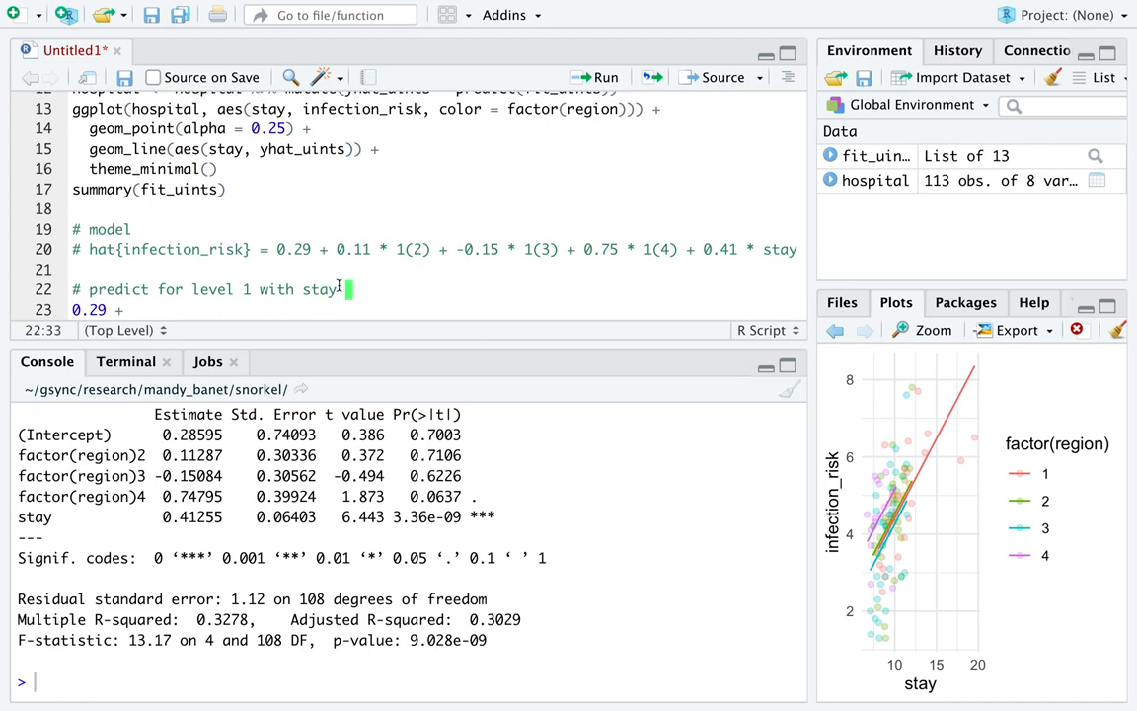
pyautogui.write('equal')
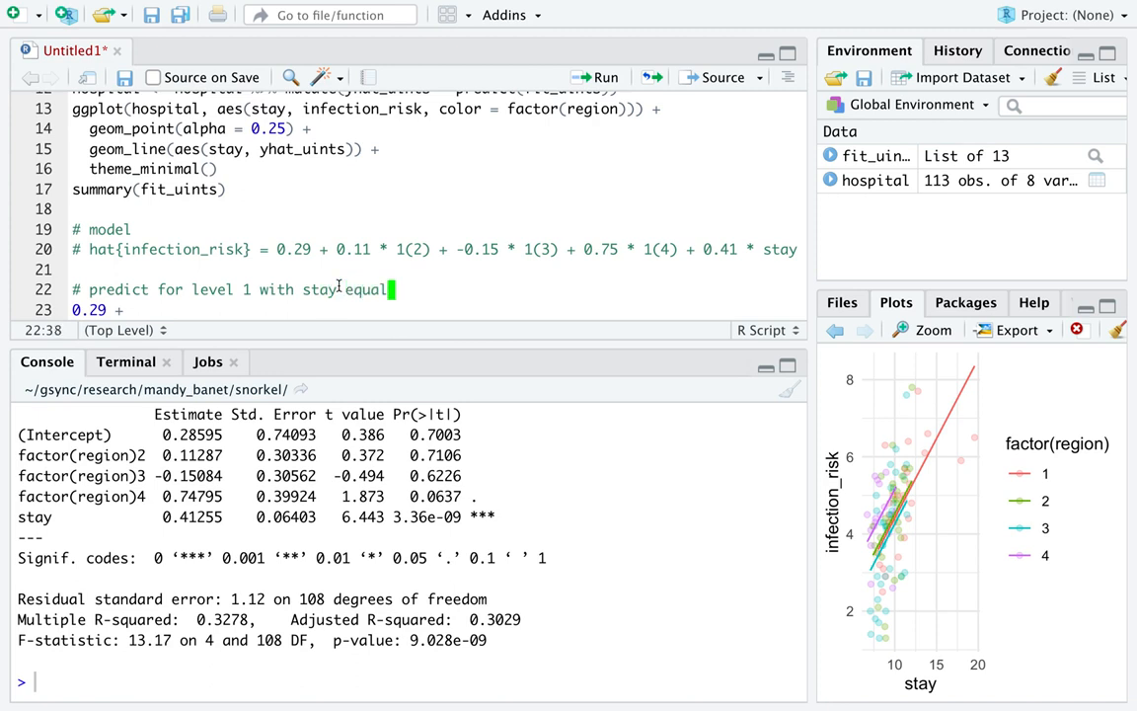
pyautogui.write('s t0')
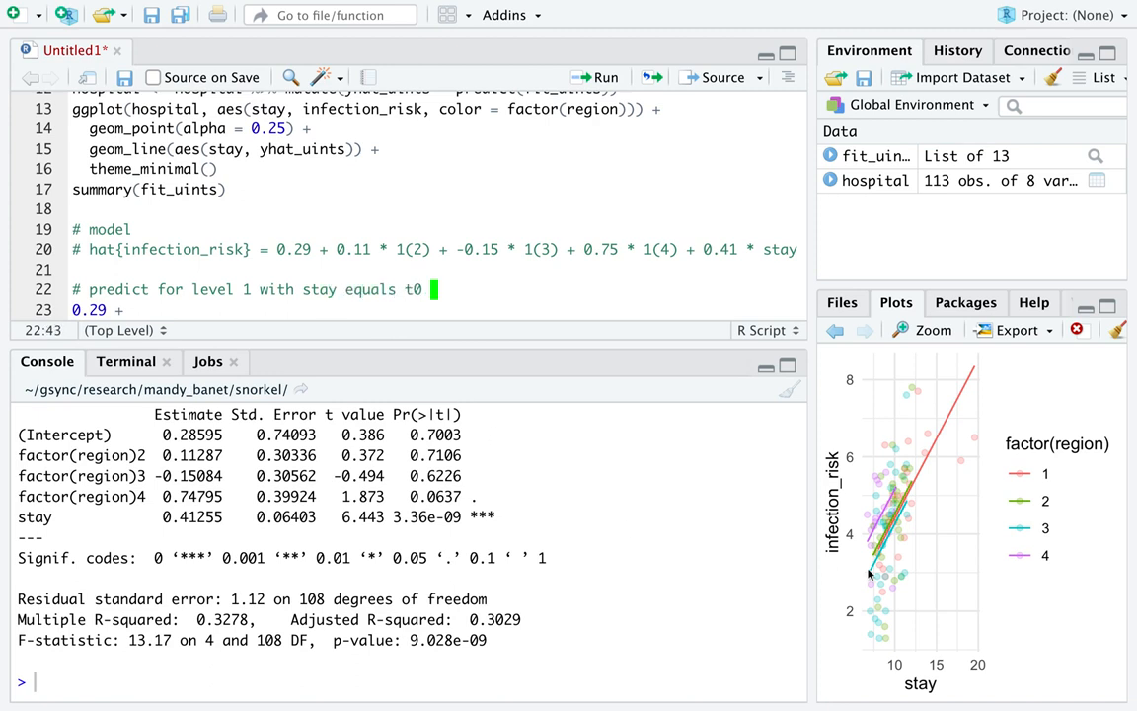
pyautogui.moveTo(901, 541)
pyautogui.write('o 1')
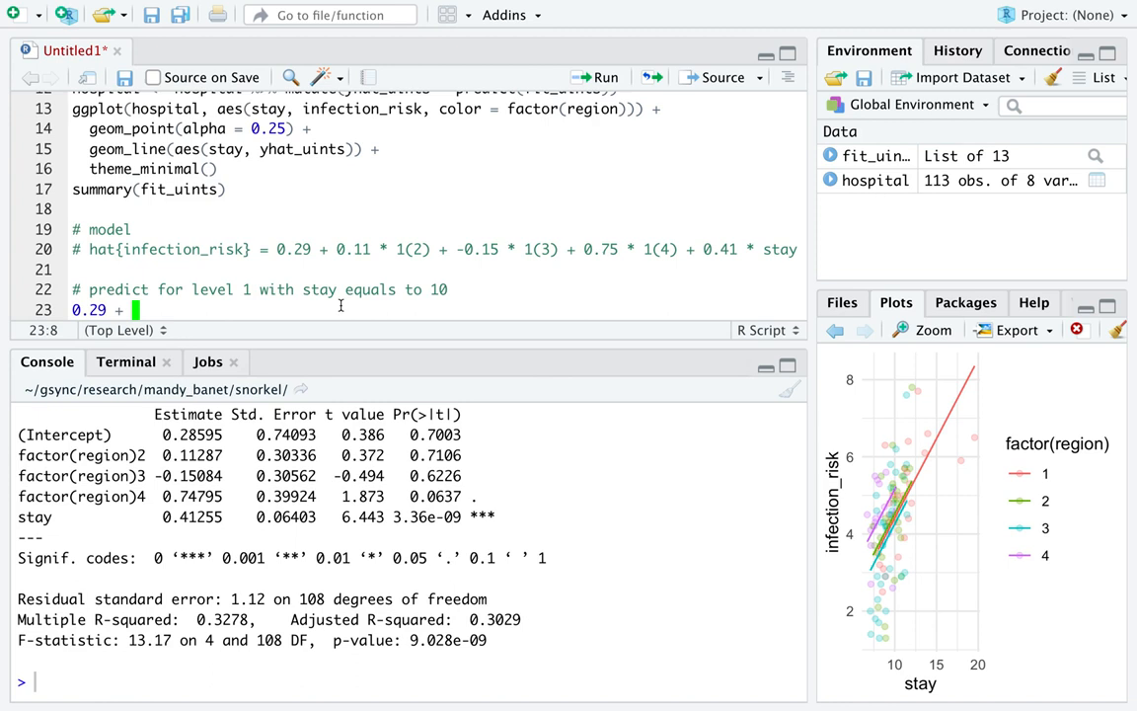
pyautogui.write('0.41')
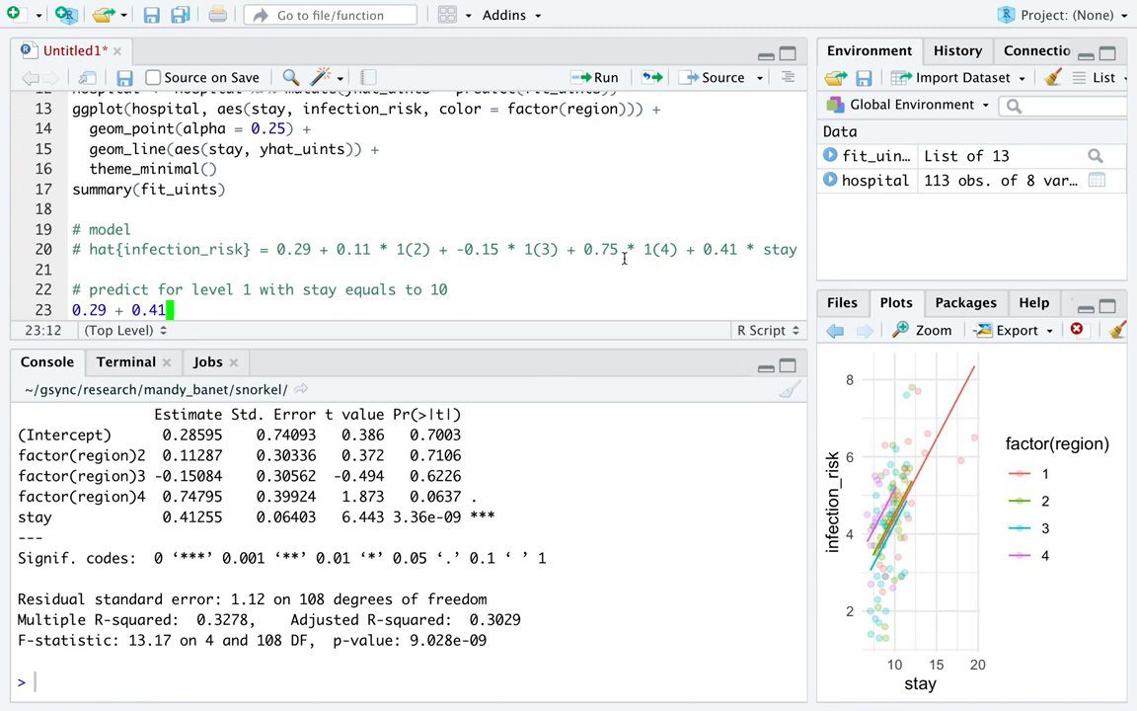
pyautogui.doubleClick(721, 249)
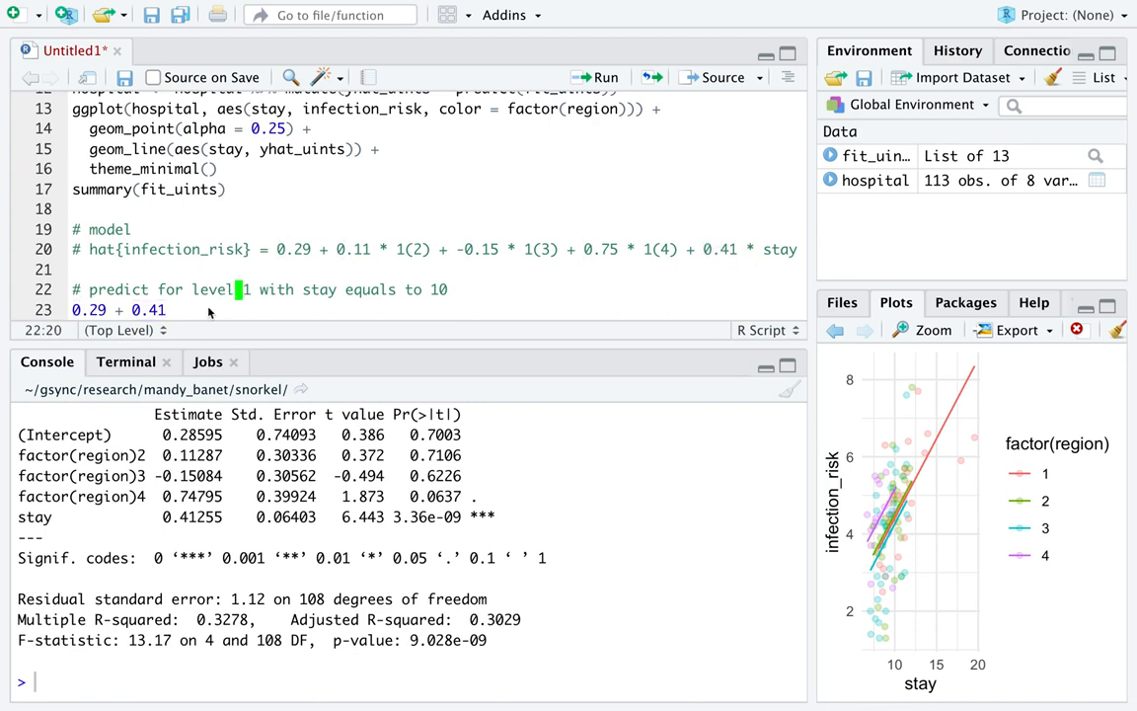
pyautogui.write('* 10')
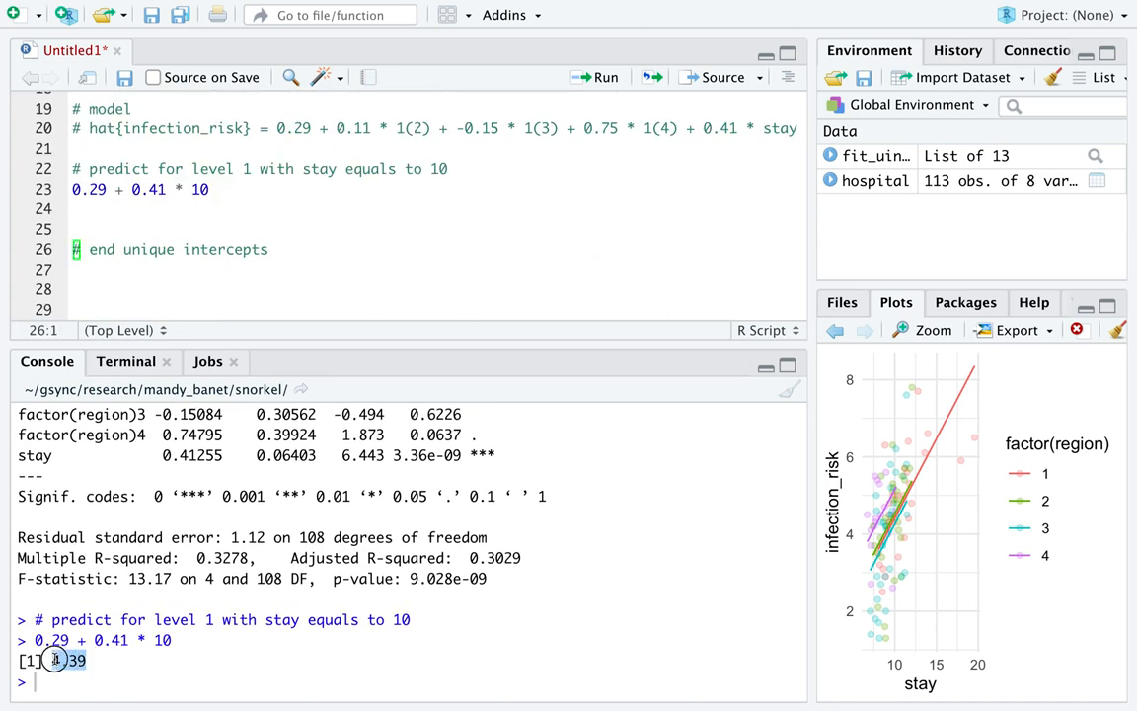
pyautogui.doubleClick(68, 659)
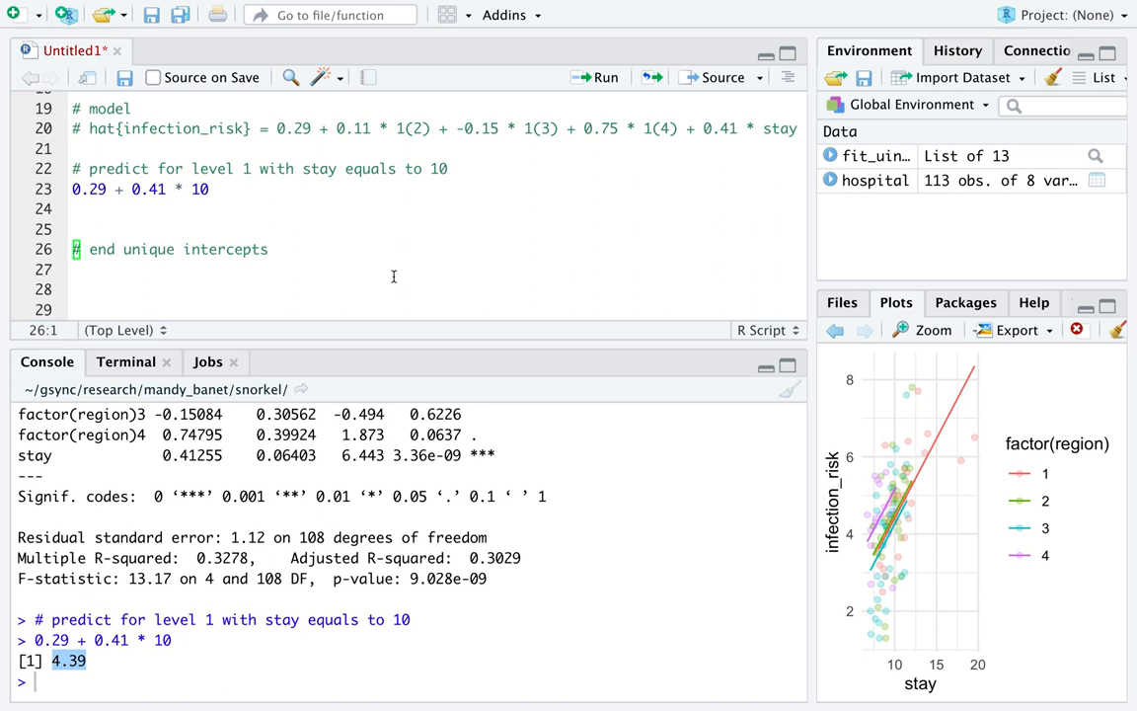
pyautogui.moveTo(235, 168); pyautogui.dragTo(446, 167)
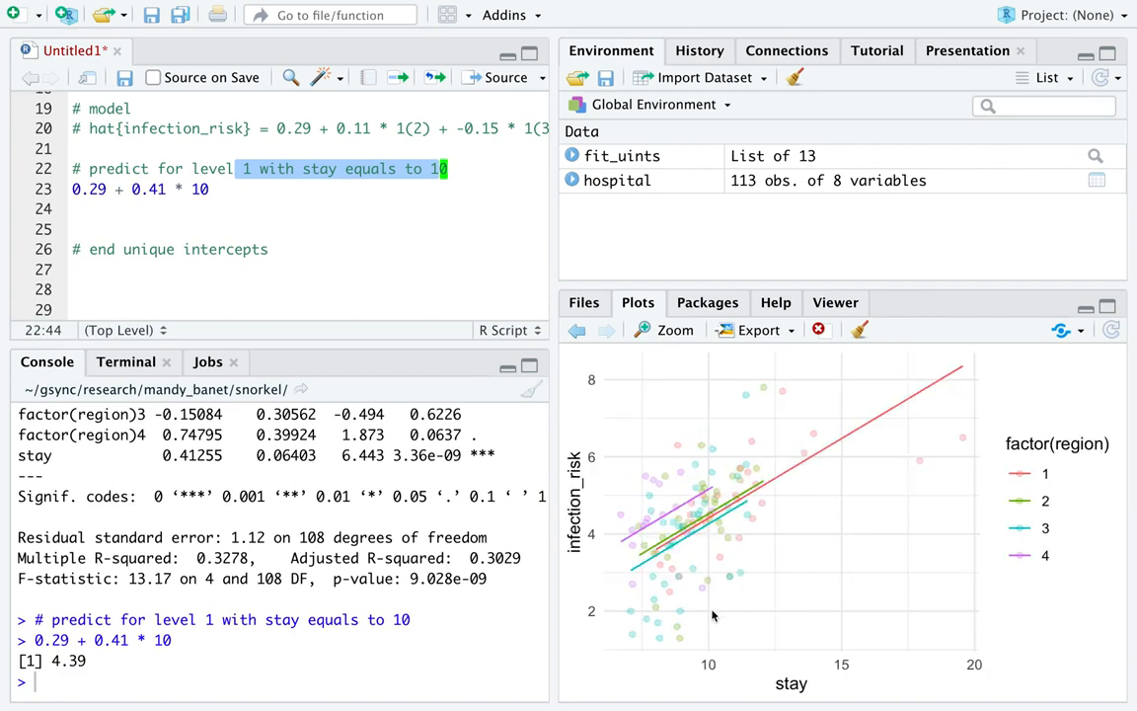
pyautogui.moveTo(709, 620)
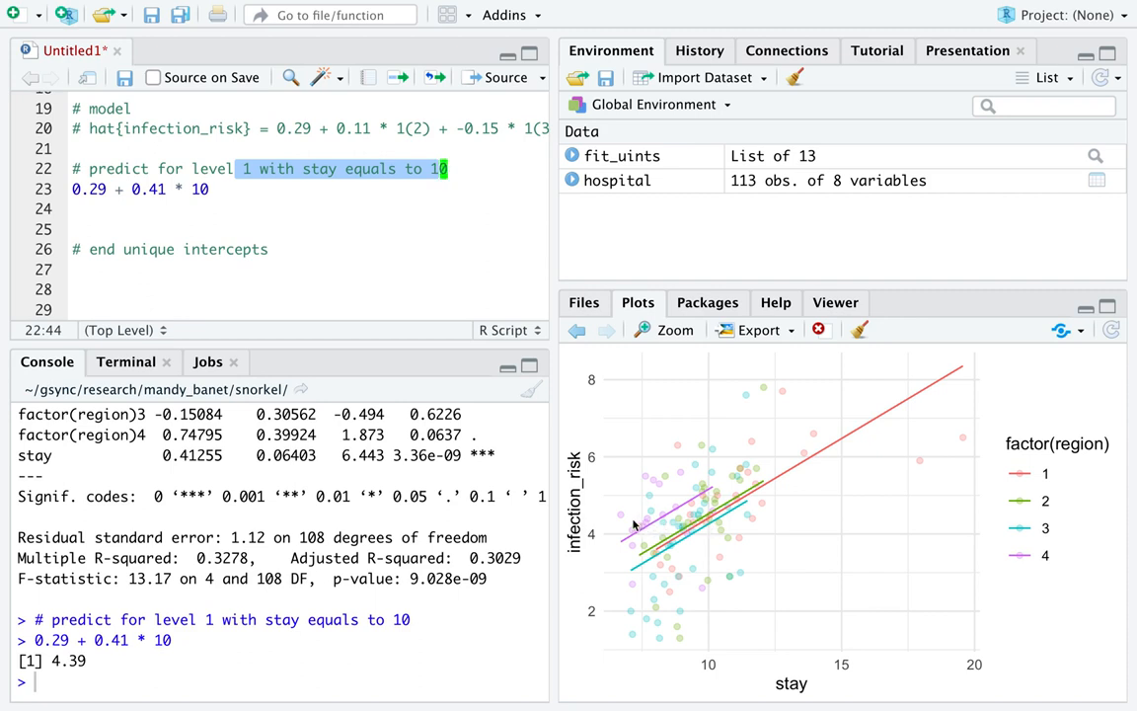
pyautogui.moveTo(605, 529)
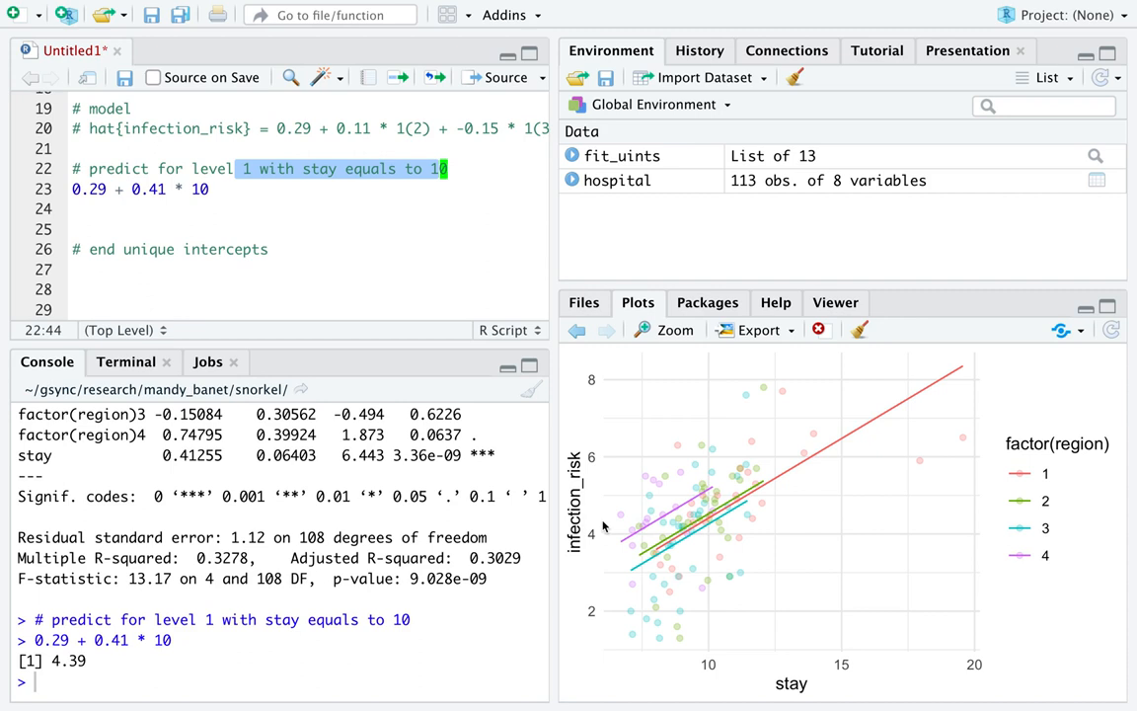
pyautogui.moveTo(709, 525)
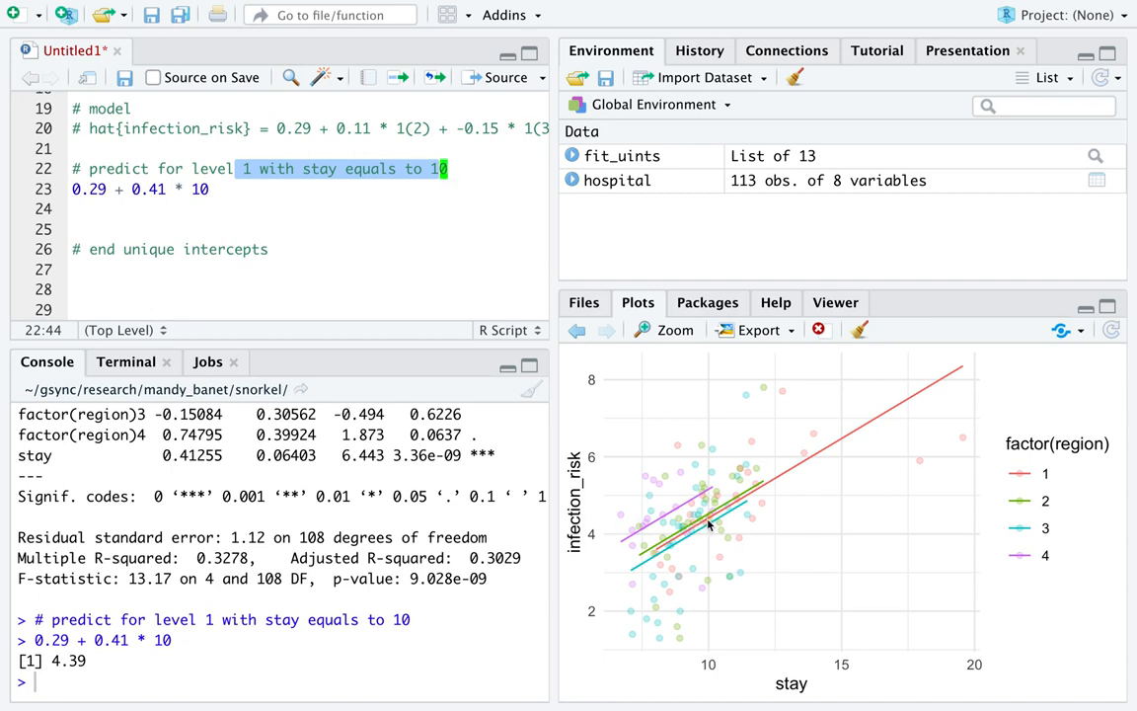
pyautogui.moveTo(711, 497)
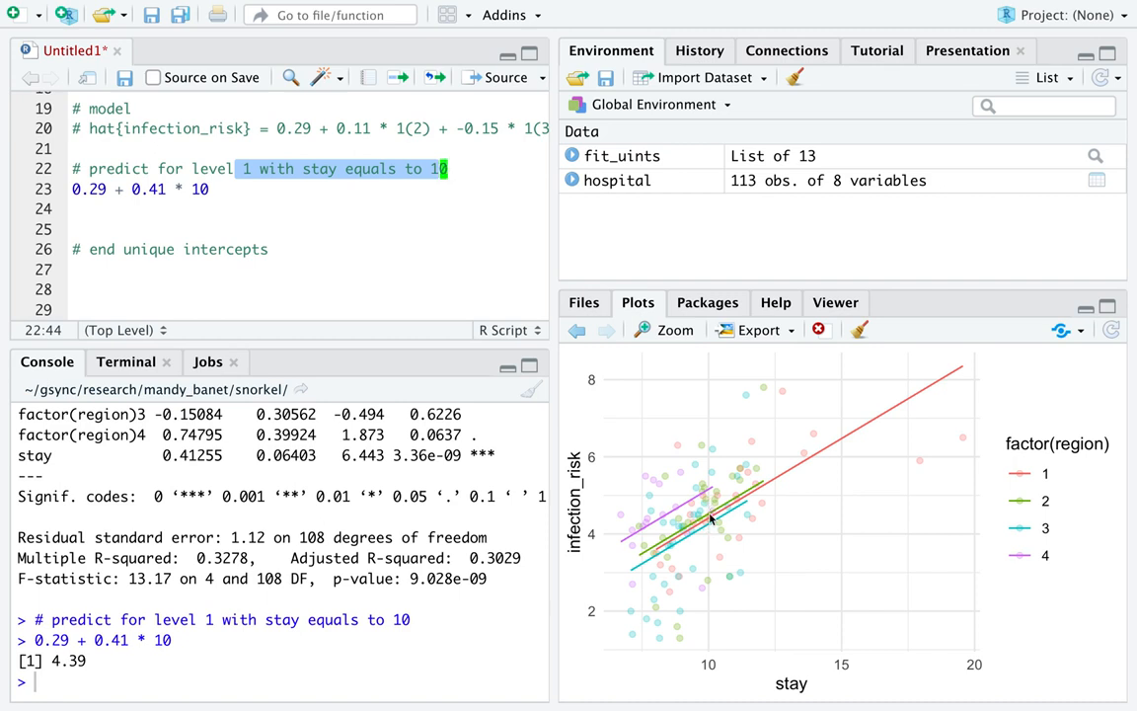
pyautogui.click(116, 190)
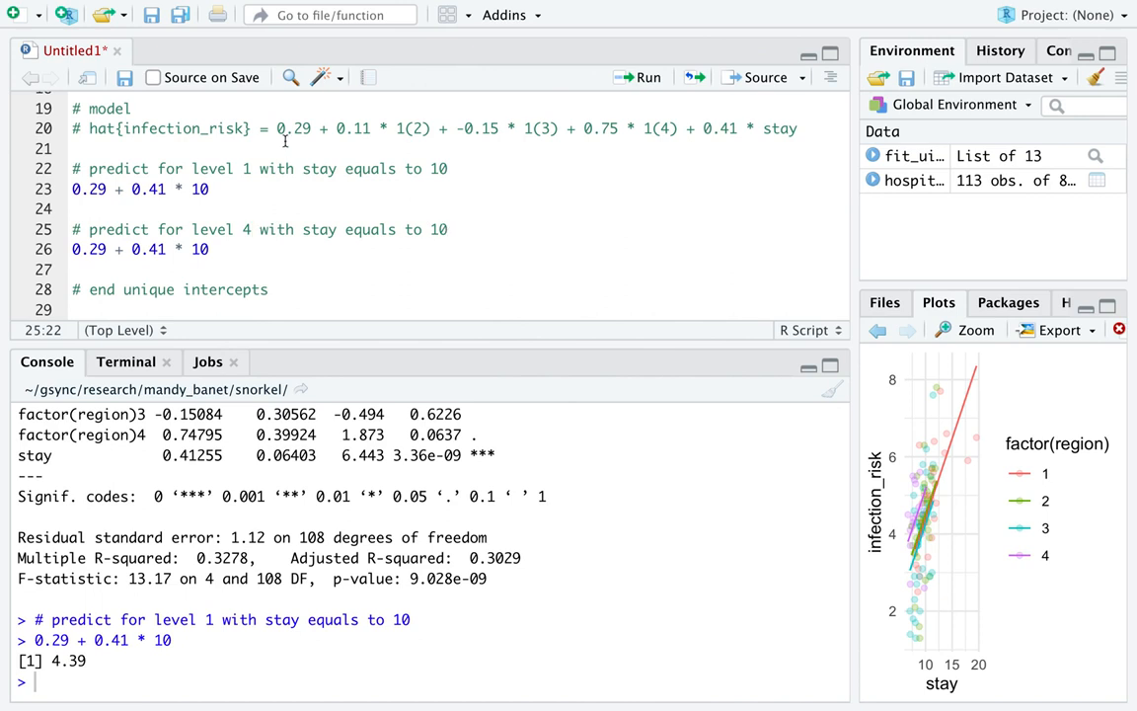
# Duplicate the level-1 lines as a level-4 prediction reading (0.29 + 0.75) + 0.41 * 10 and run it to get 5.14.
pyautogui.doubleClick(293, 128)
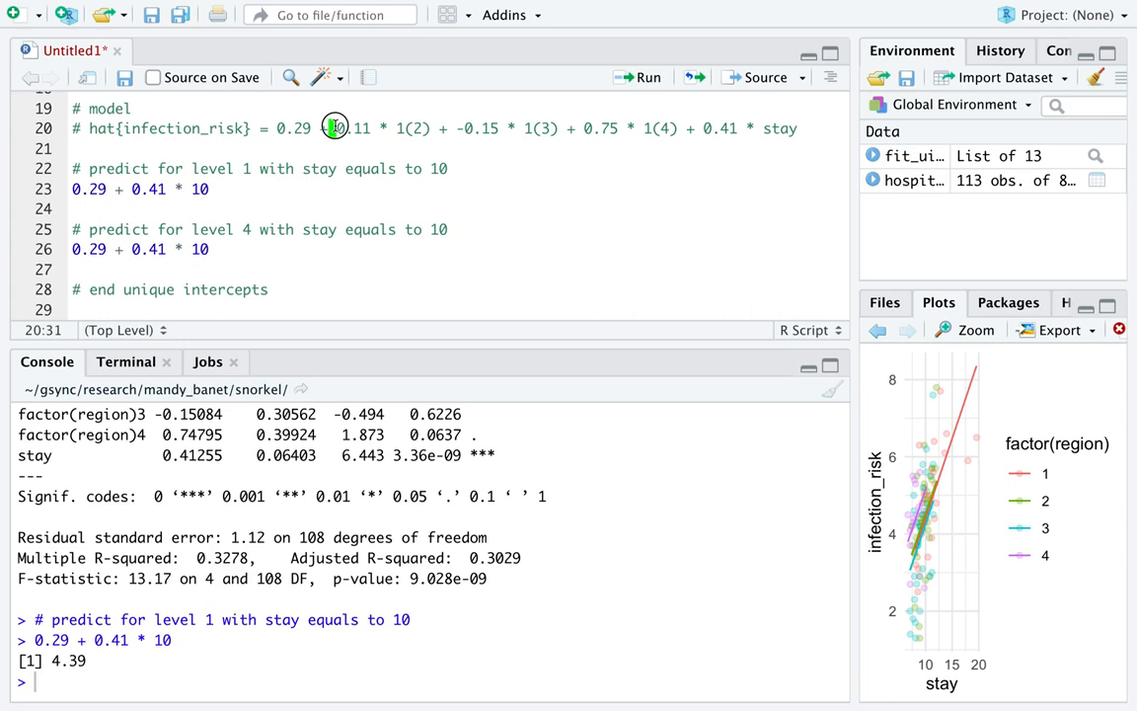
pyautogui.moveTo(332, 128); pyautogui.dragTo(434, 128)
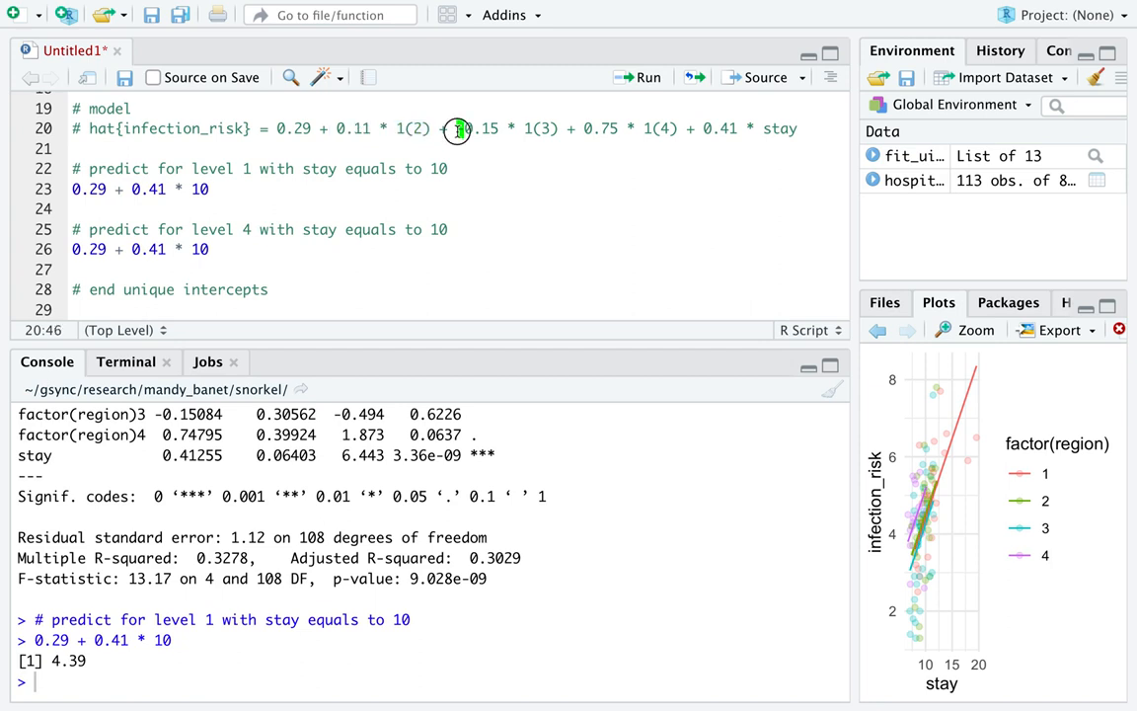
pyautogui.moveTo(458, 128); pyautogui.dragTo(562, 128)
pyautogui.write(' + 0.75')
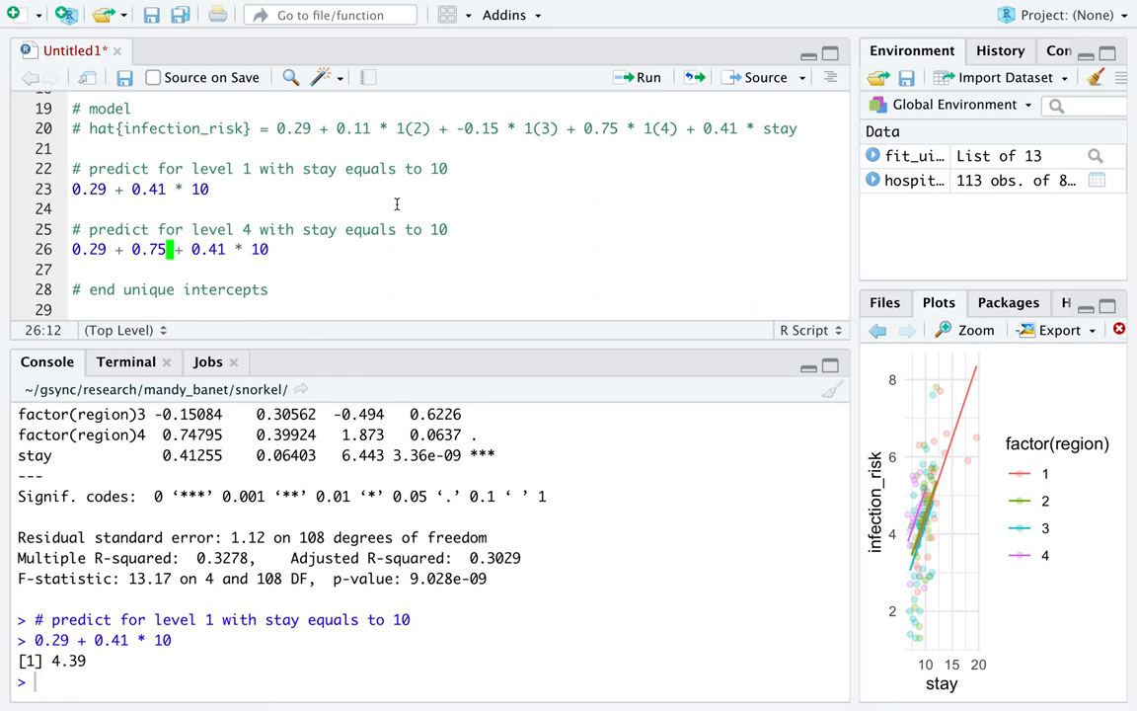
pyautogui.write('(')
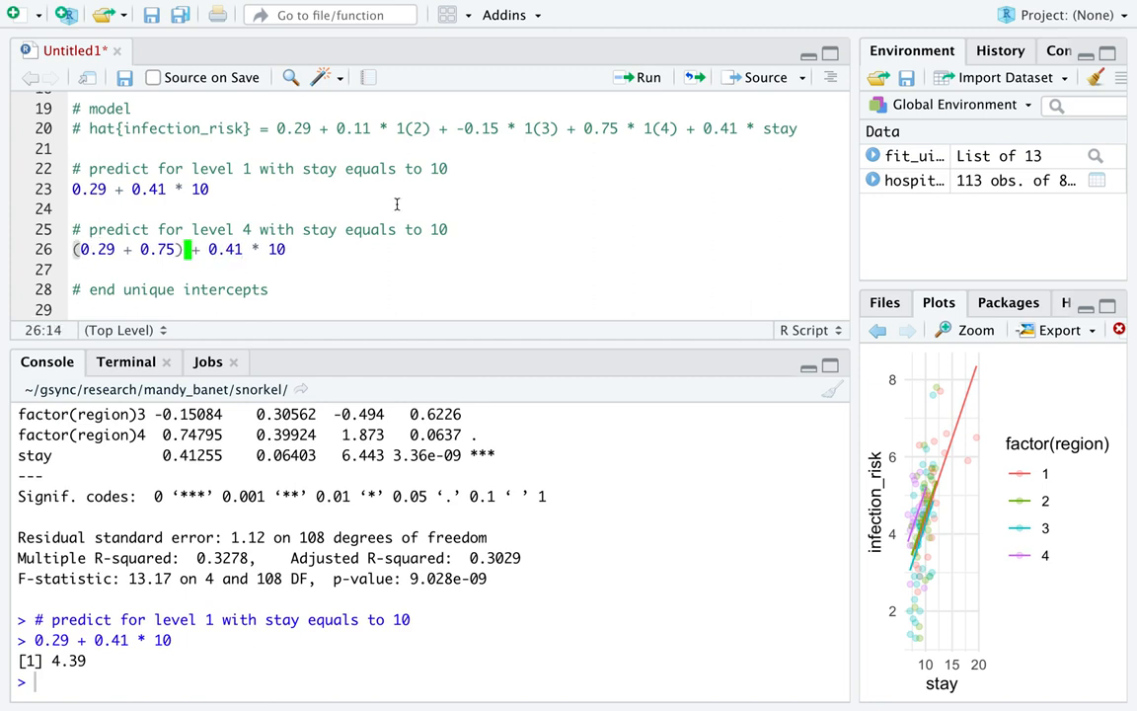
pyautogui.doubleClick(159, 249)
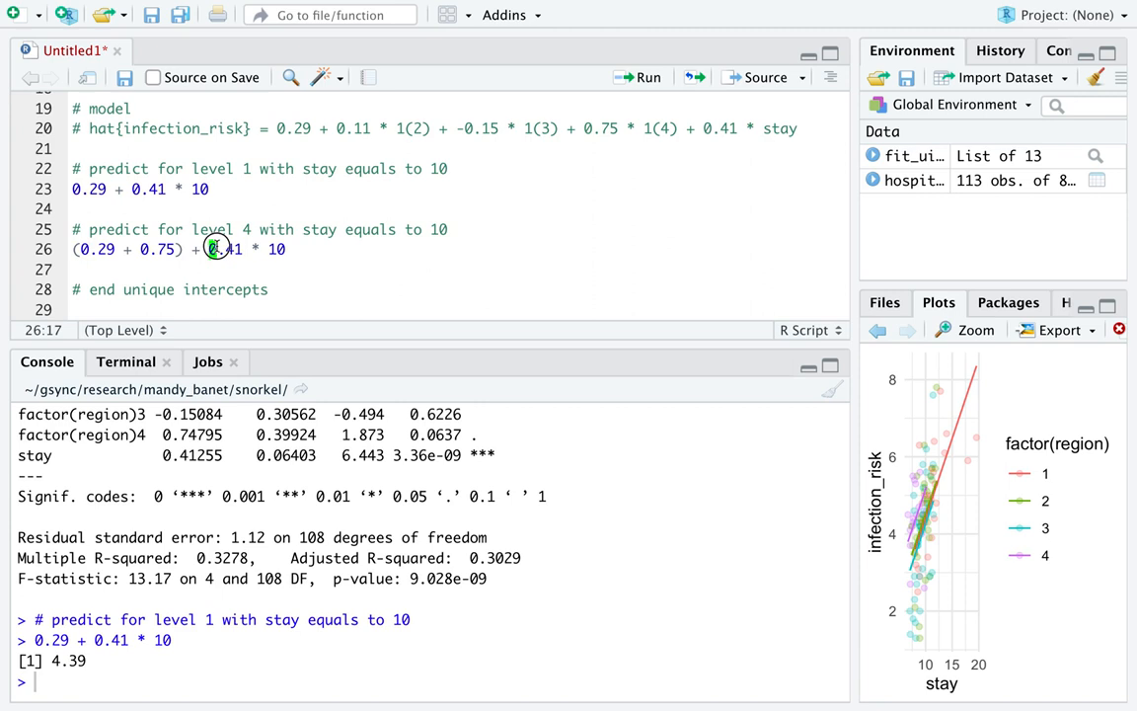
pyautogui.doubleClick(275, 249)
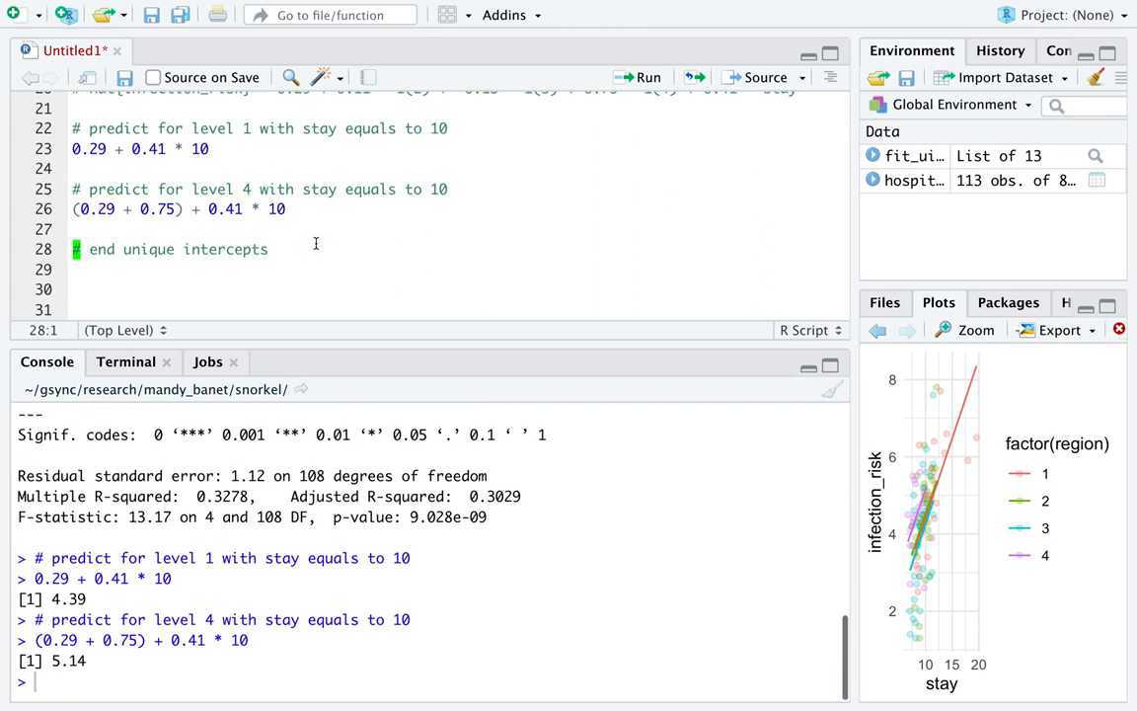
pyautogui.doubleClick(67, 659)
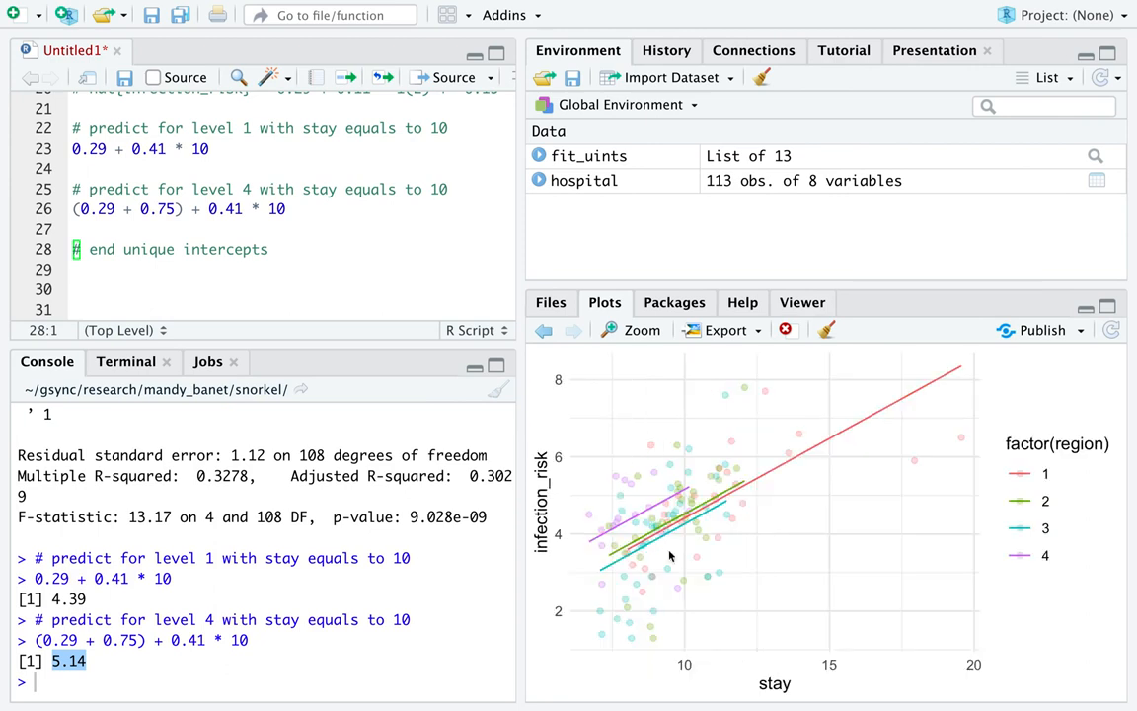
pyautogui.moveTo(687, 676)
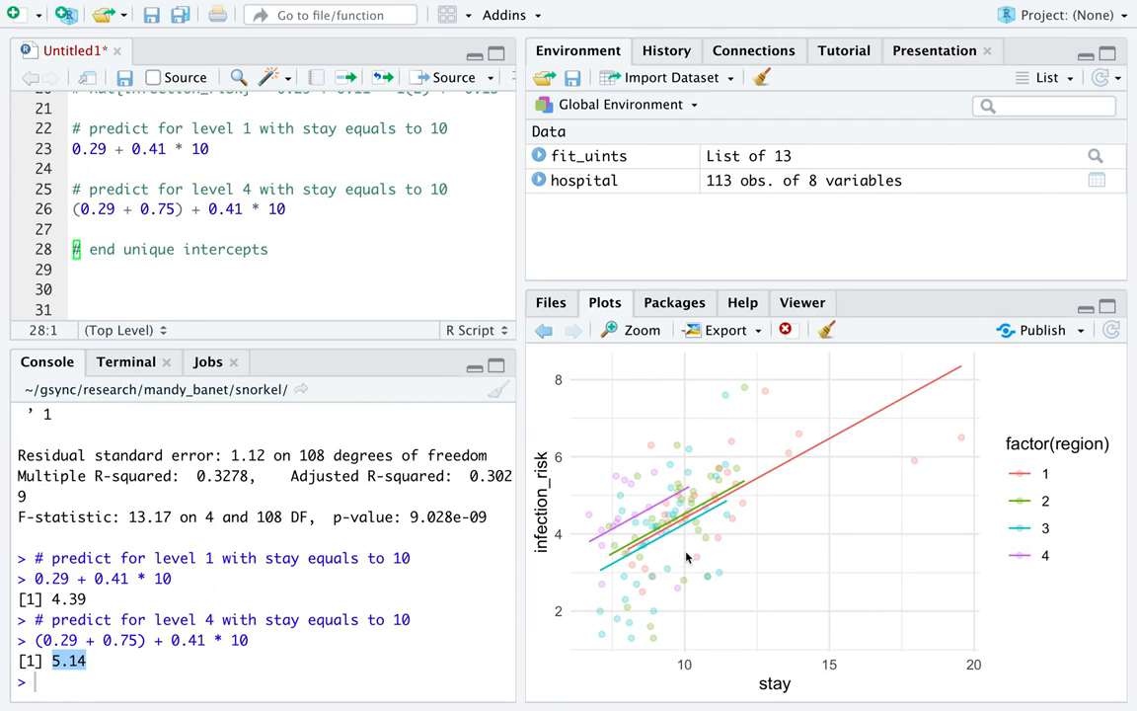
pyautogui.moveTo(622, 498)
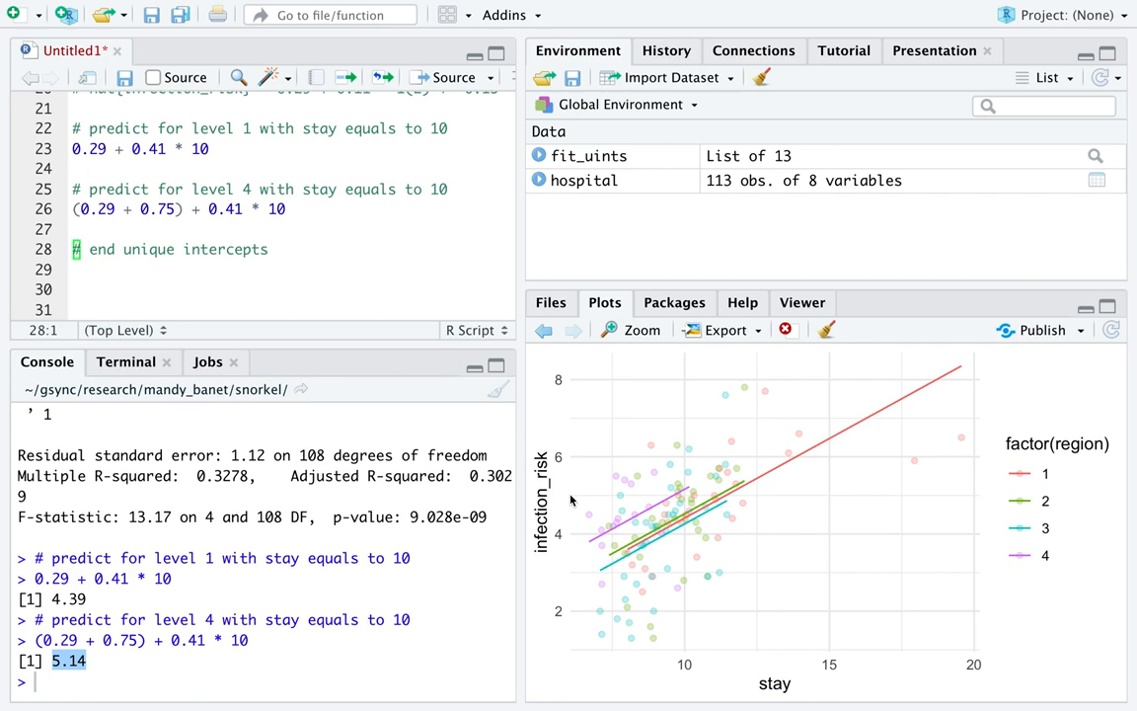
pyautogui.moveTo(707, 598)
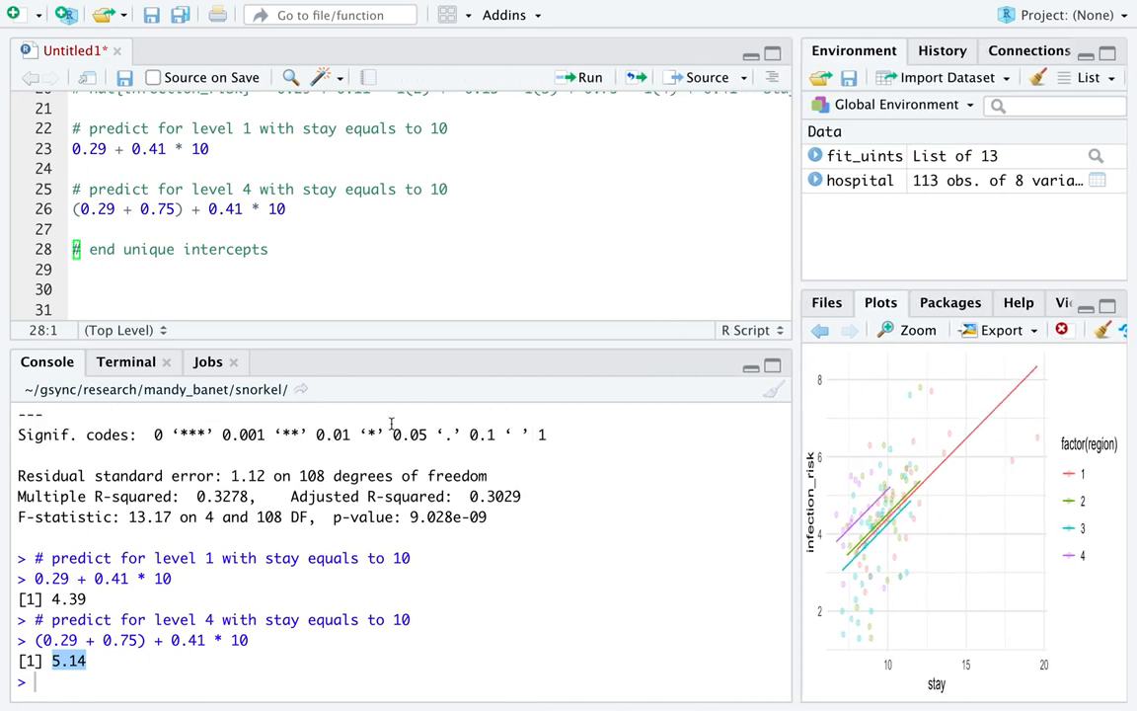
# Evaluate 5.14 - 4.39 in the console to show the 0.75 gap matches the region 4 coefficient.
pyautogui.doubleClick(176, 209)
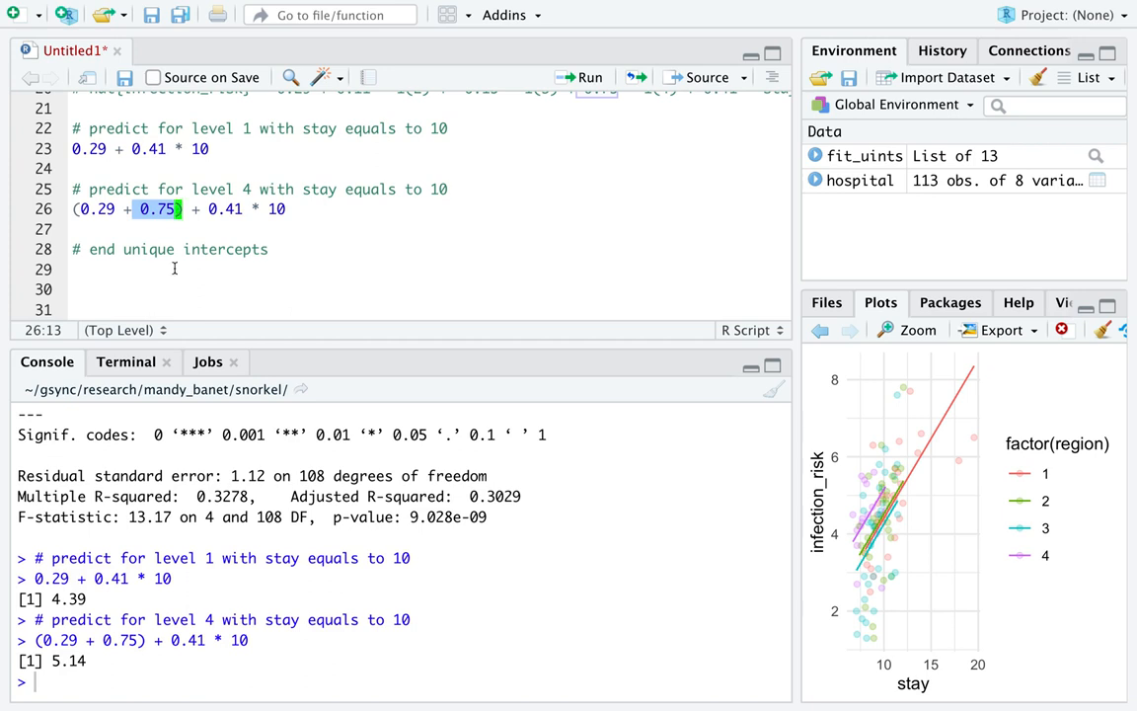
pyautogui.doubleClick(67, 659)
pyautogui.write('5.14 - 4.39')
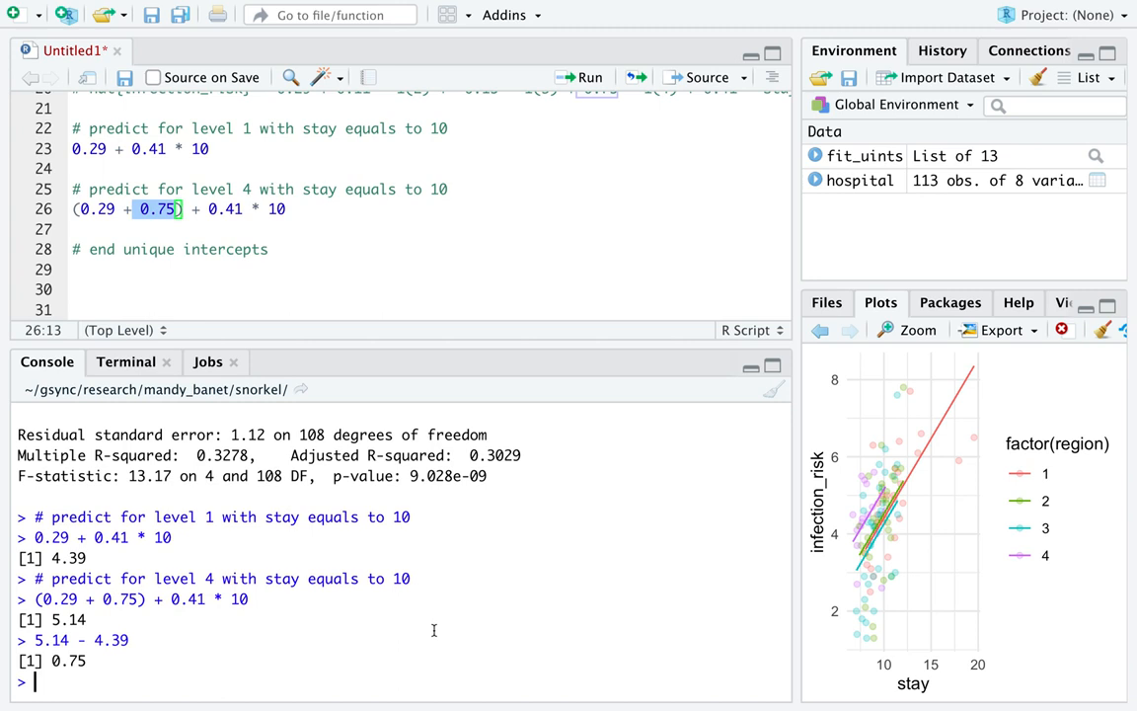
pyautogui.moveTo(362, 616)
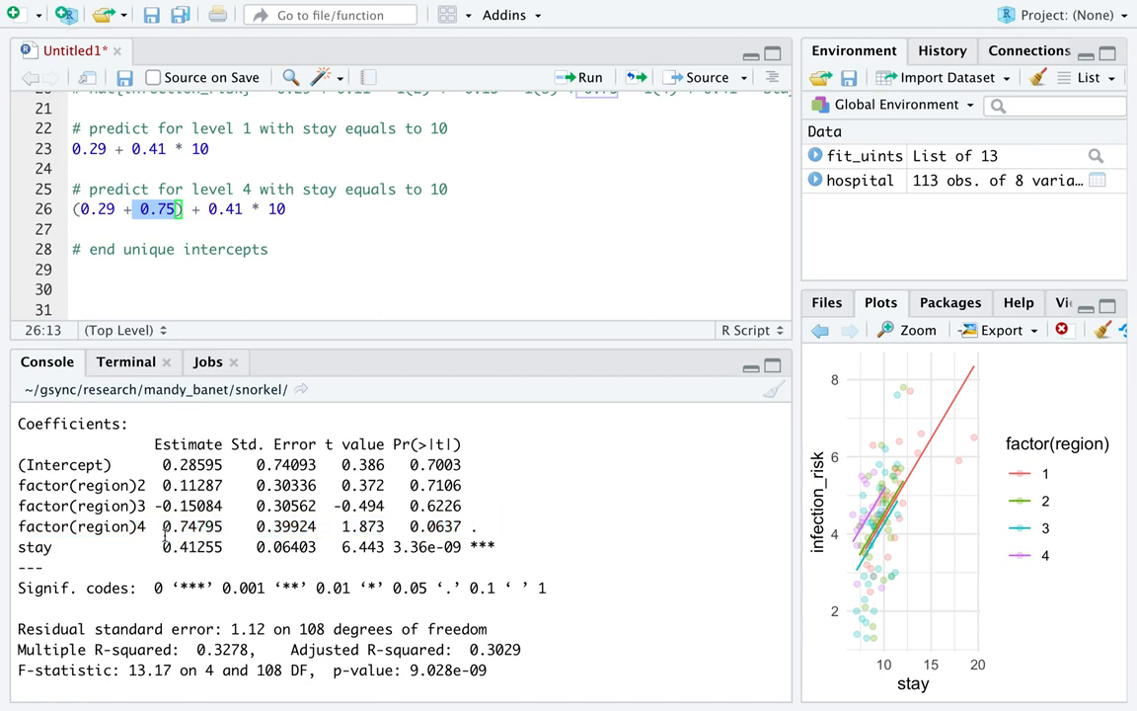
# Scroll the console back to the coefficient table and highlight the intercept, region 4's estimate 0.748 and its p-value 0.0637.
pyautogui.doubleClick(192, 525)
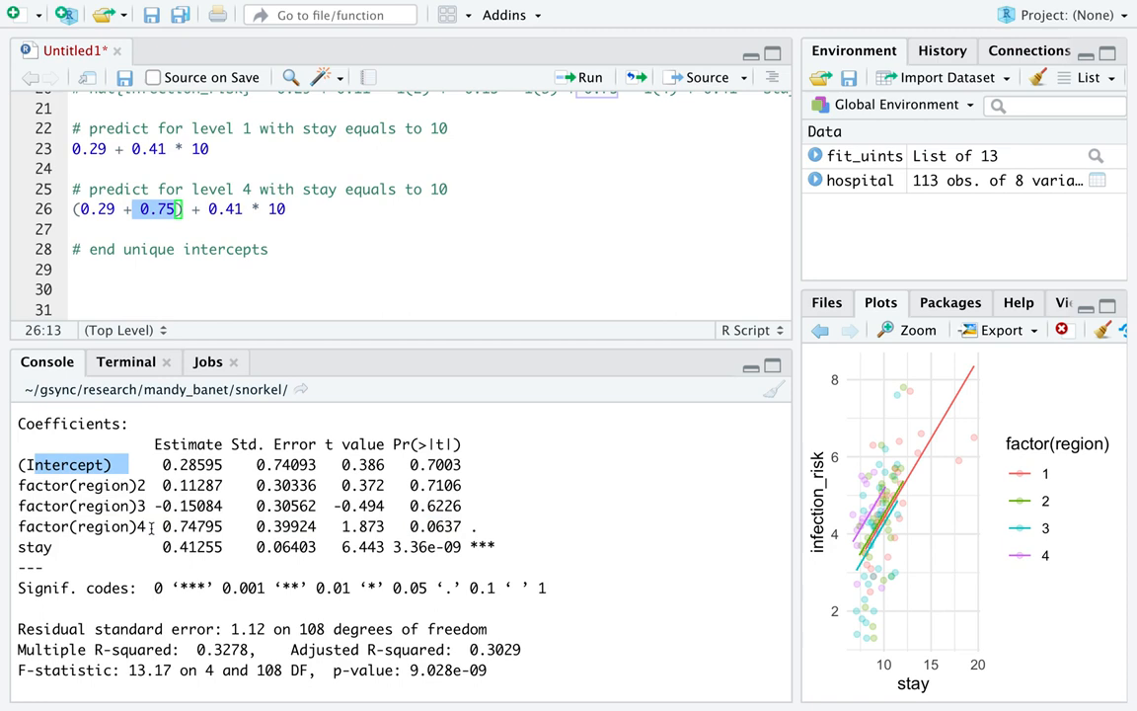
pyautogui.doubleClick(191, 525)
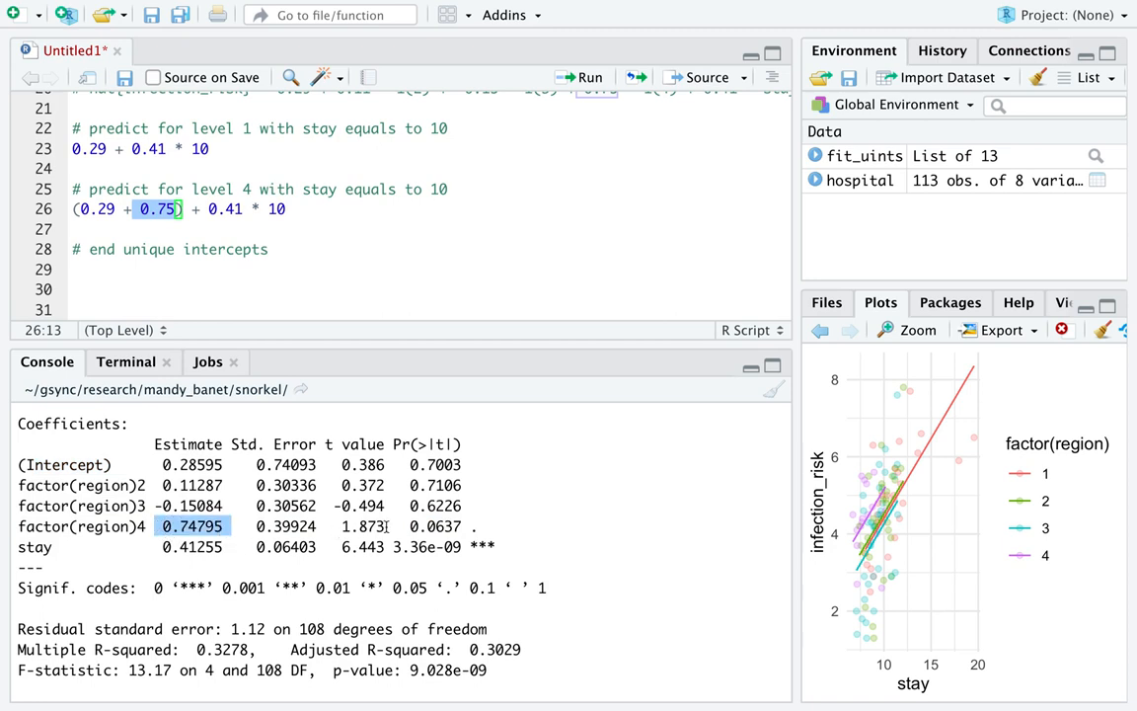
pyautogui.doubleClick(435, 525)
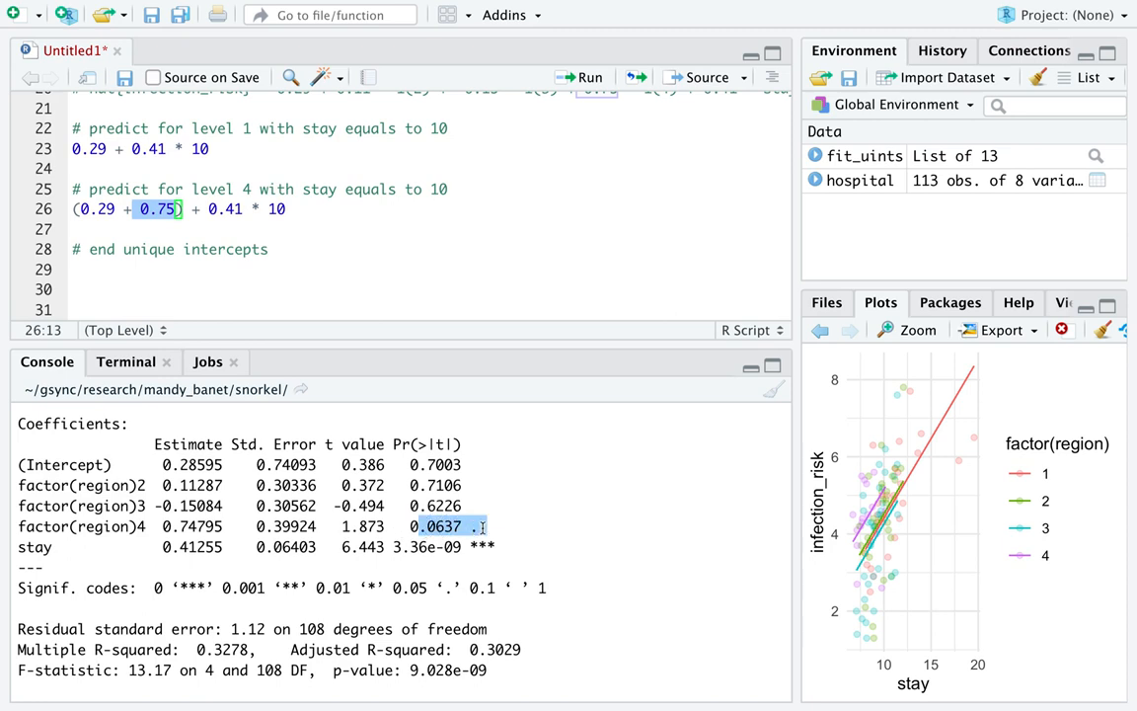
pyautogui.moveTo(565, 533)
pyautogui.write('confint(fit_uints)')
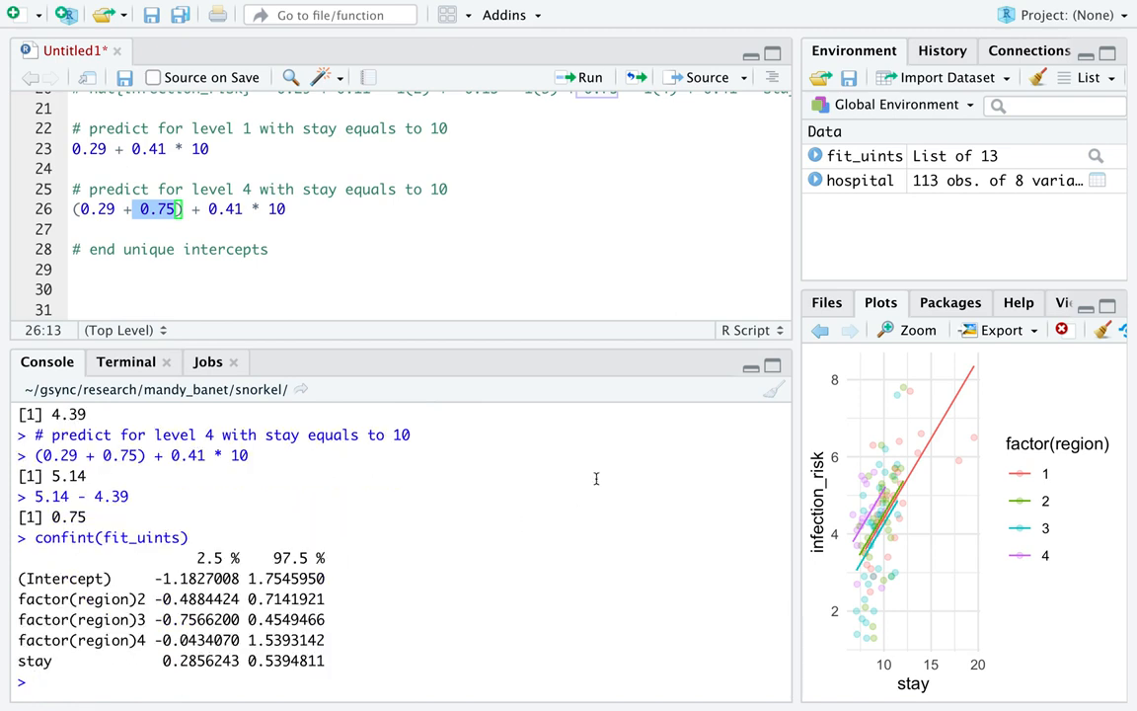
pyautogui.moveTo(365, 657)
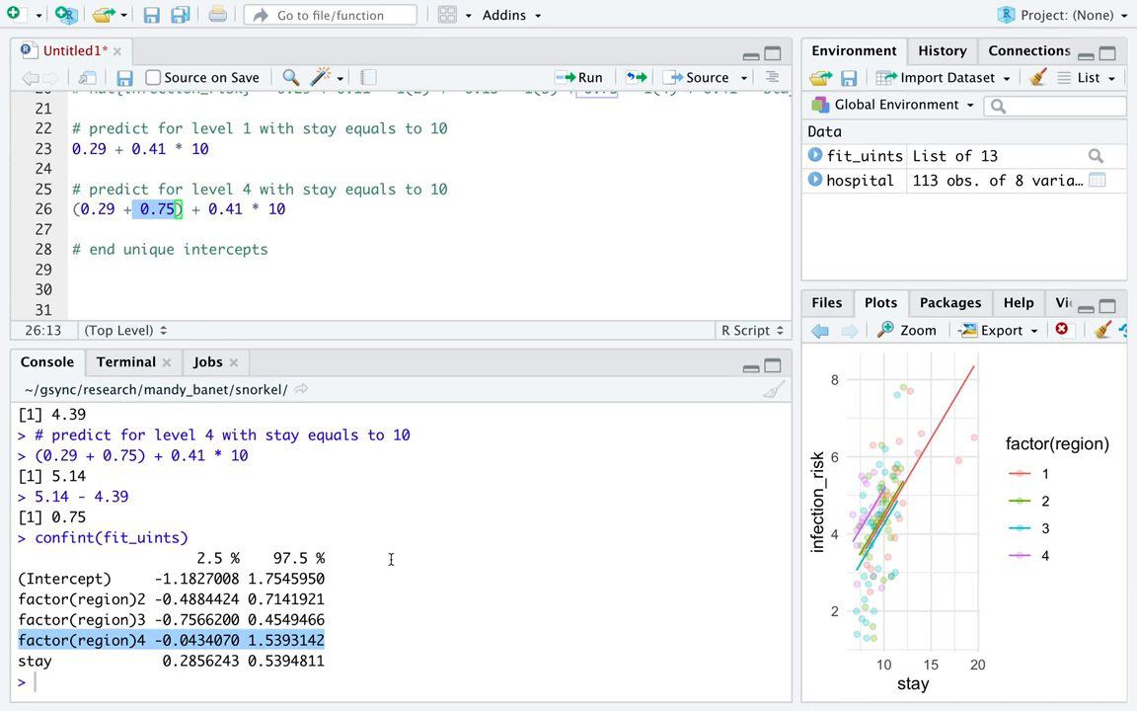
pyautogui.moveTo(339, 569)
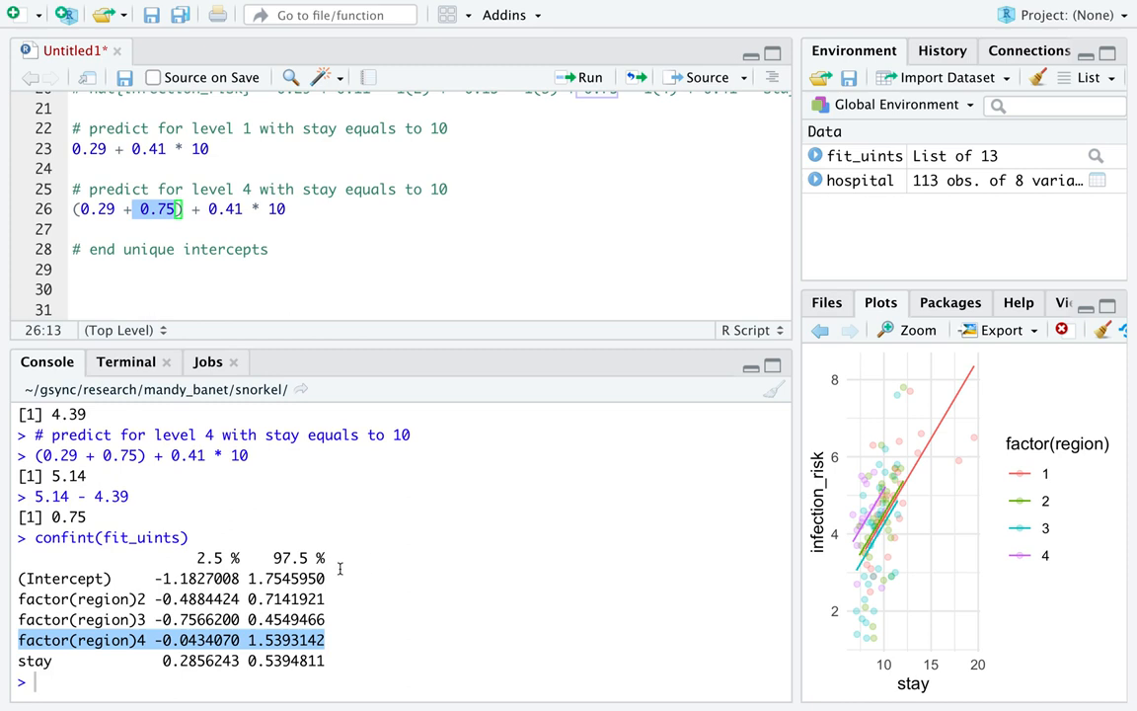